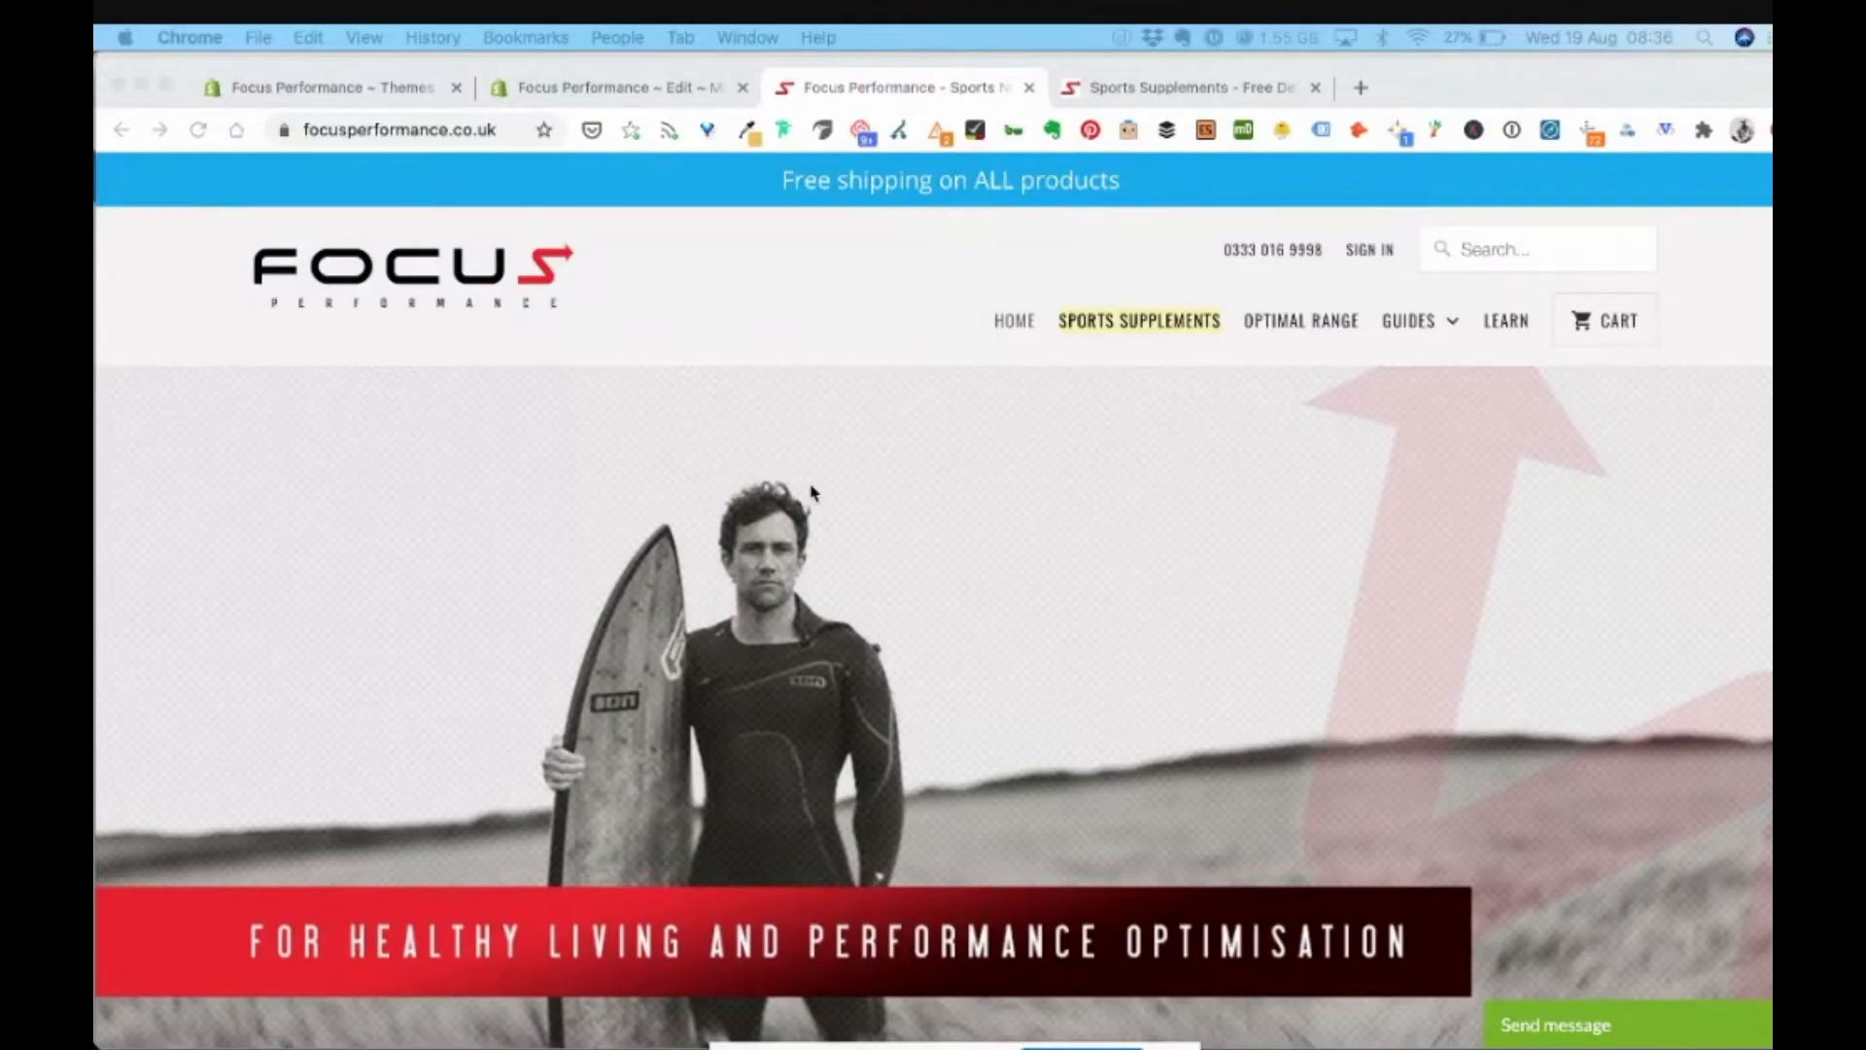
Switch to the Sports Supplements collection tab and scroll to the Grass Fed Whey thumbnail
scroll("down", 3)
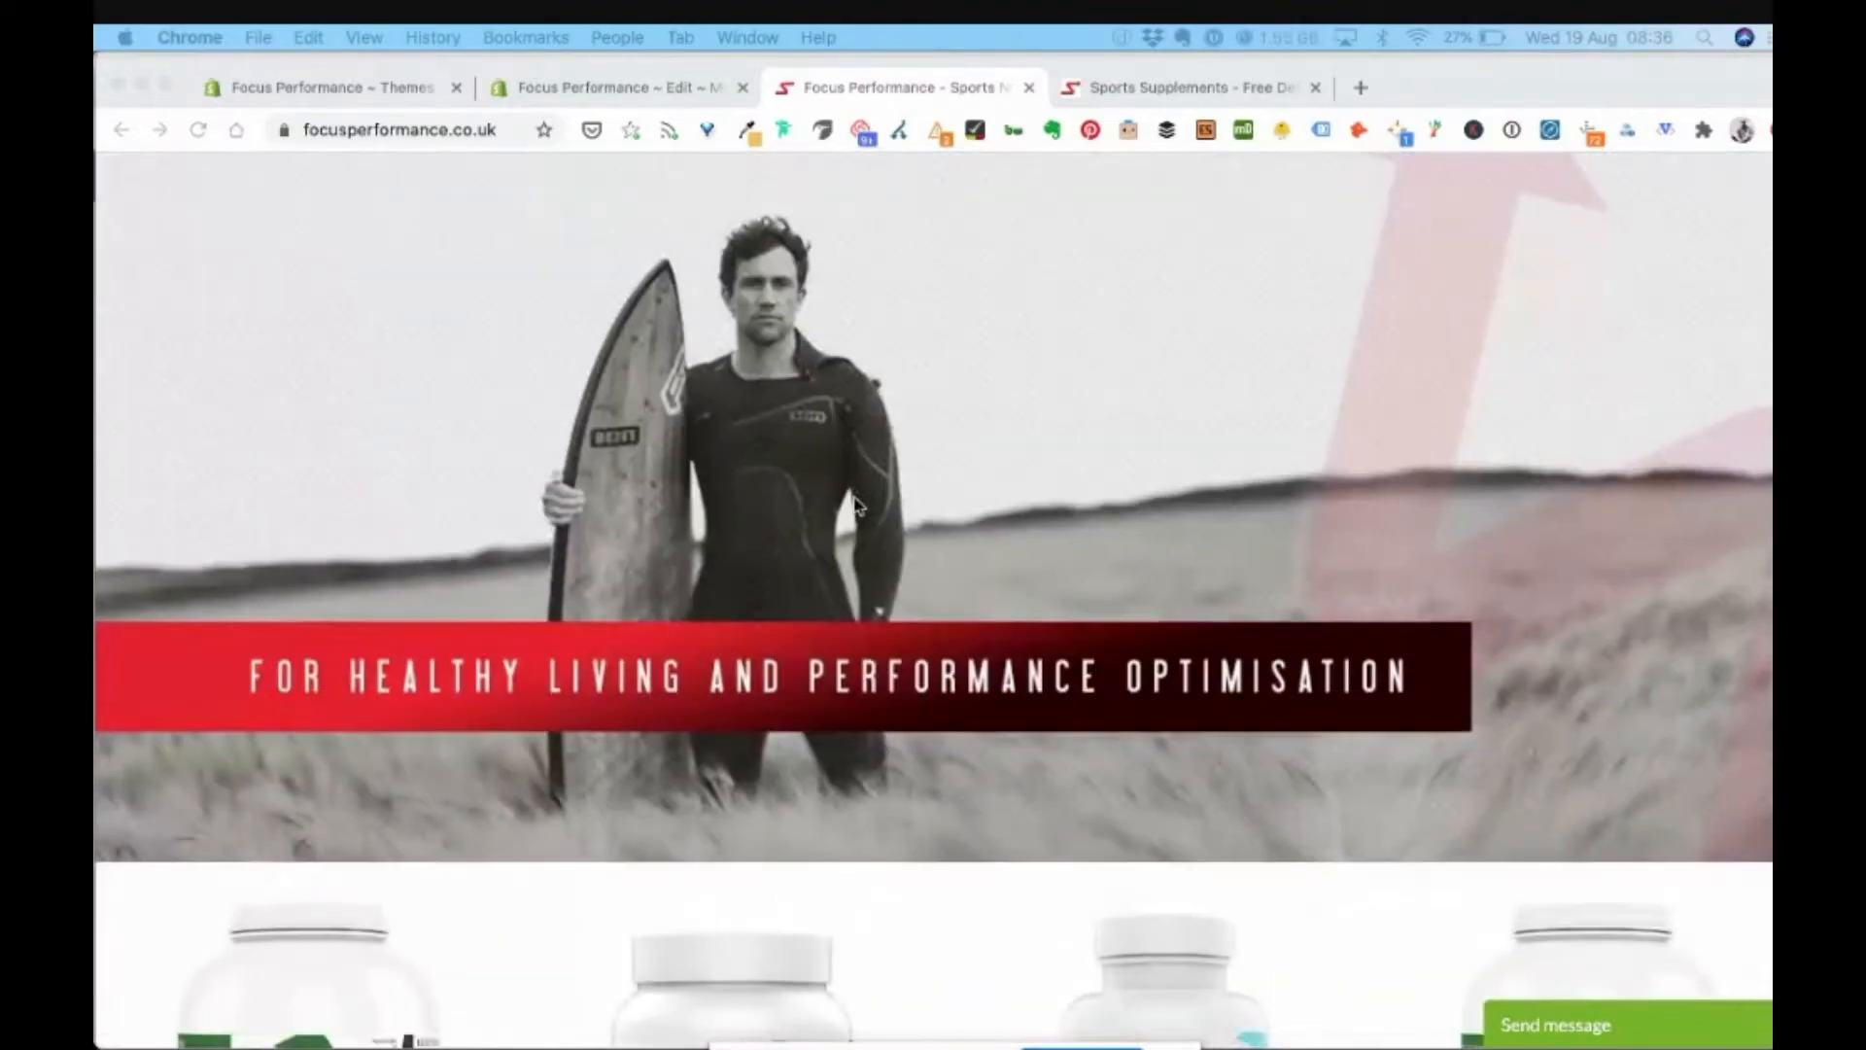
scroll("down", 3)
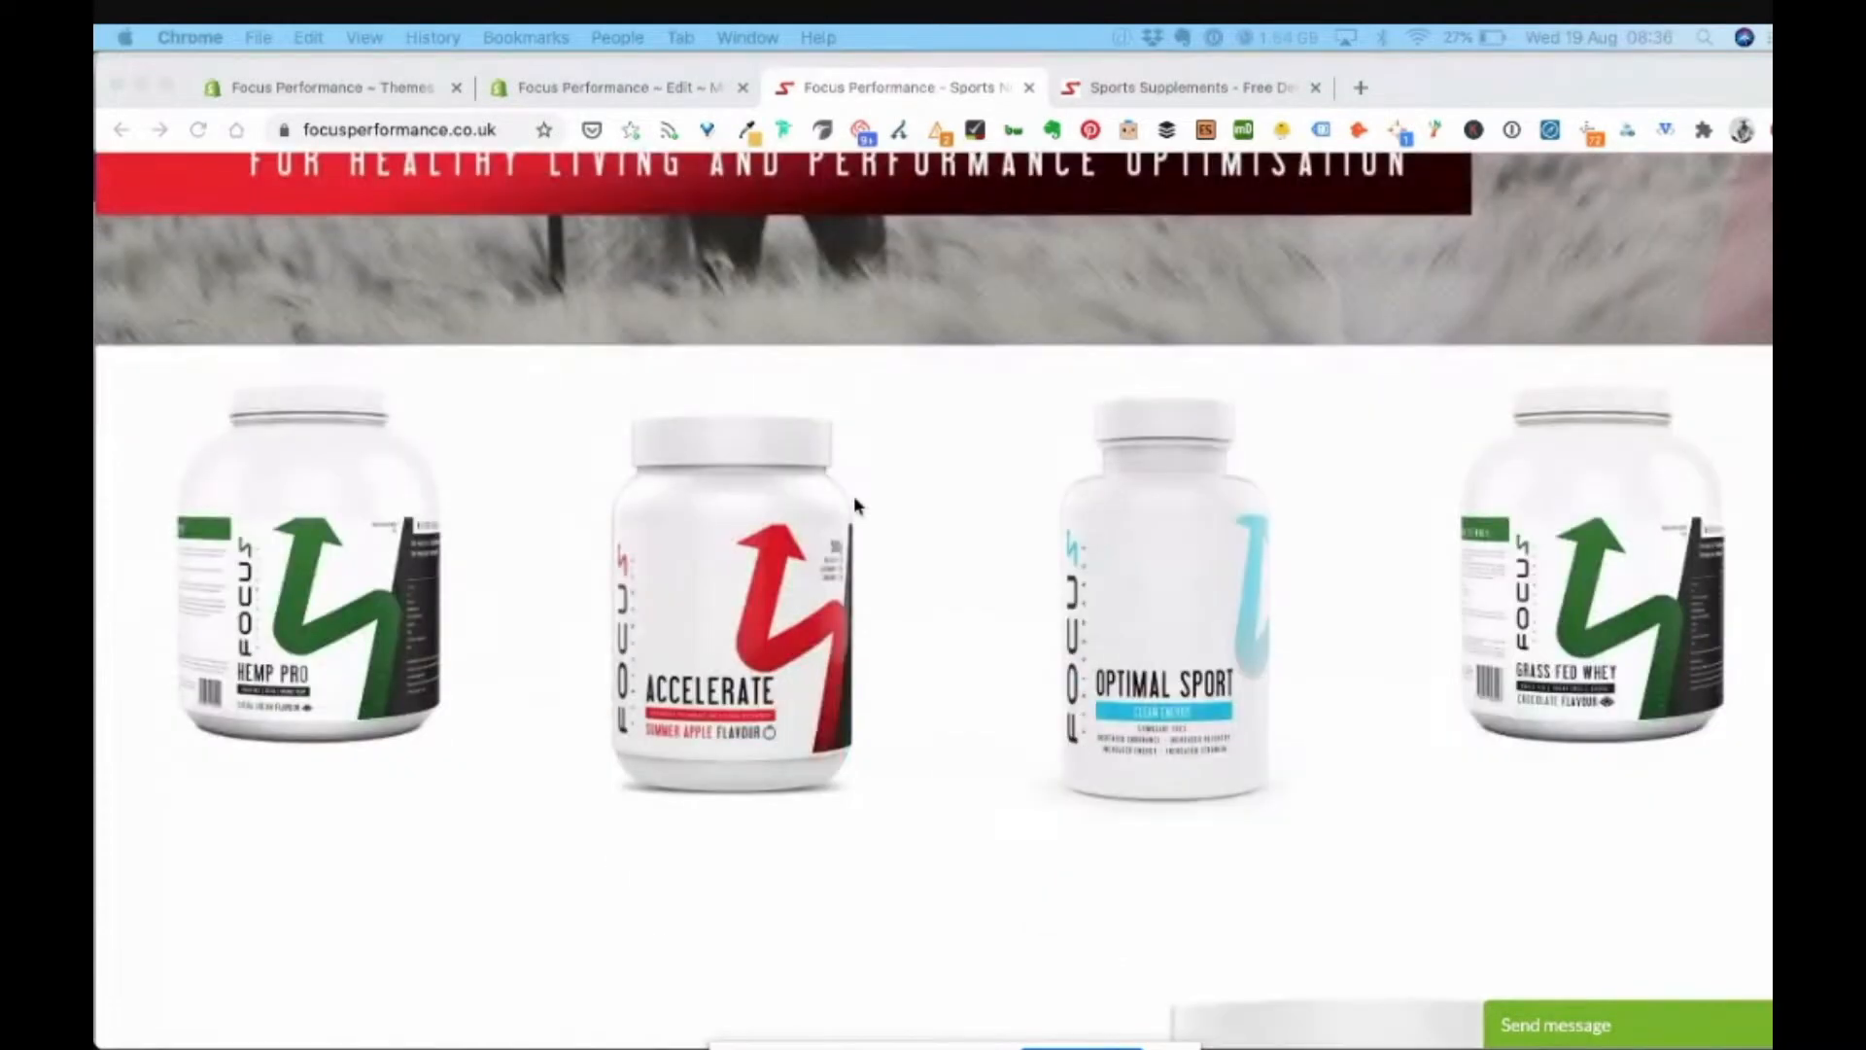
mouse_move(478, 519)
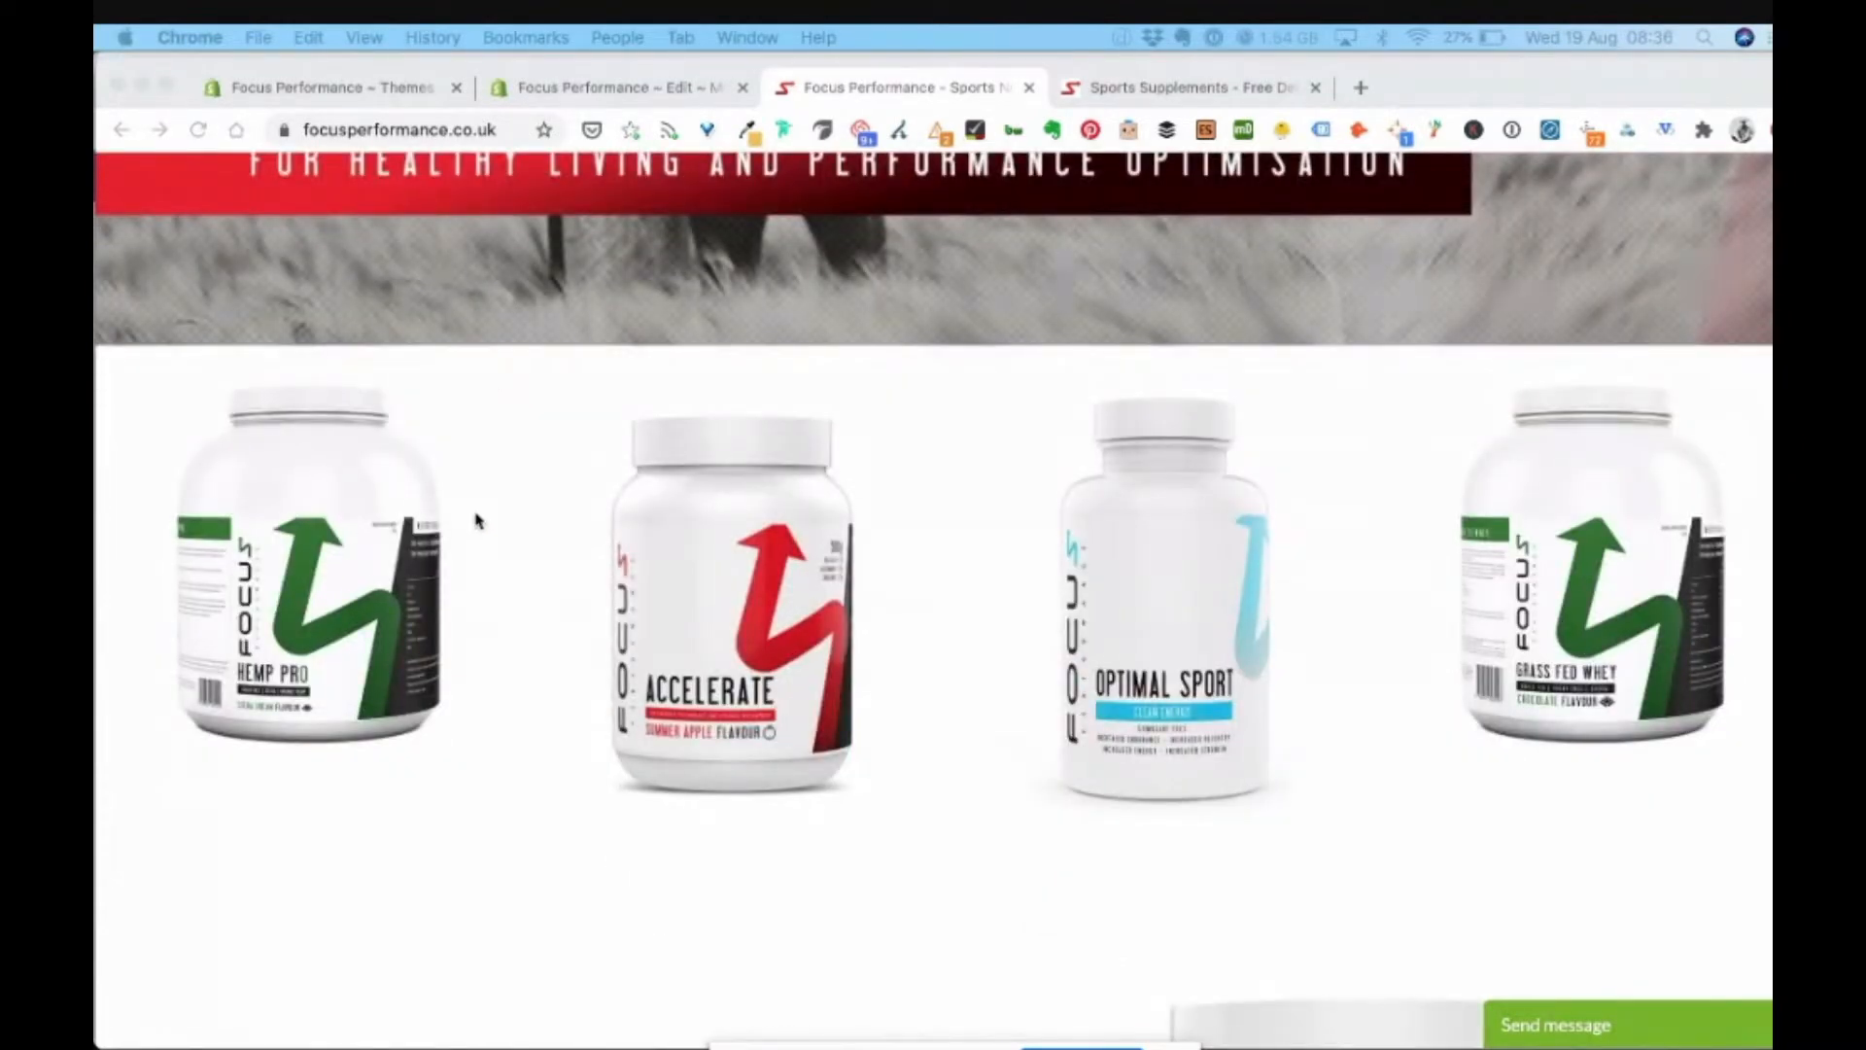
mouse_move(299, 599)
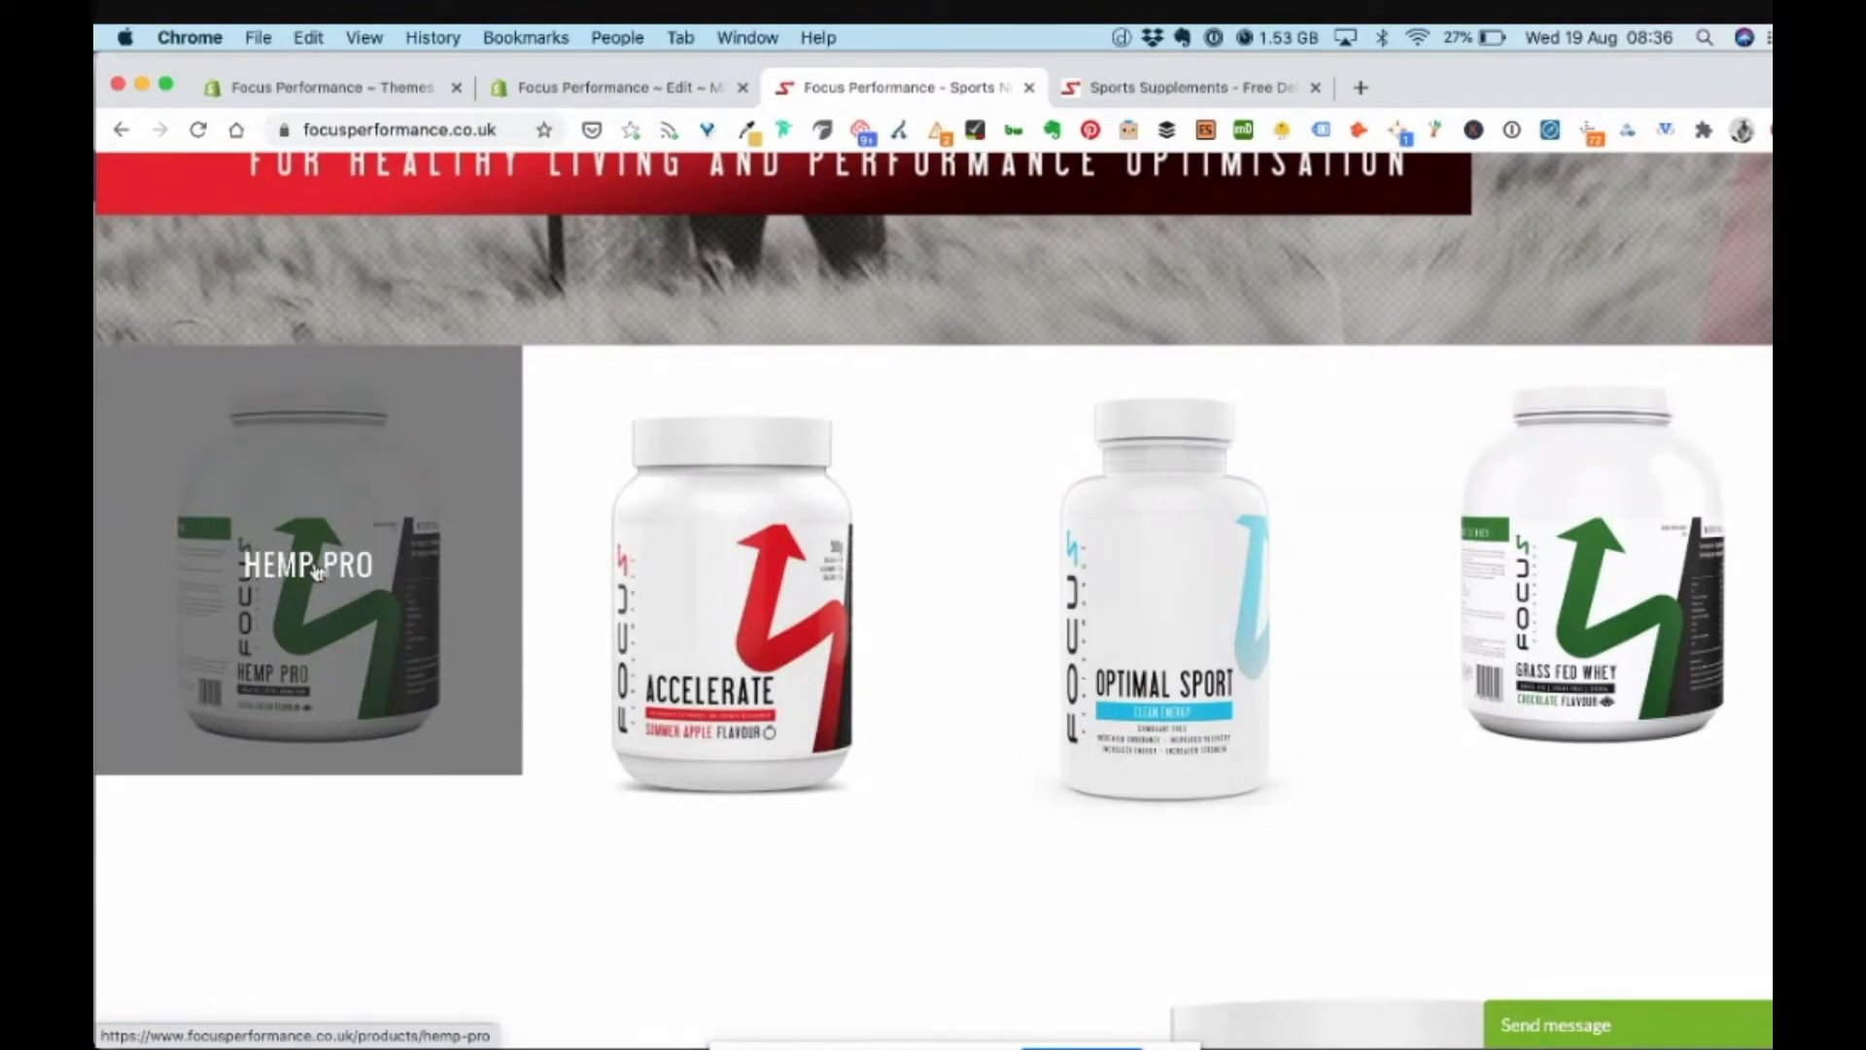
mouse_move(673, 548)
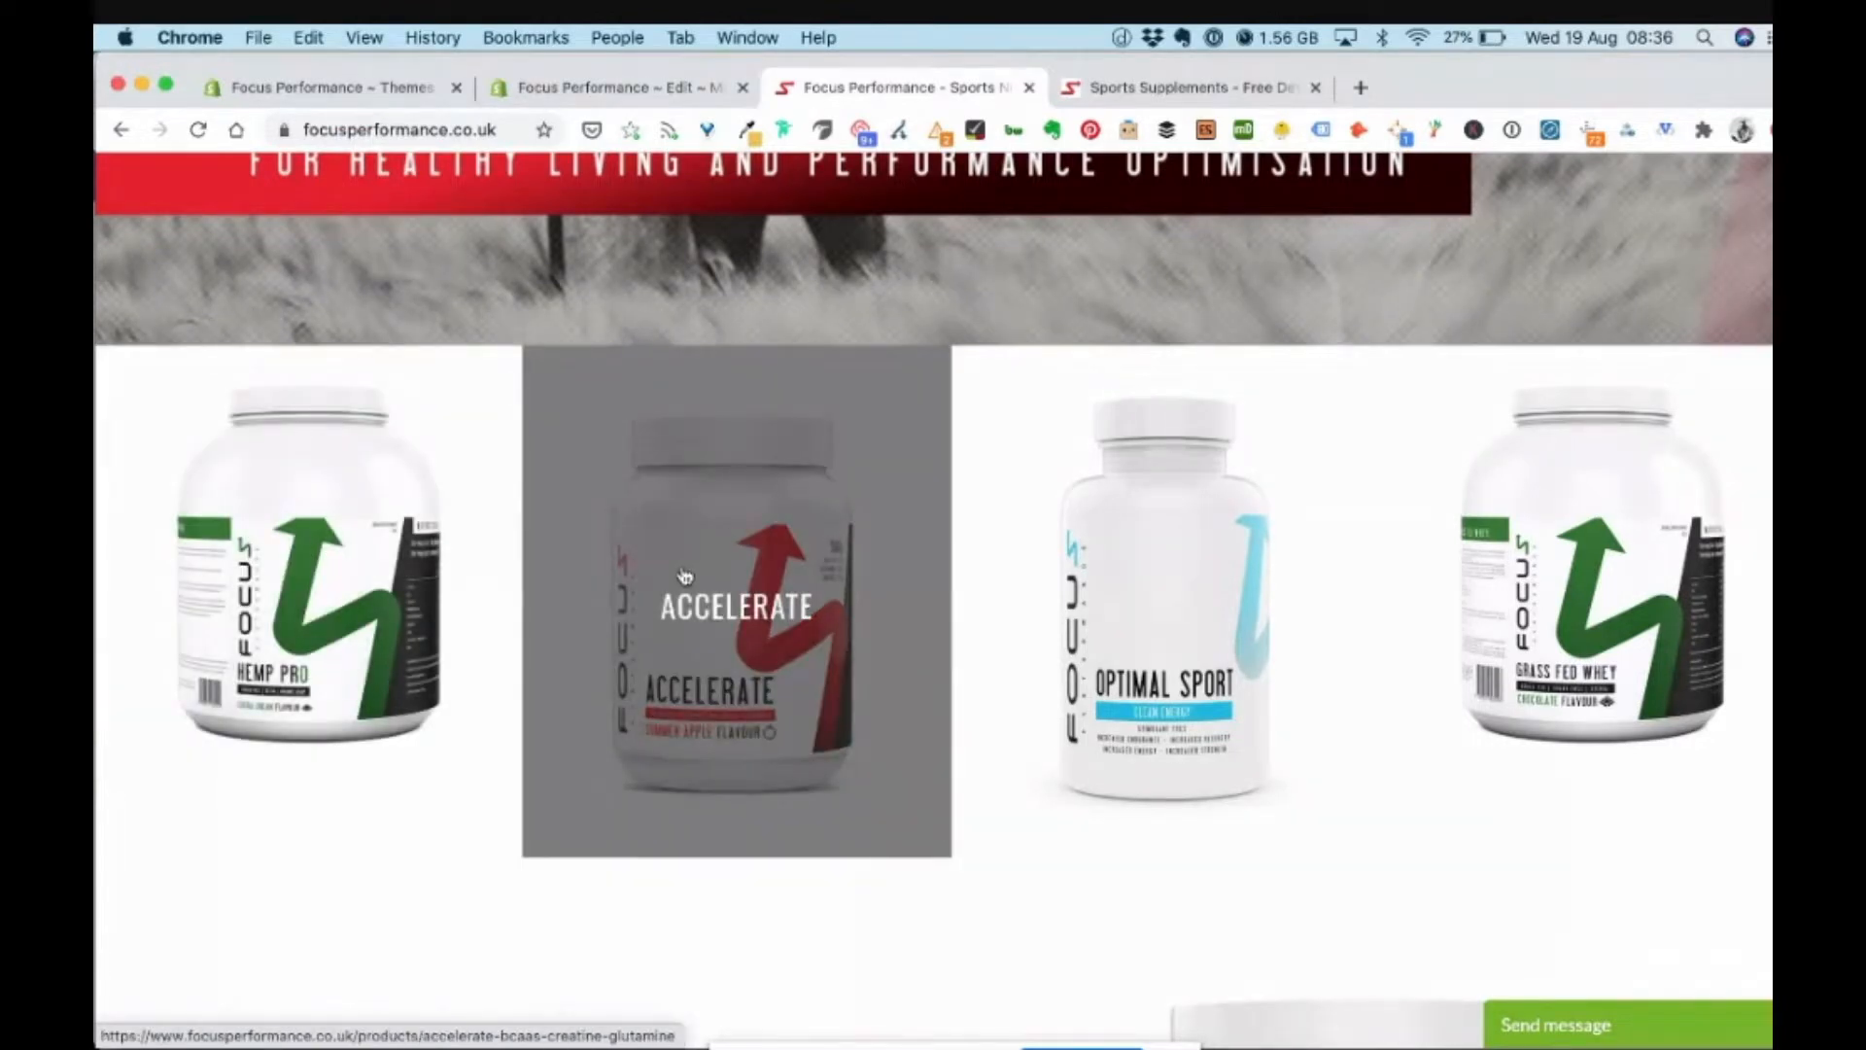
mouse_move(1188, 607)
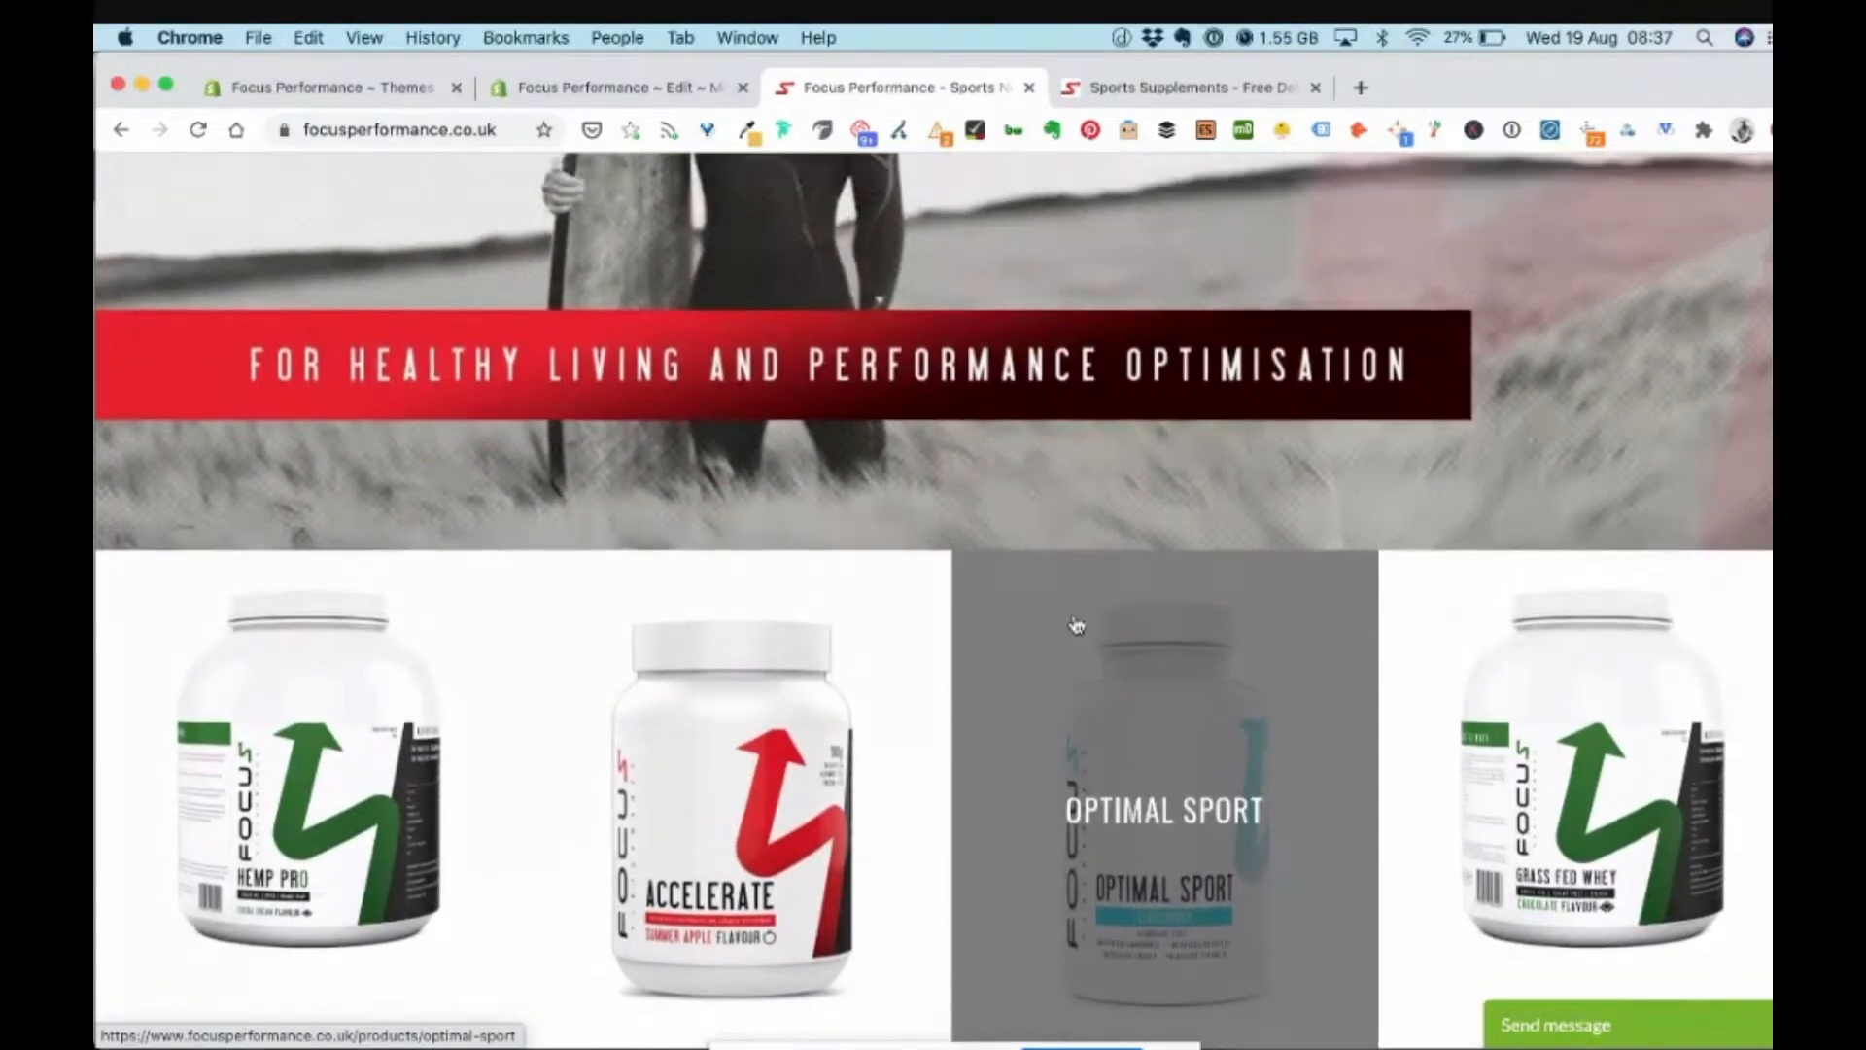
scroll("up", 3)
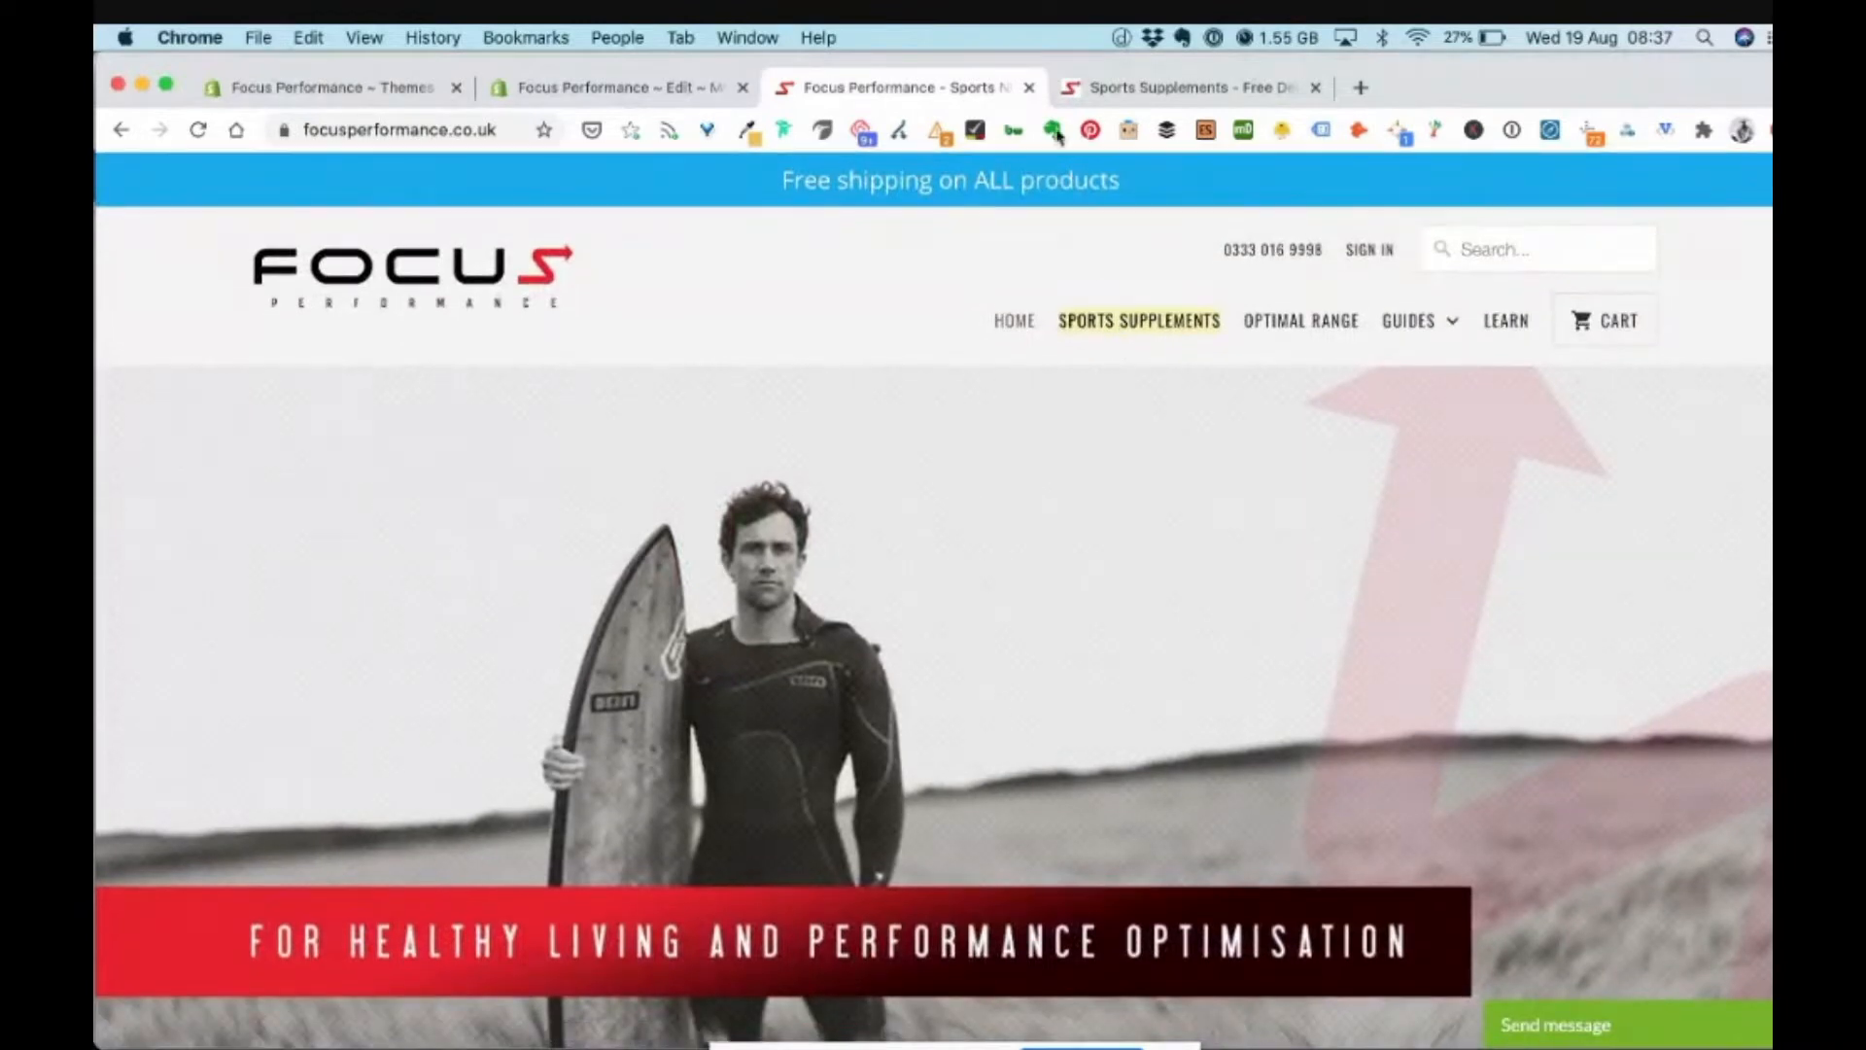
left_click(1180, 87)
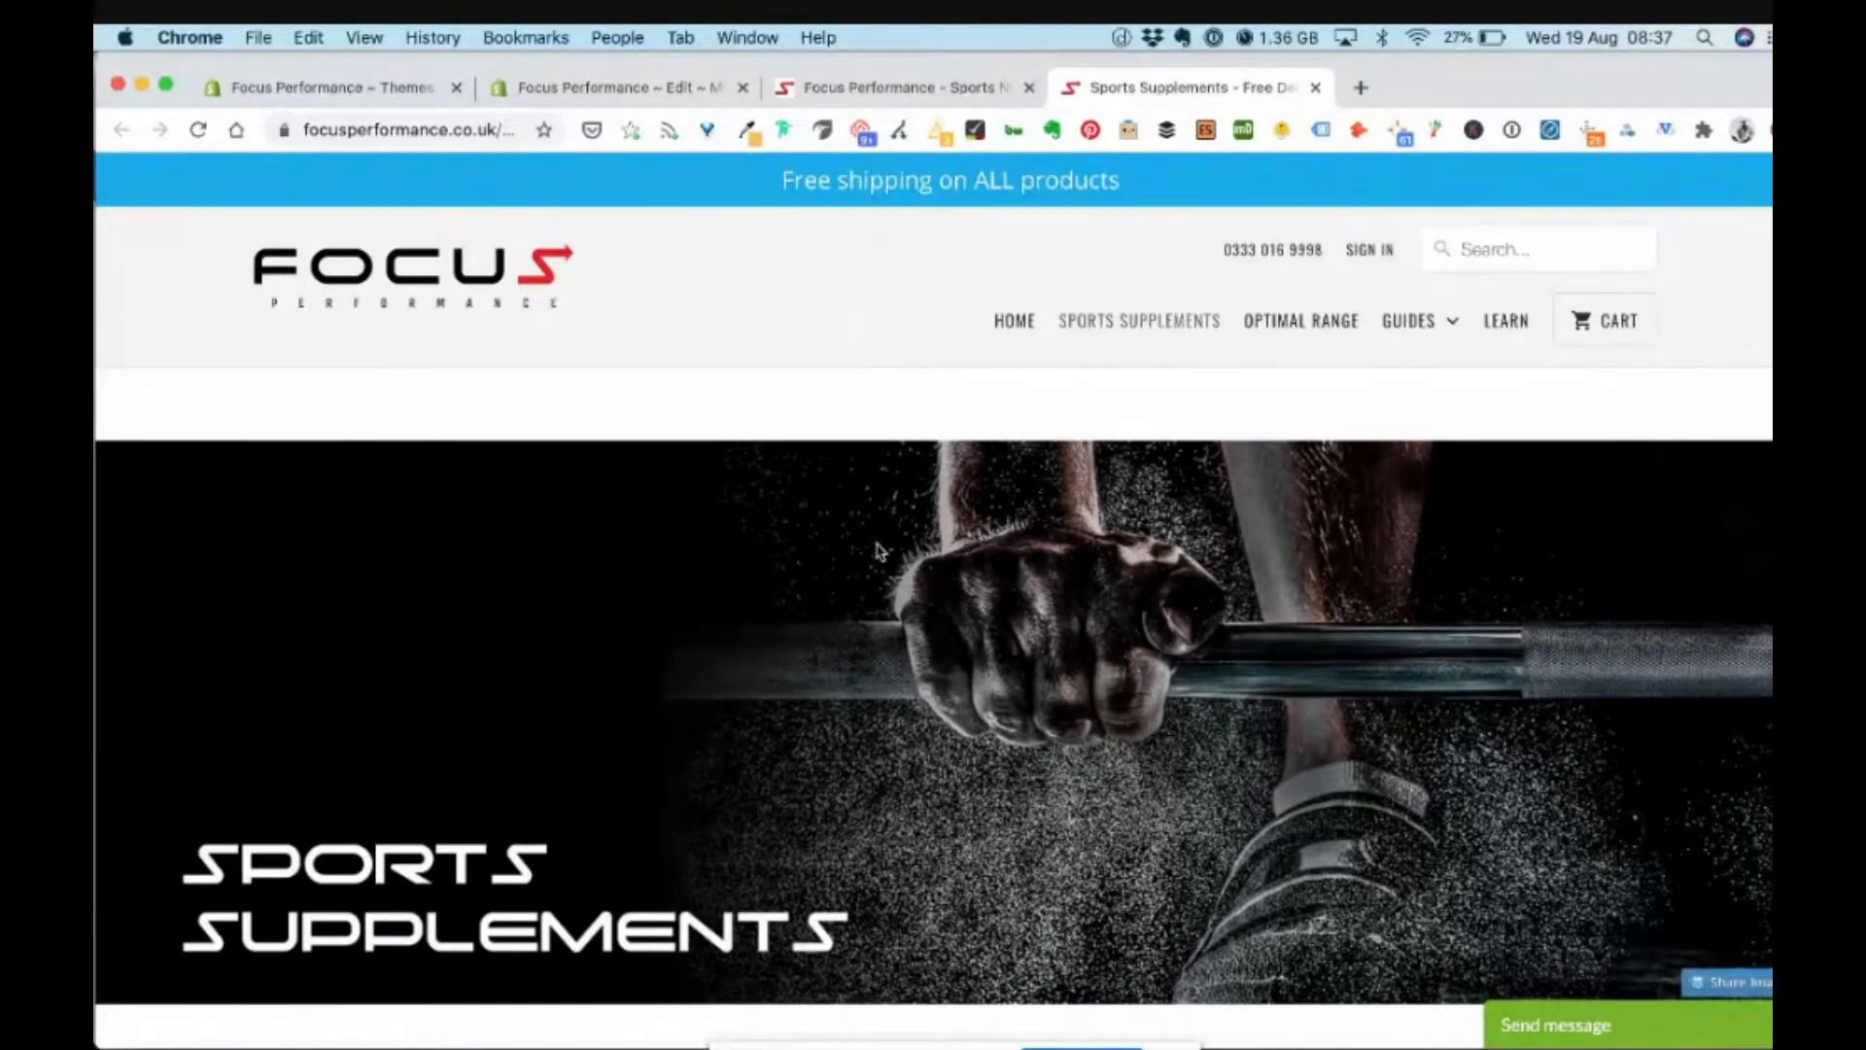
scroll("down", 3)
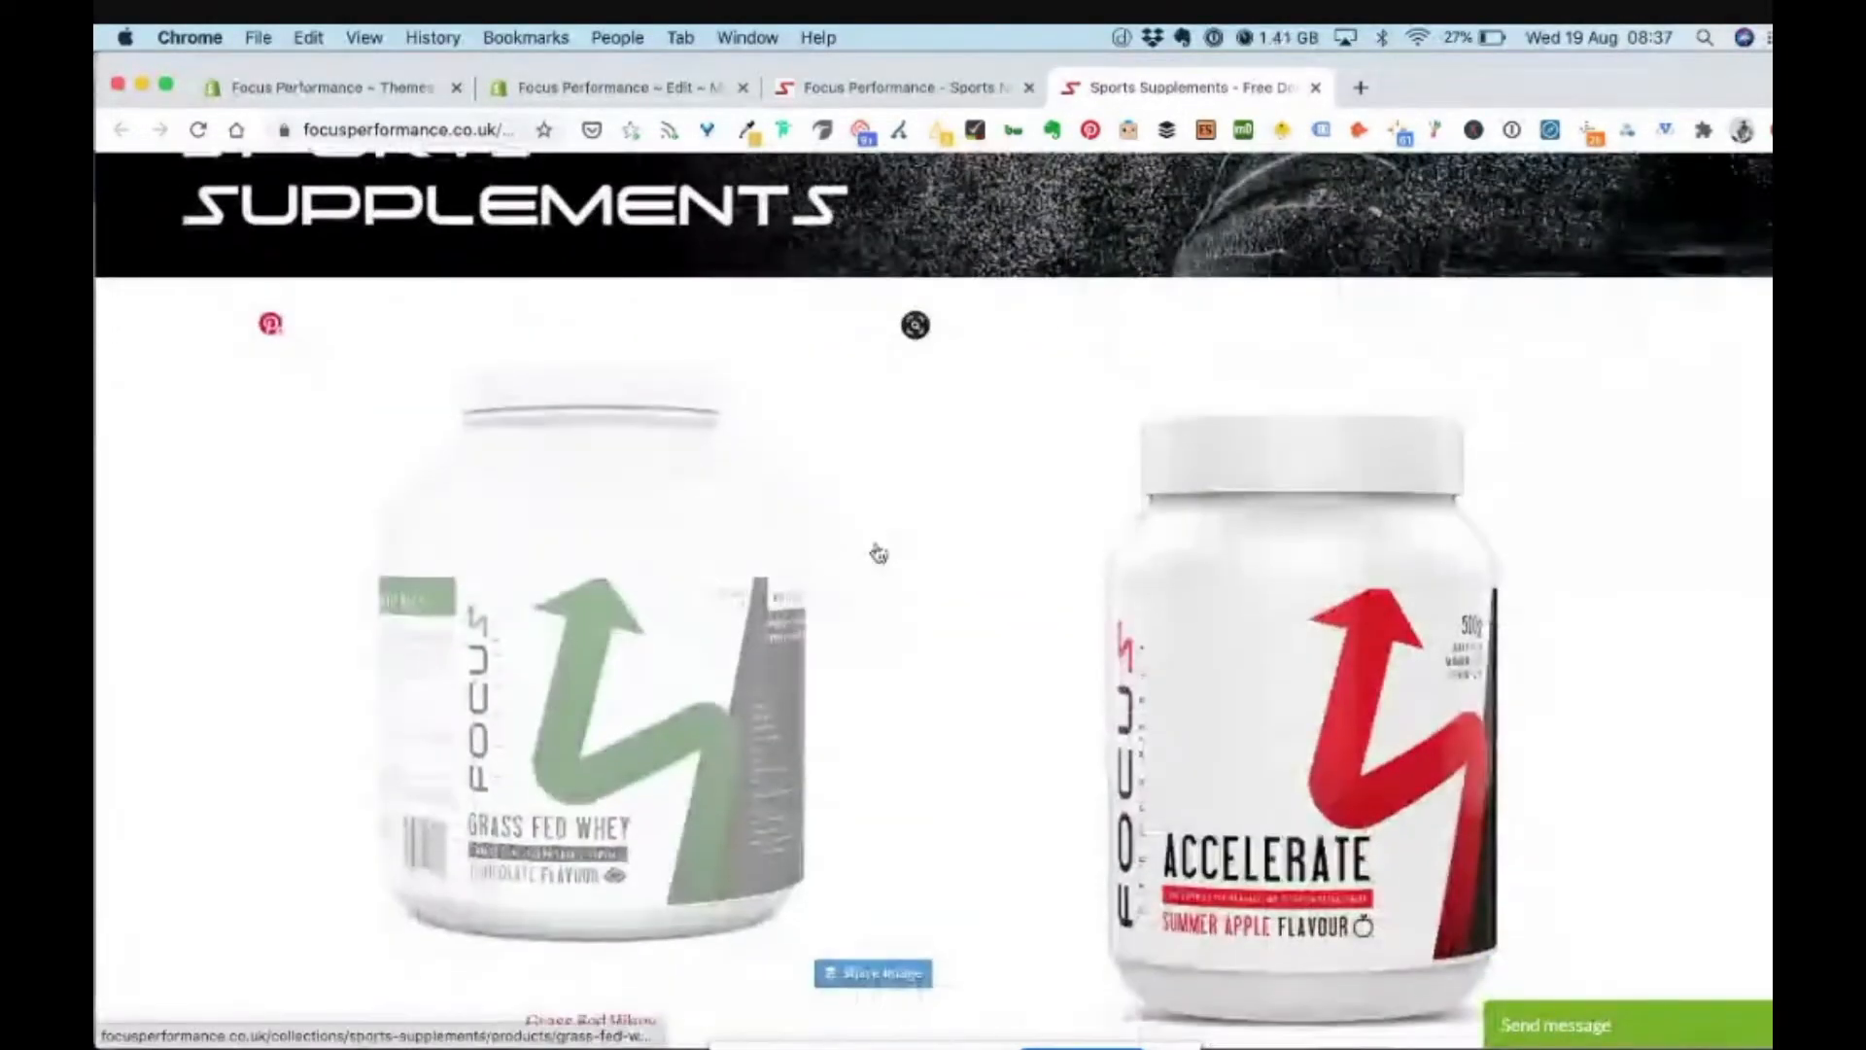
scroll("down", 3)
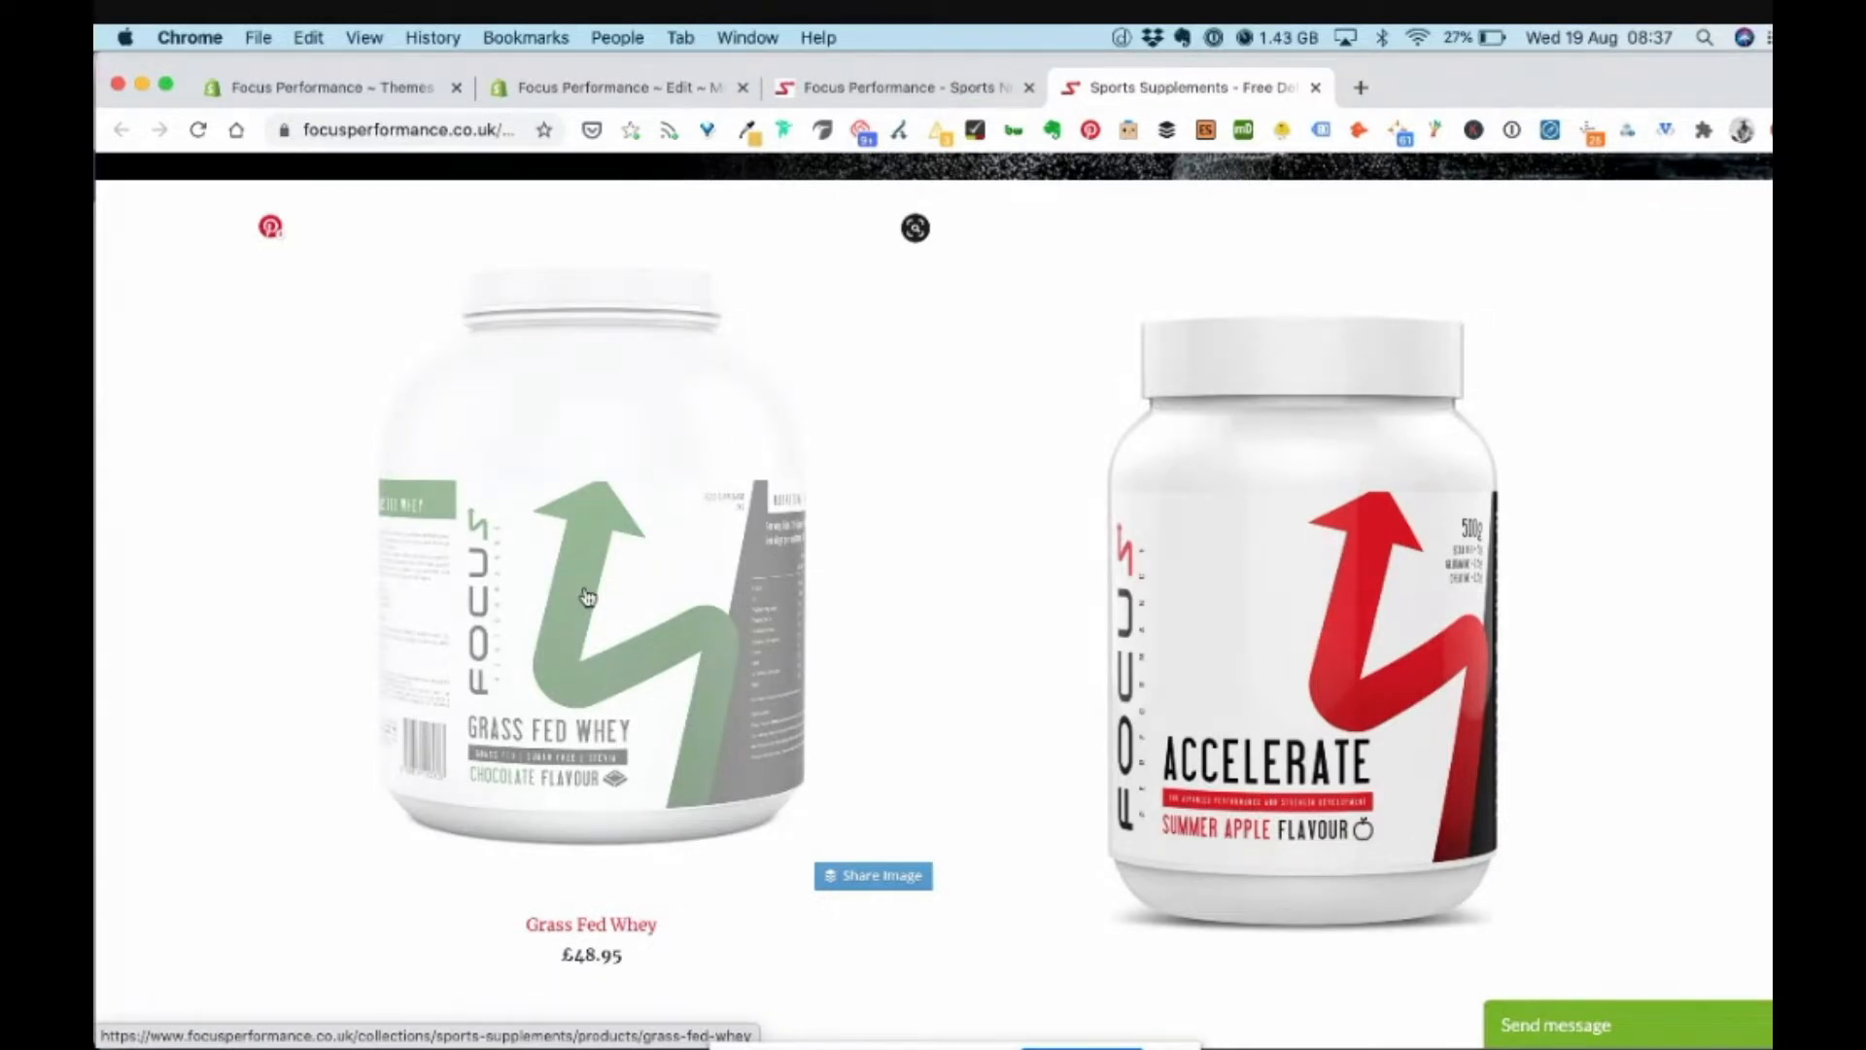
mouse_move(585, 599)
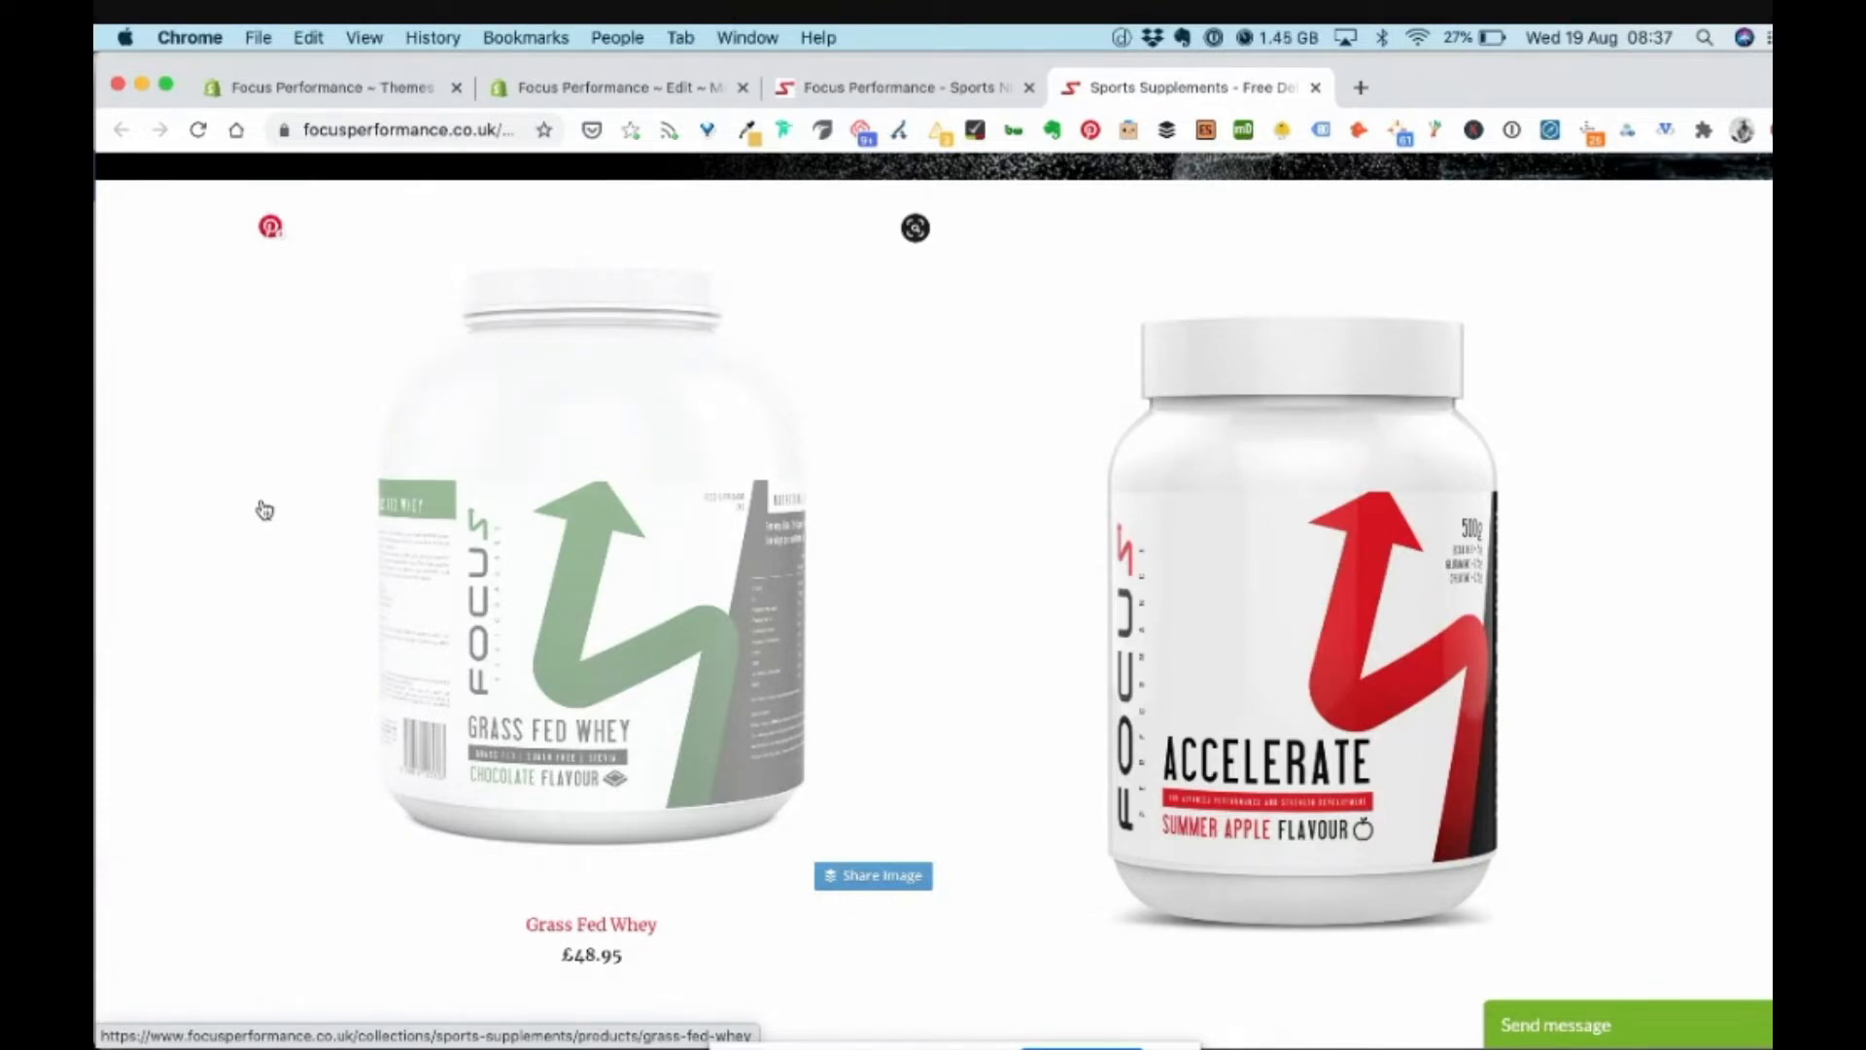
mouse_move(264, 521)
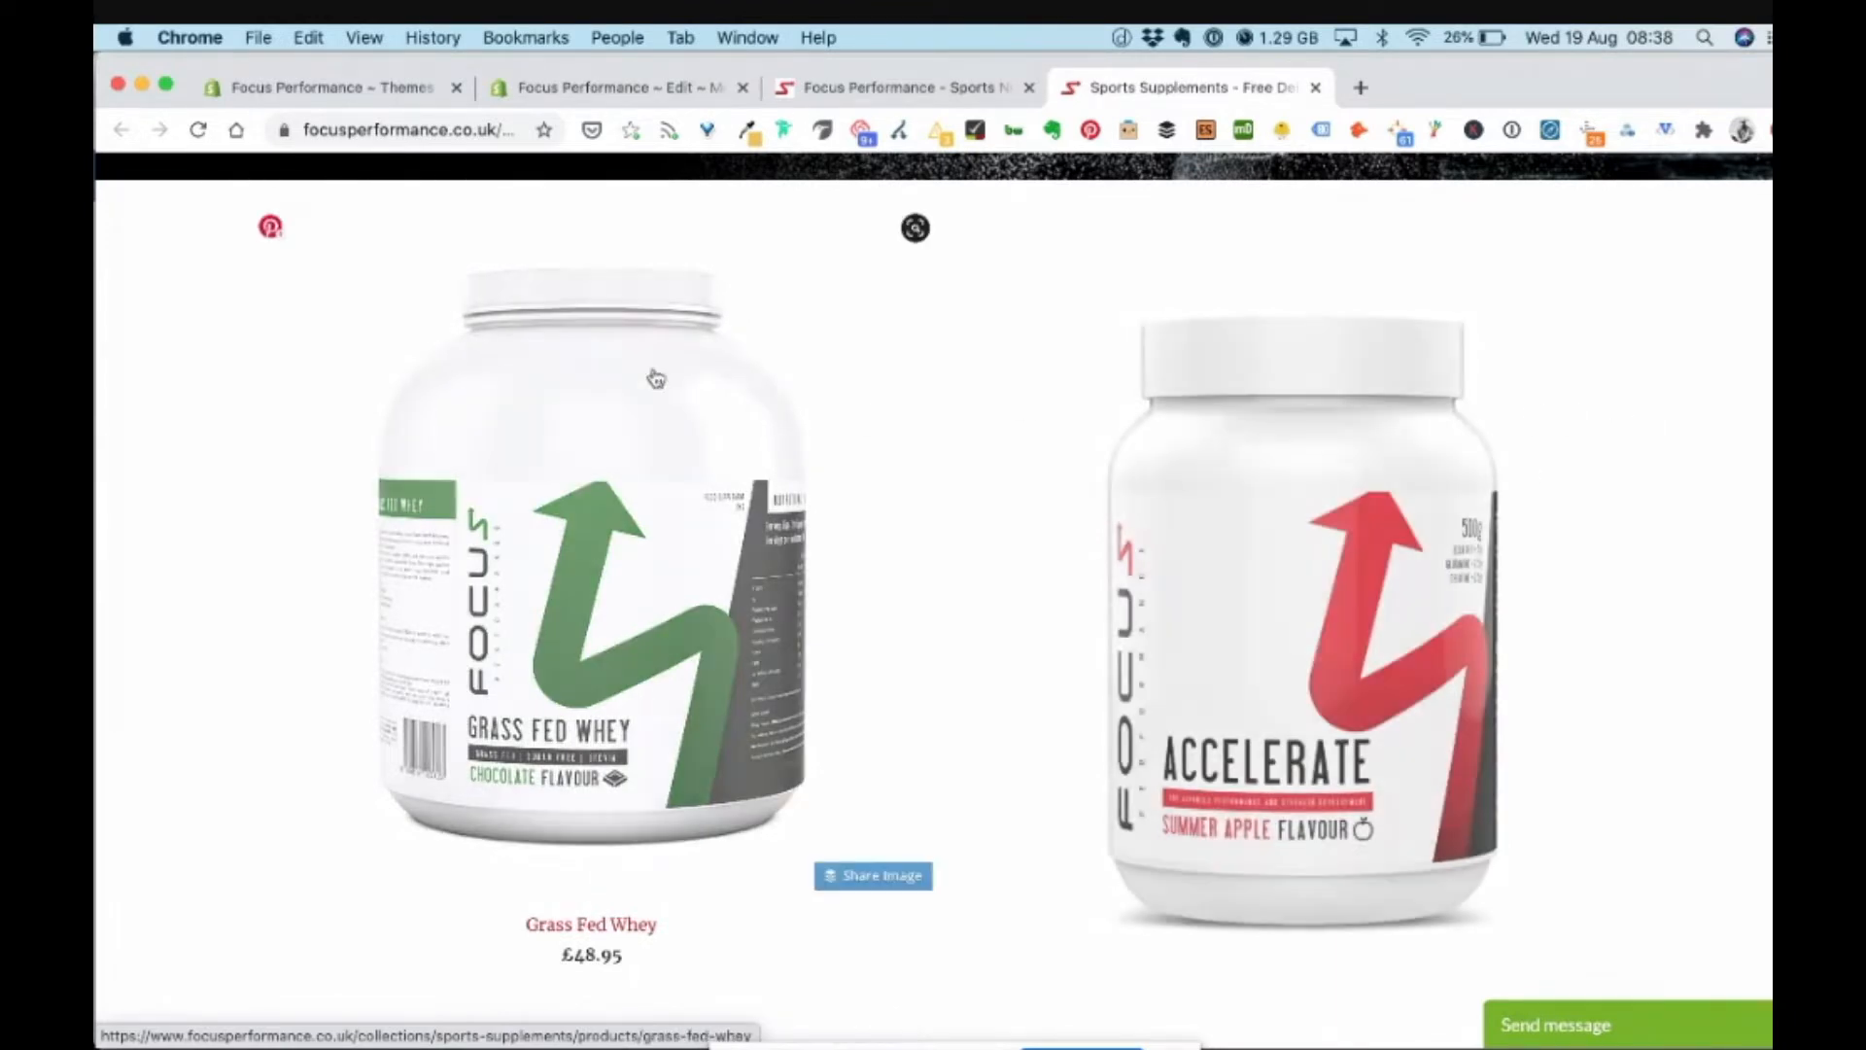
From the Themes admin, reach the Mobilia theme's code editor with product-thumbnail.liquid shown
left_click(311, 88)
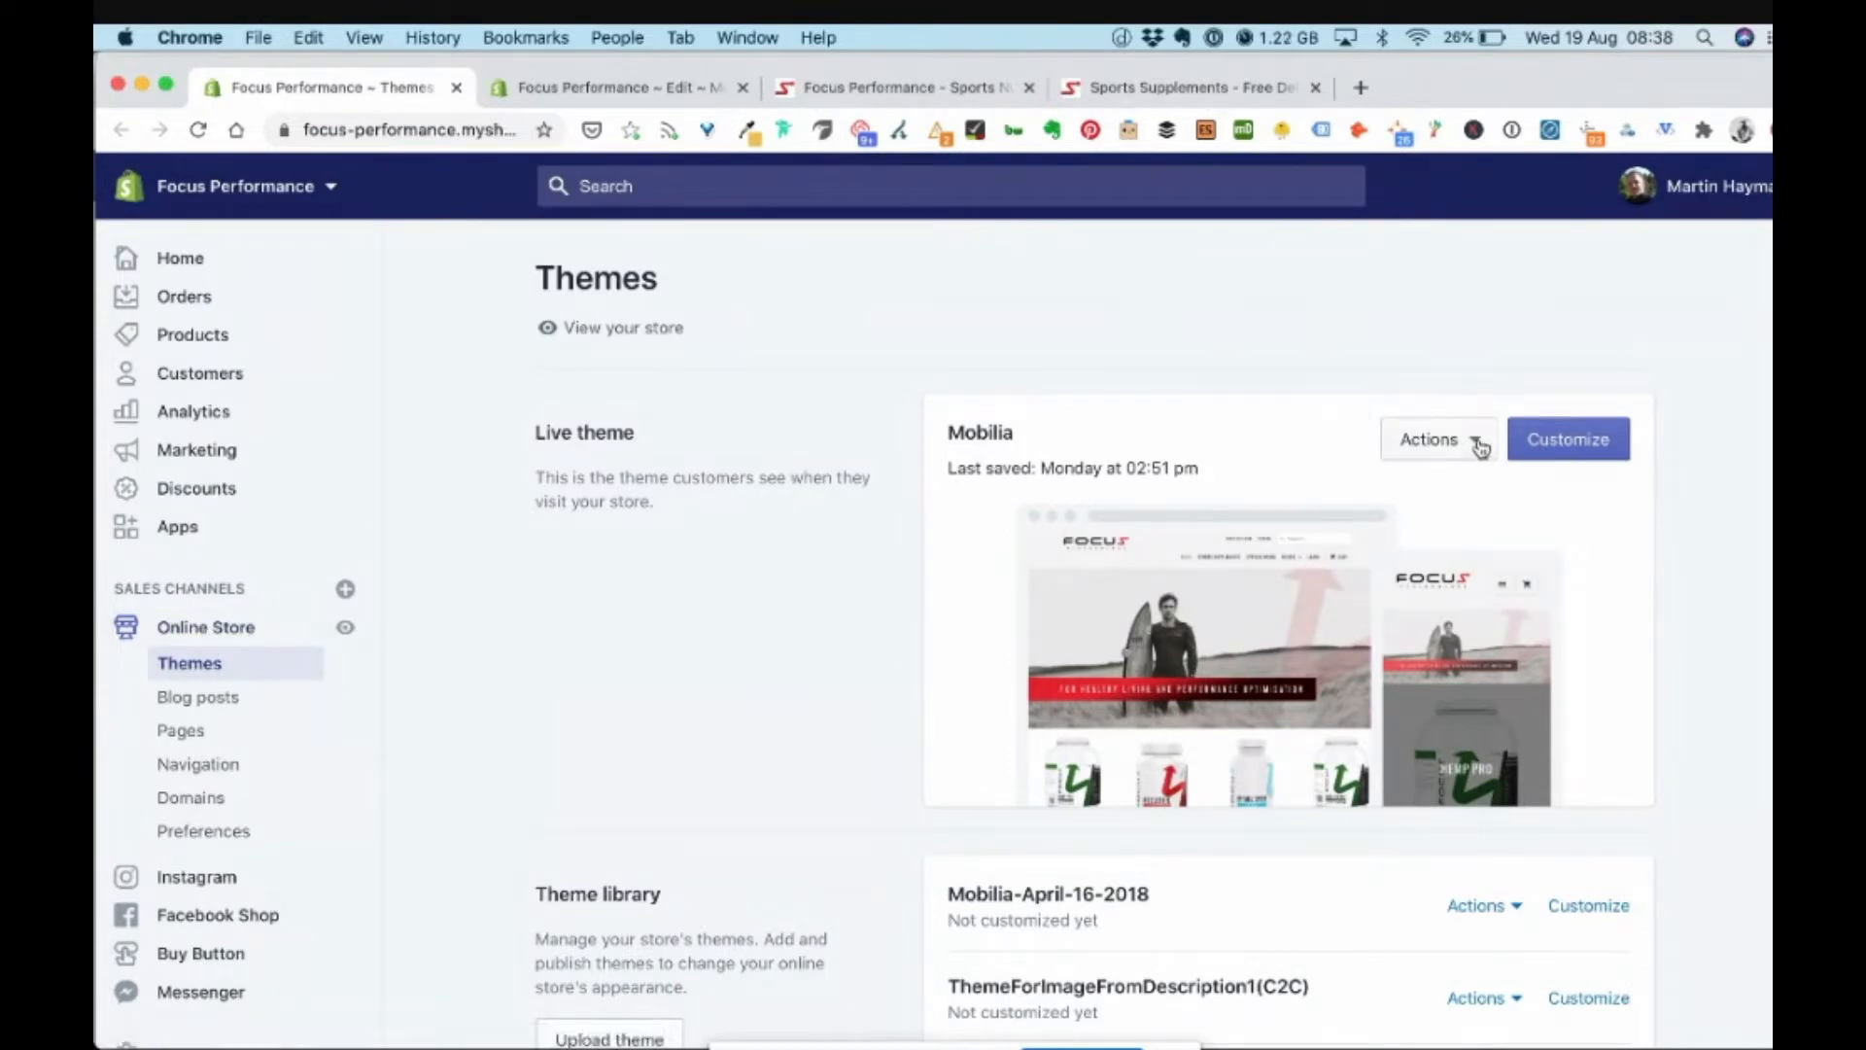
left_click(1438, 439)
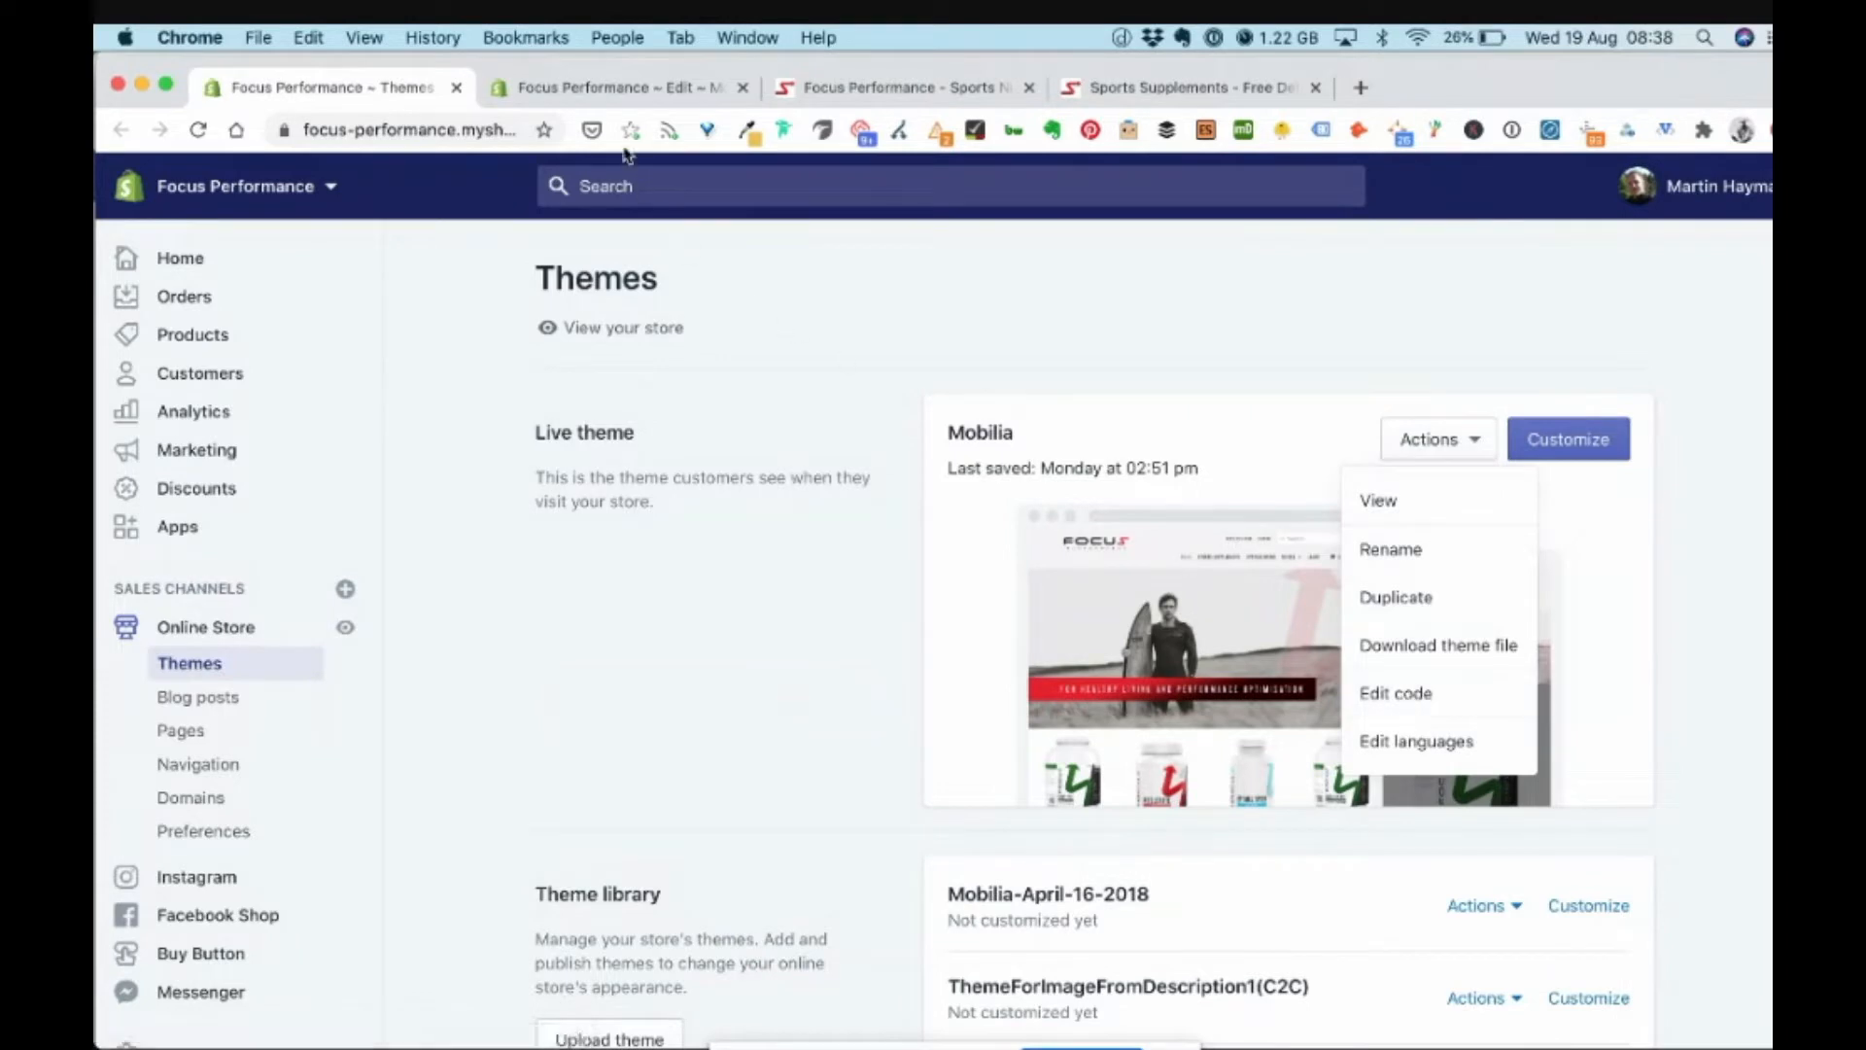
left_click(608, 88)
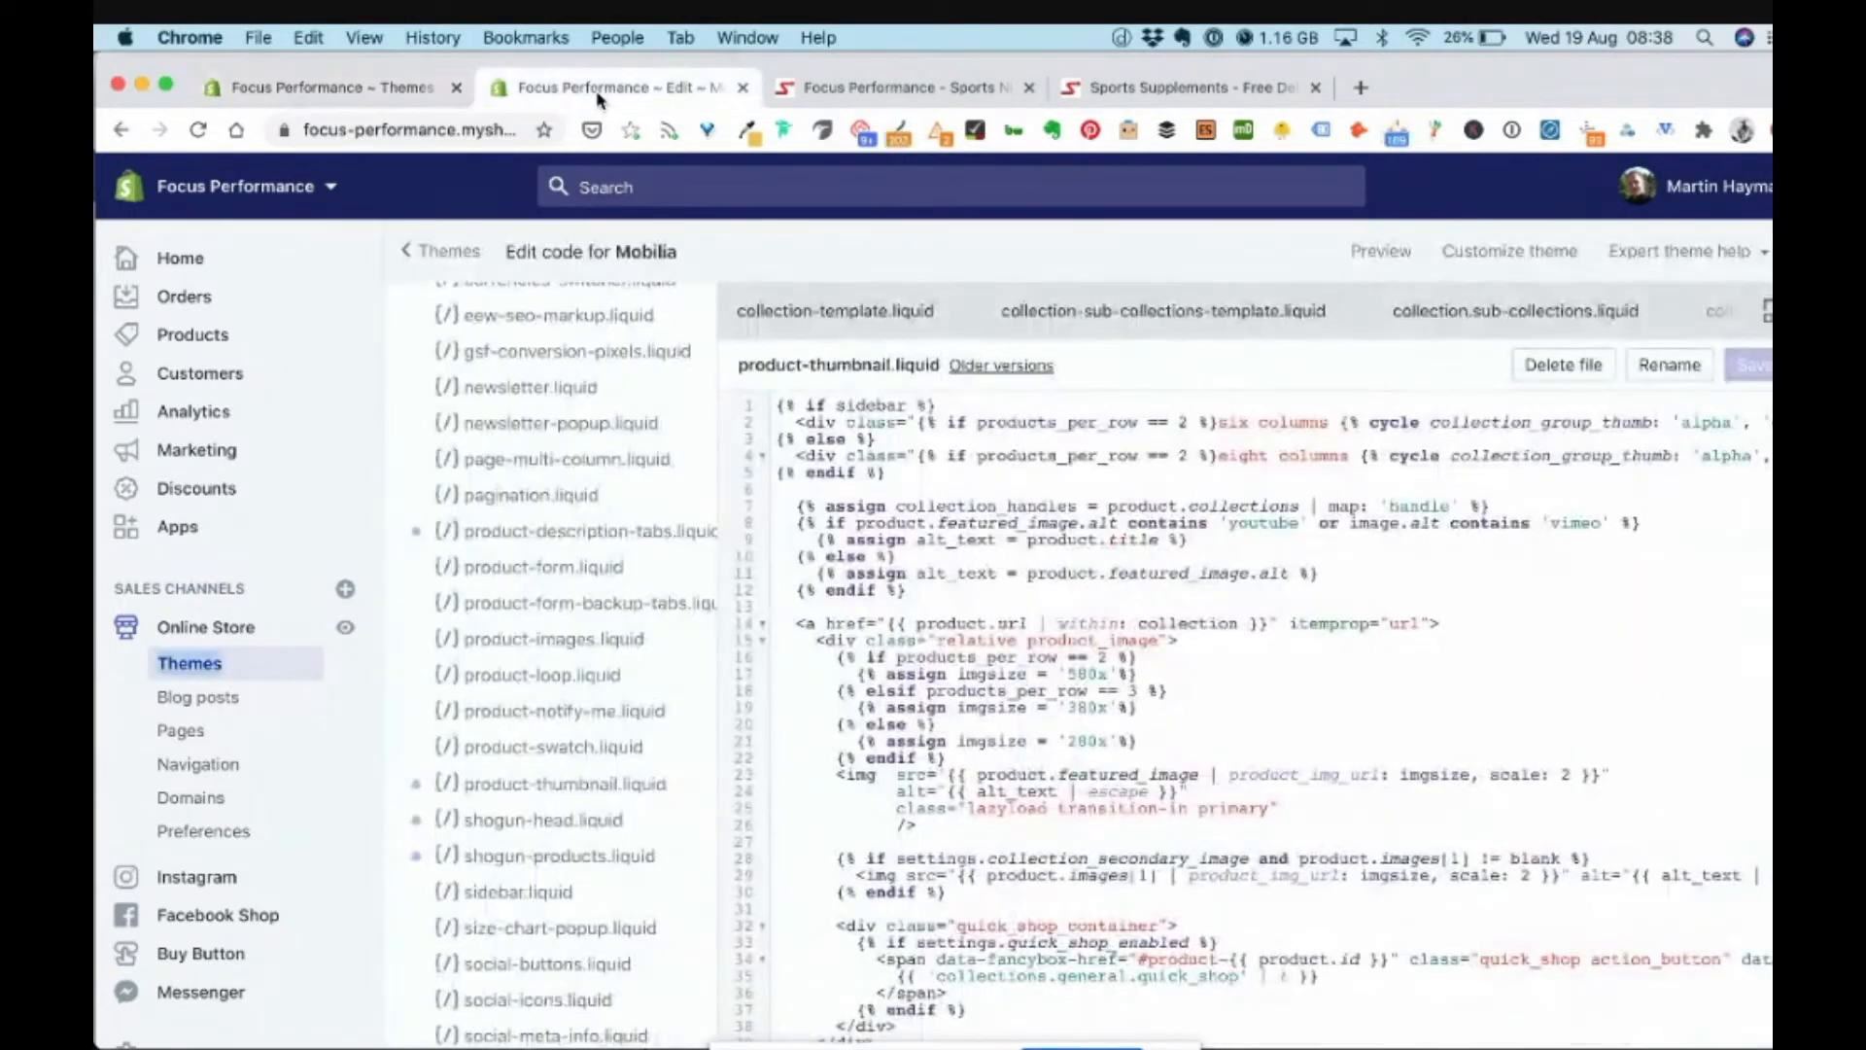
mouse_move(591, 581)
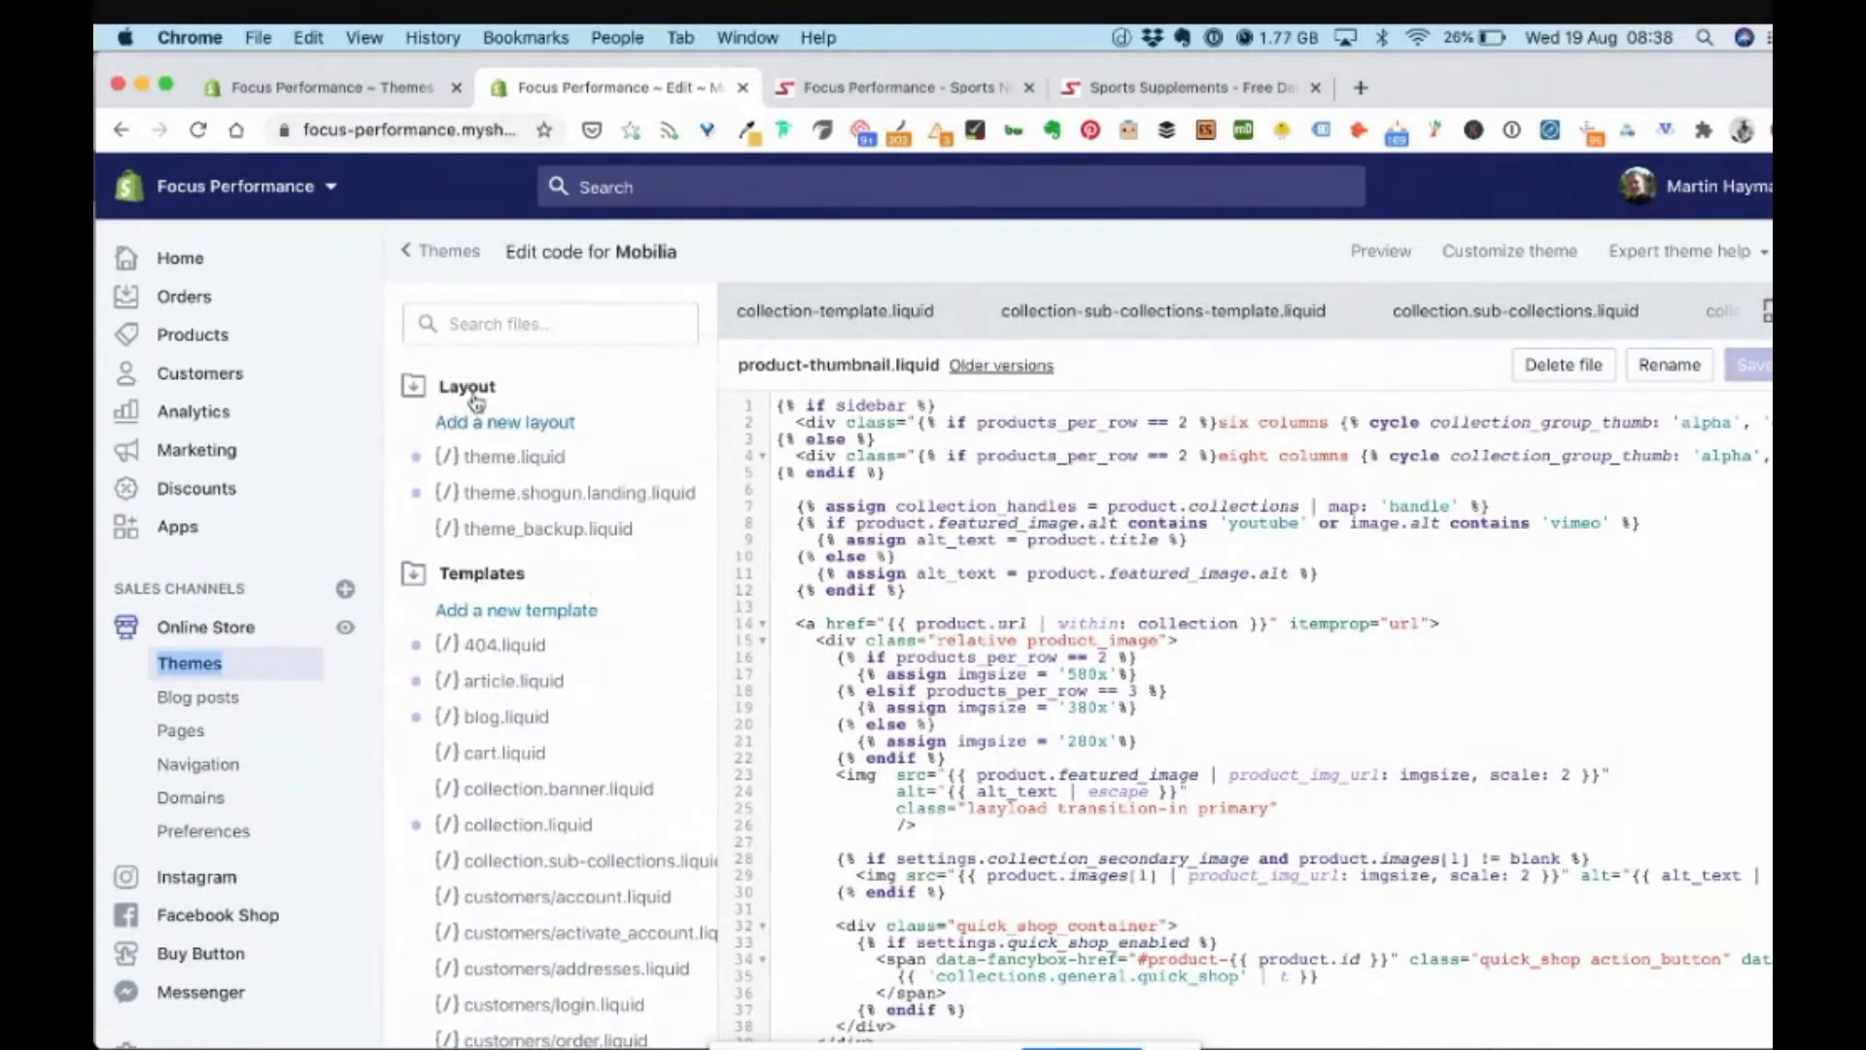
Scroll the theme file list through layouts, templates and snippets to product-thumbnail.liquid
scroll("down", 3)
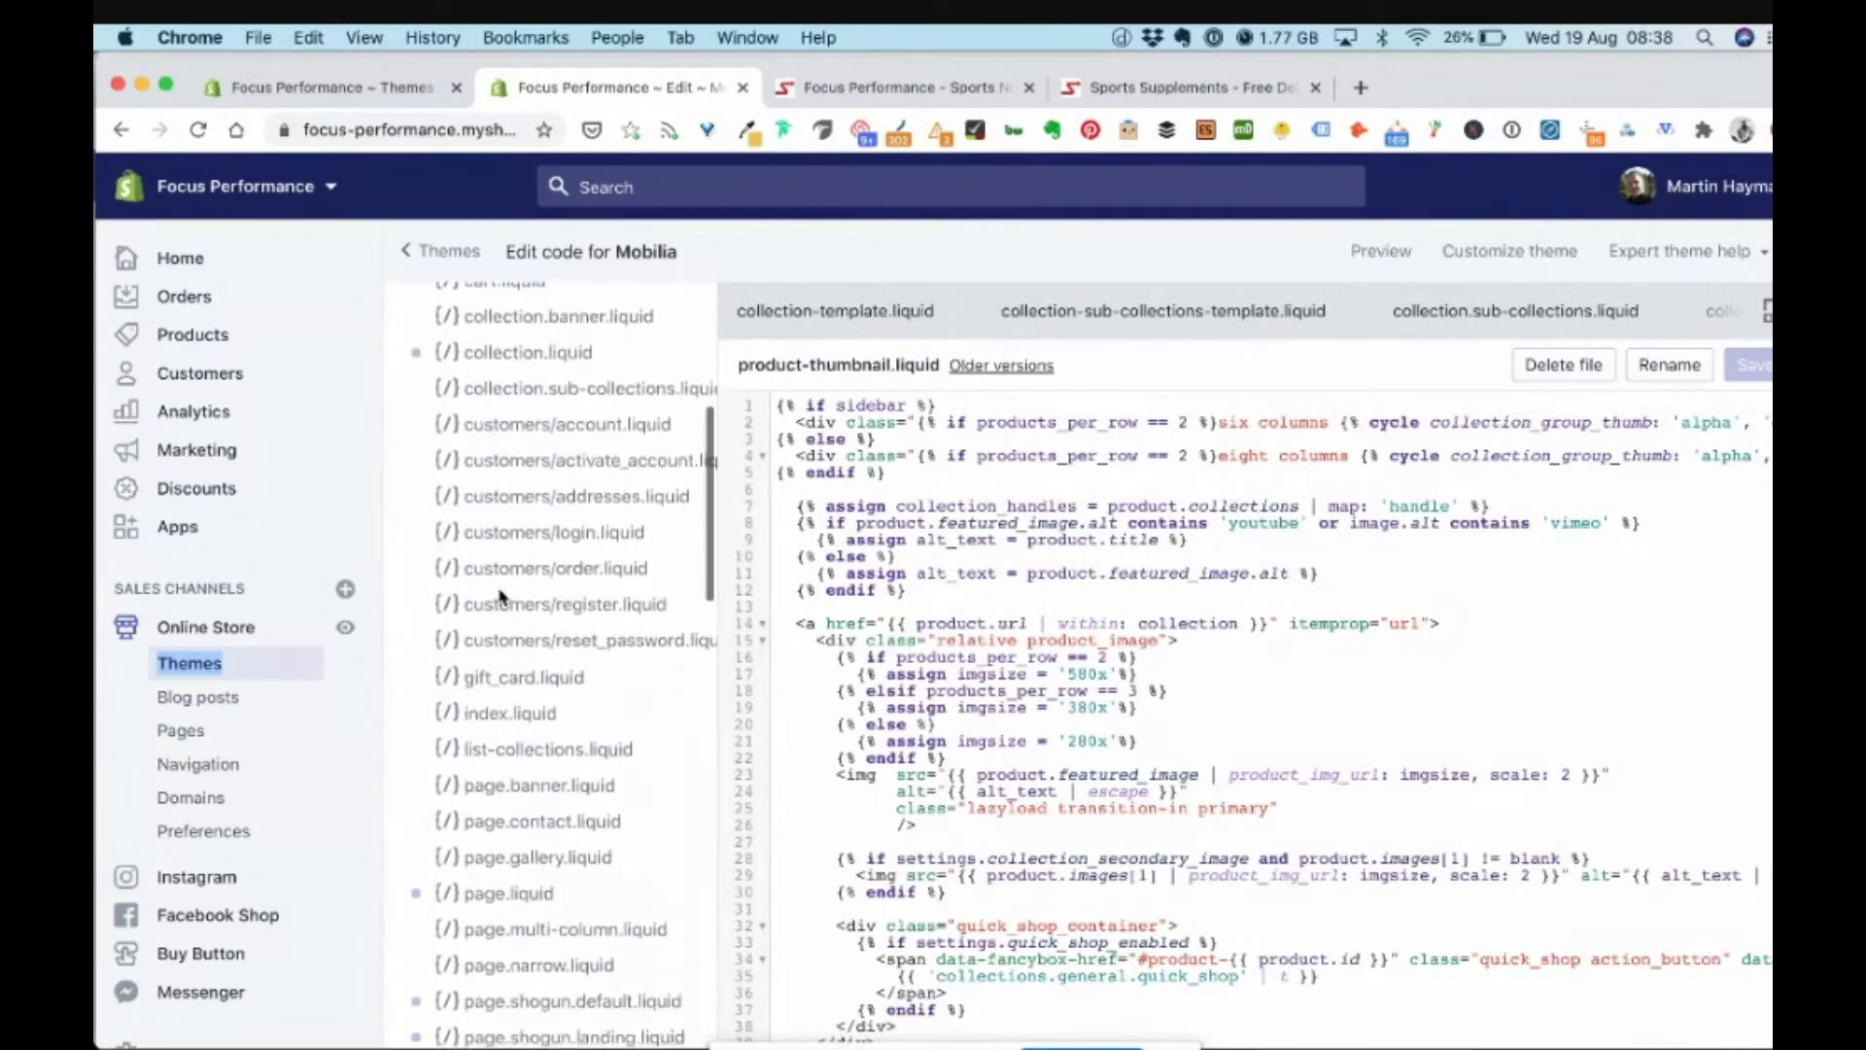
scroll("down", 3)
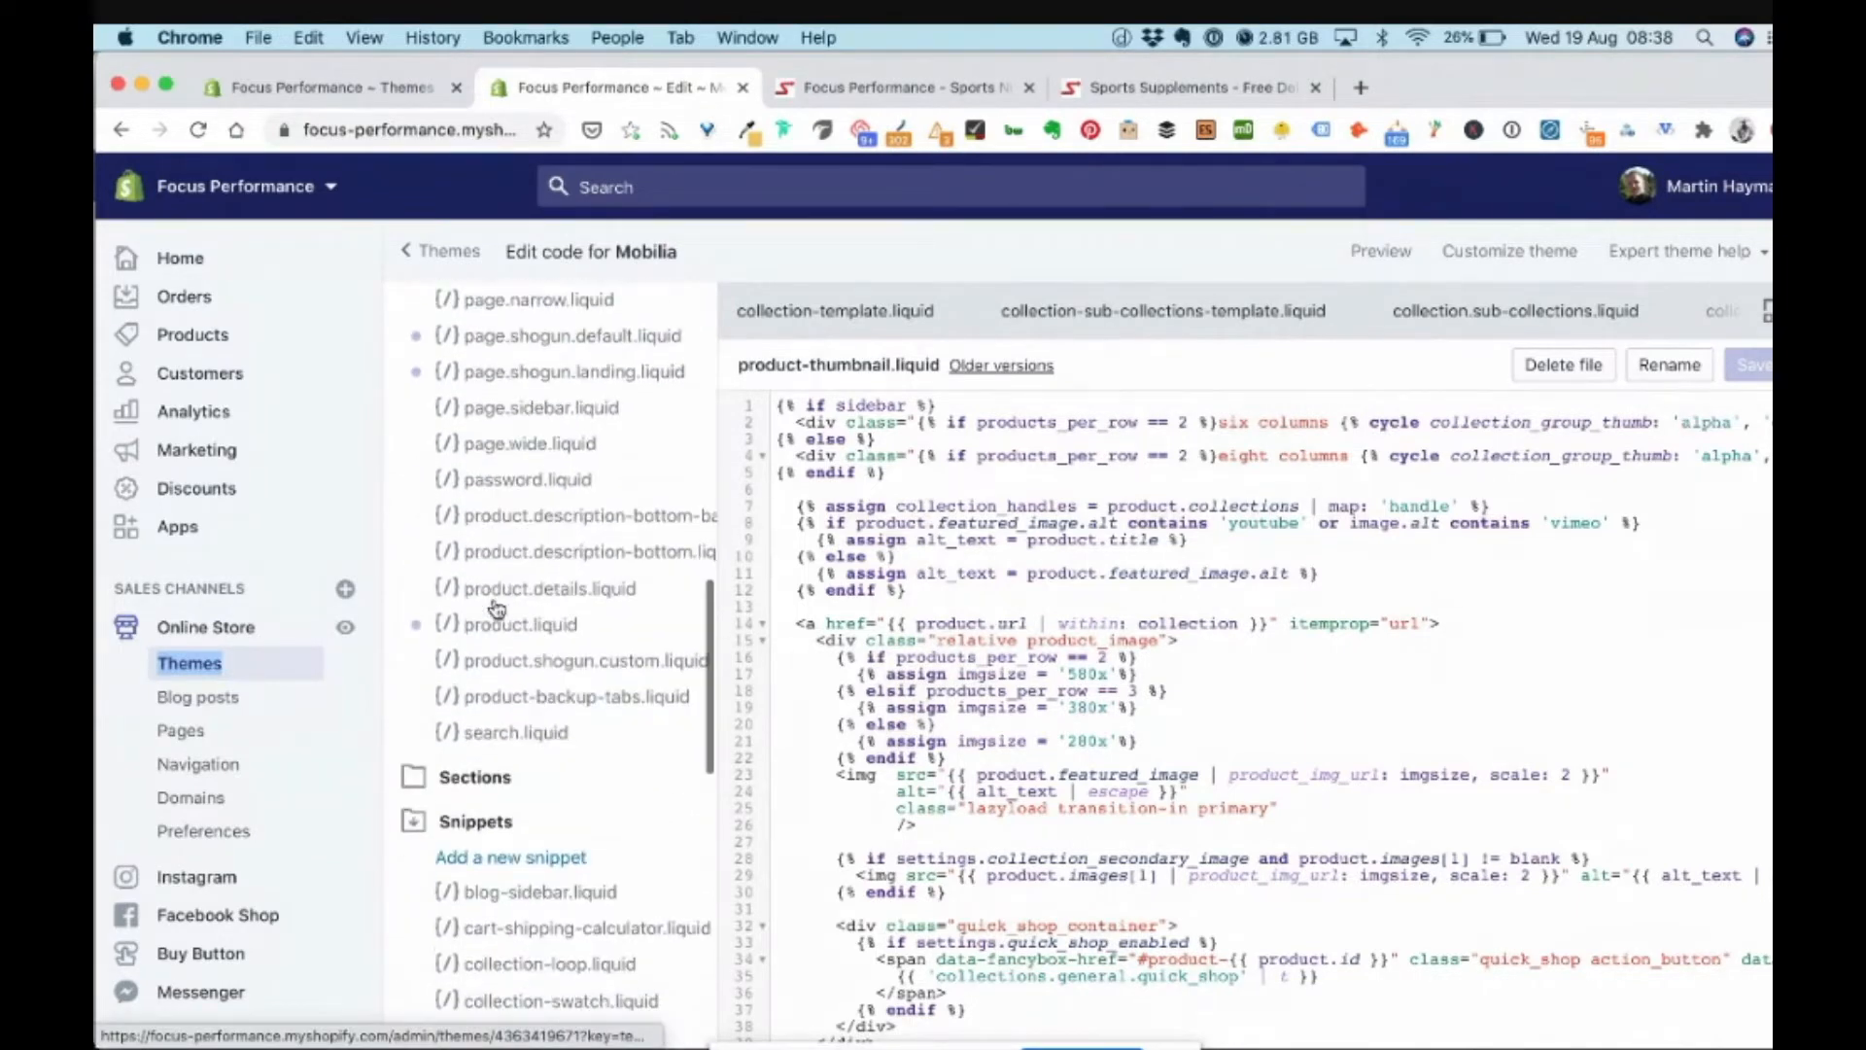
scroll("down", 3)
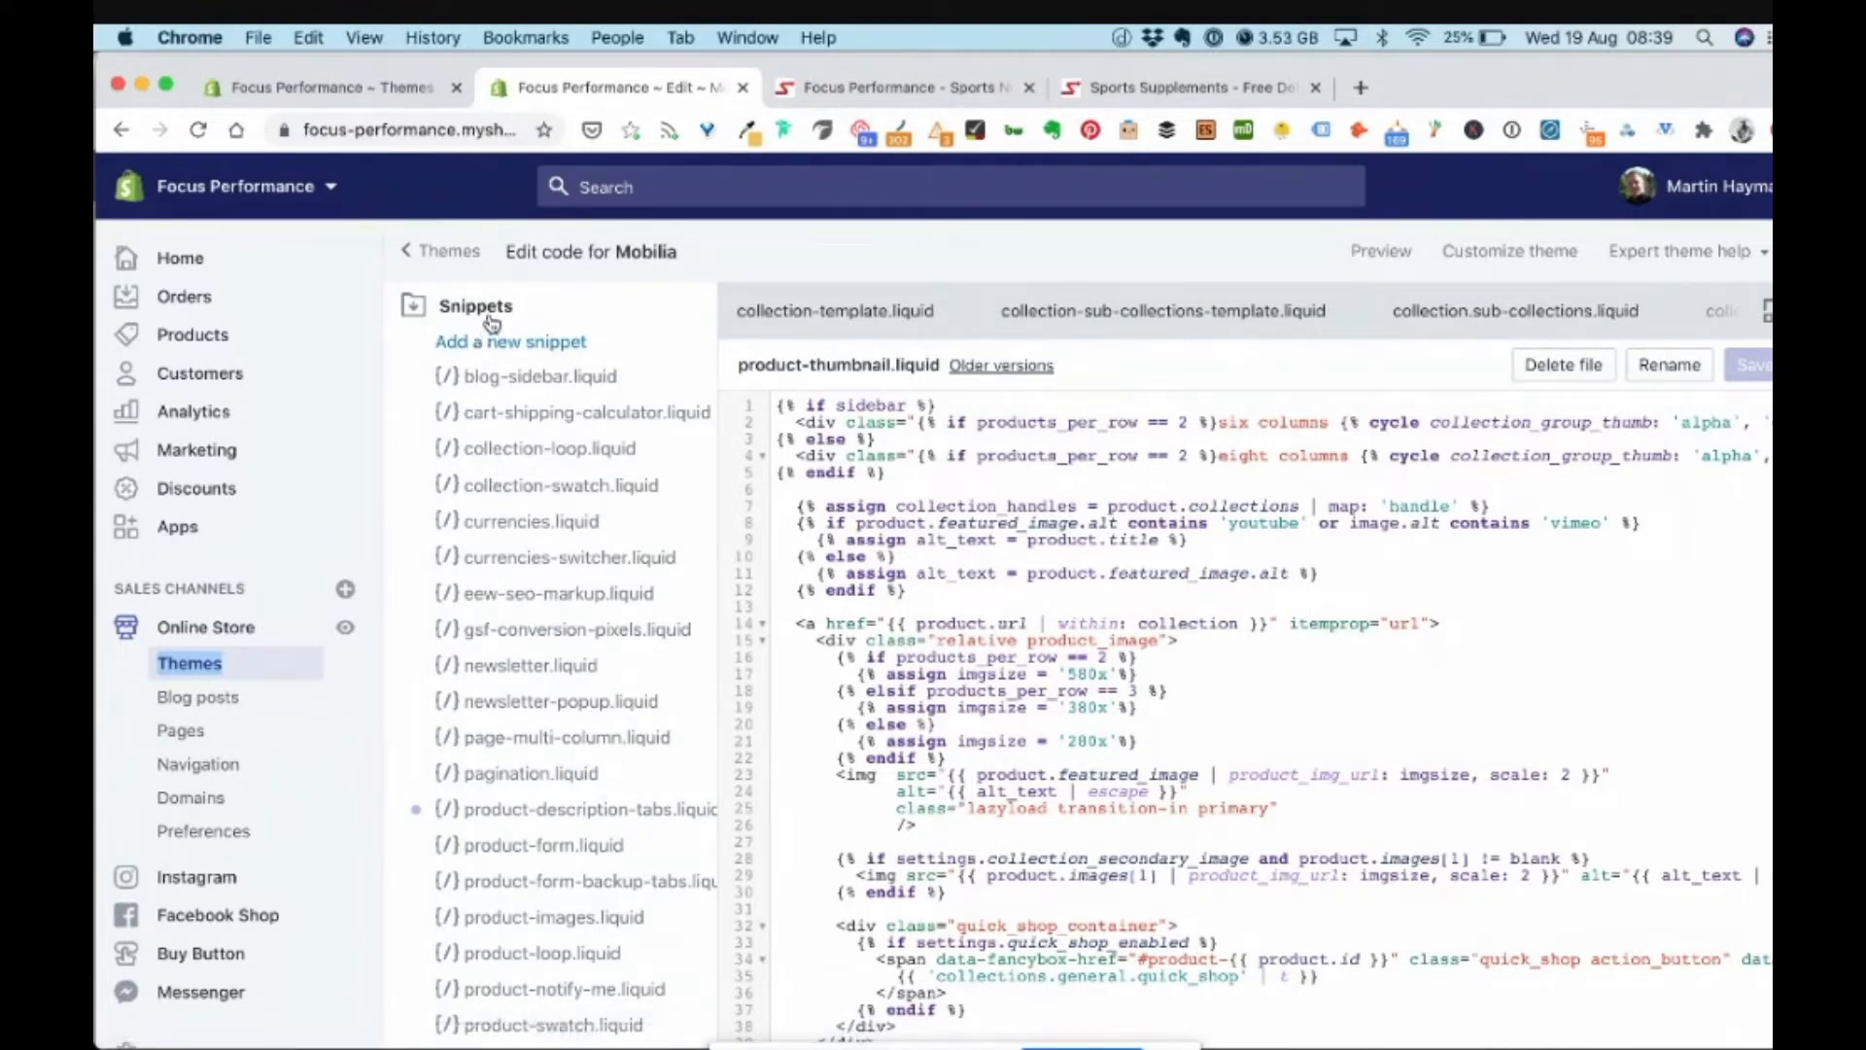
mouse_move(503, 817)
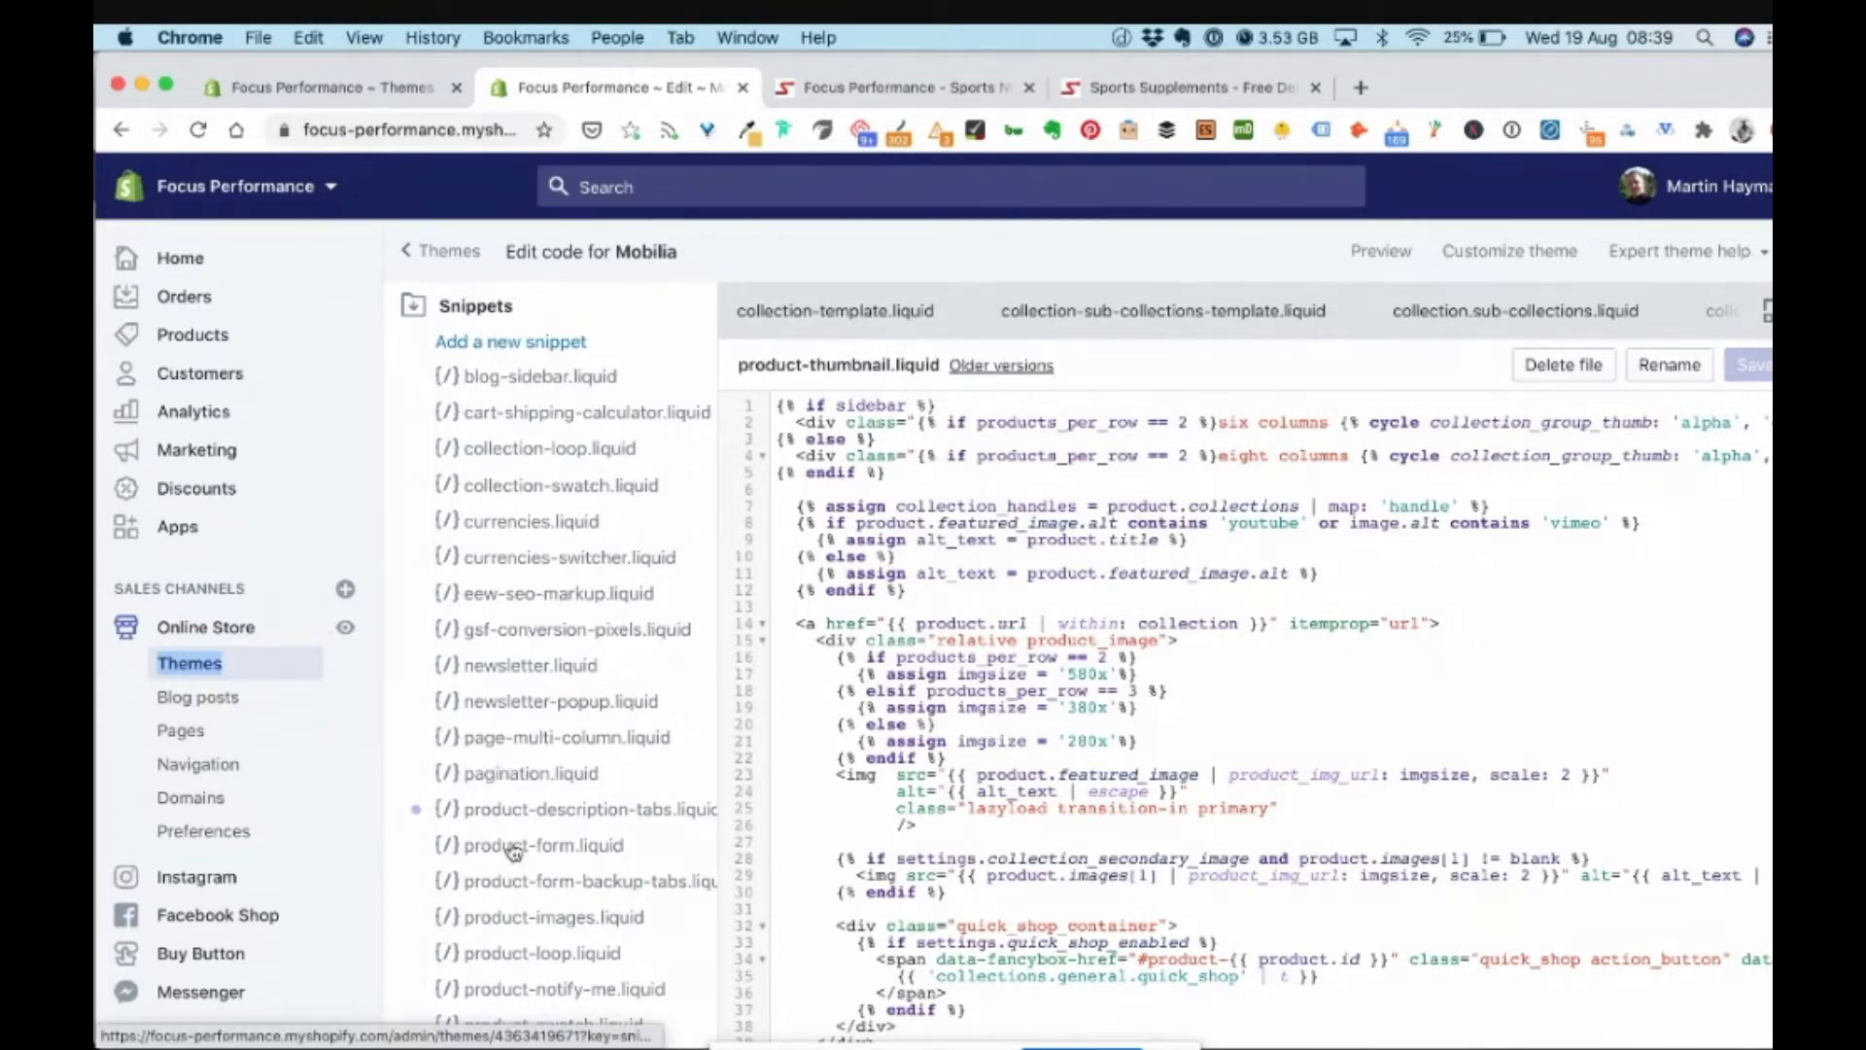
scroll("down", 3)
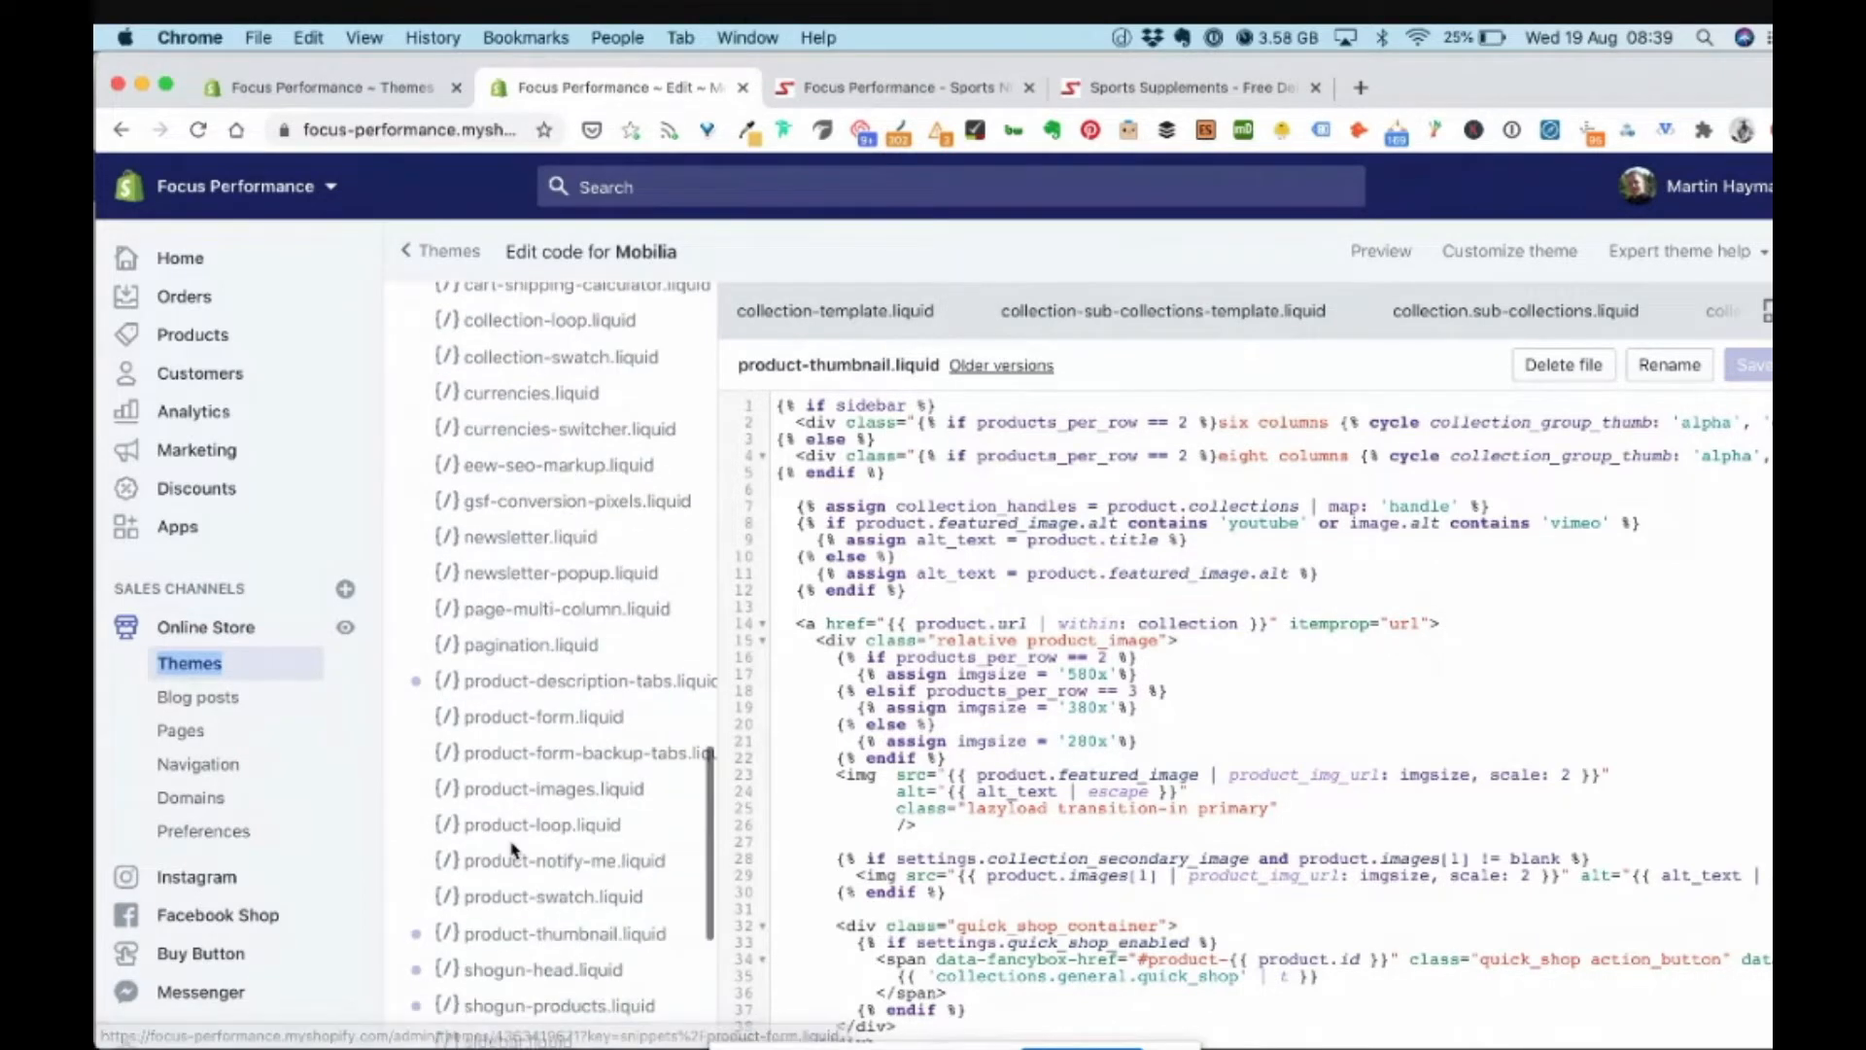
scroll("down", 3)
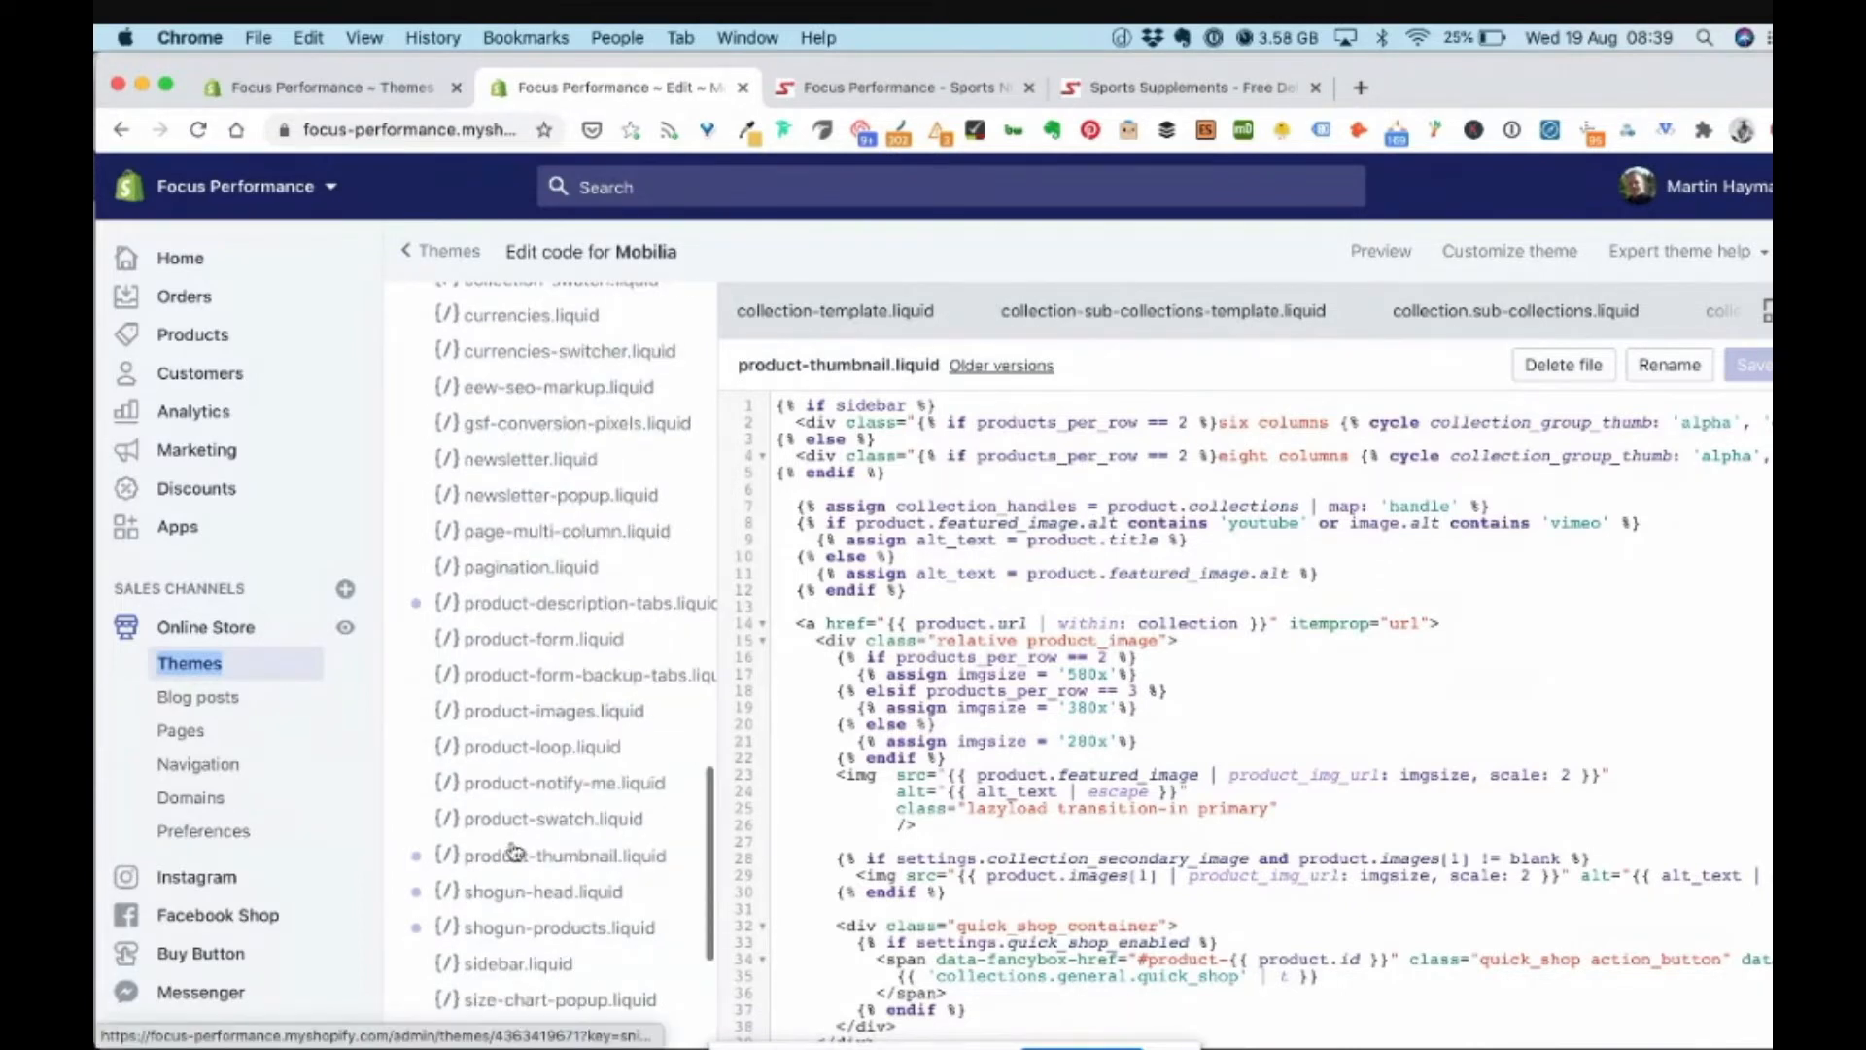
mouse_move(559, 913)
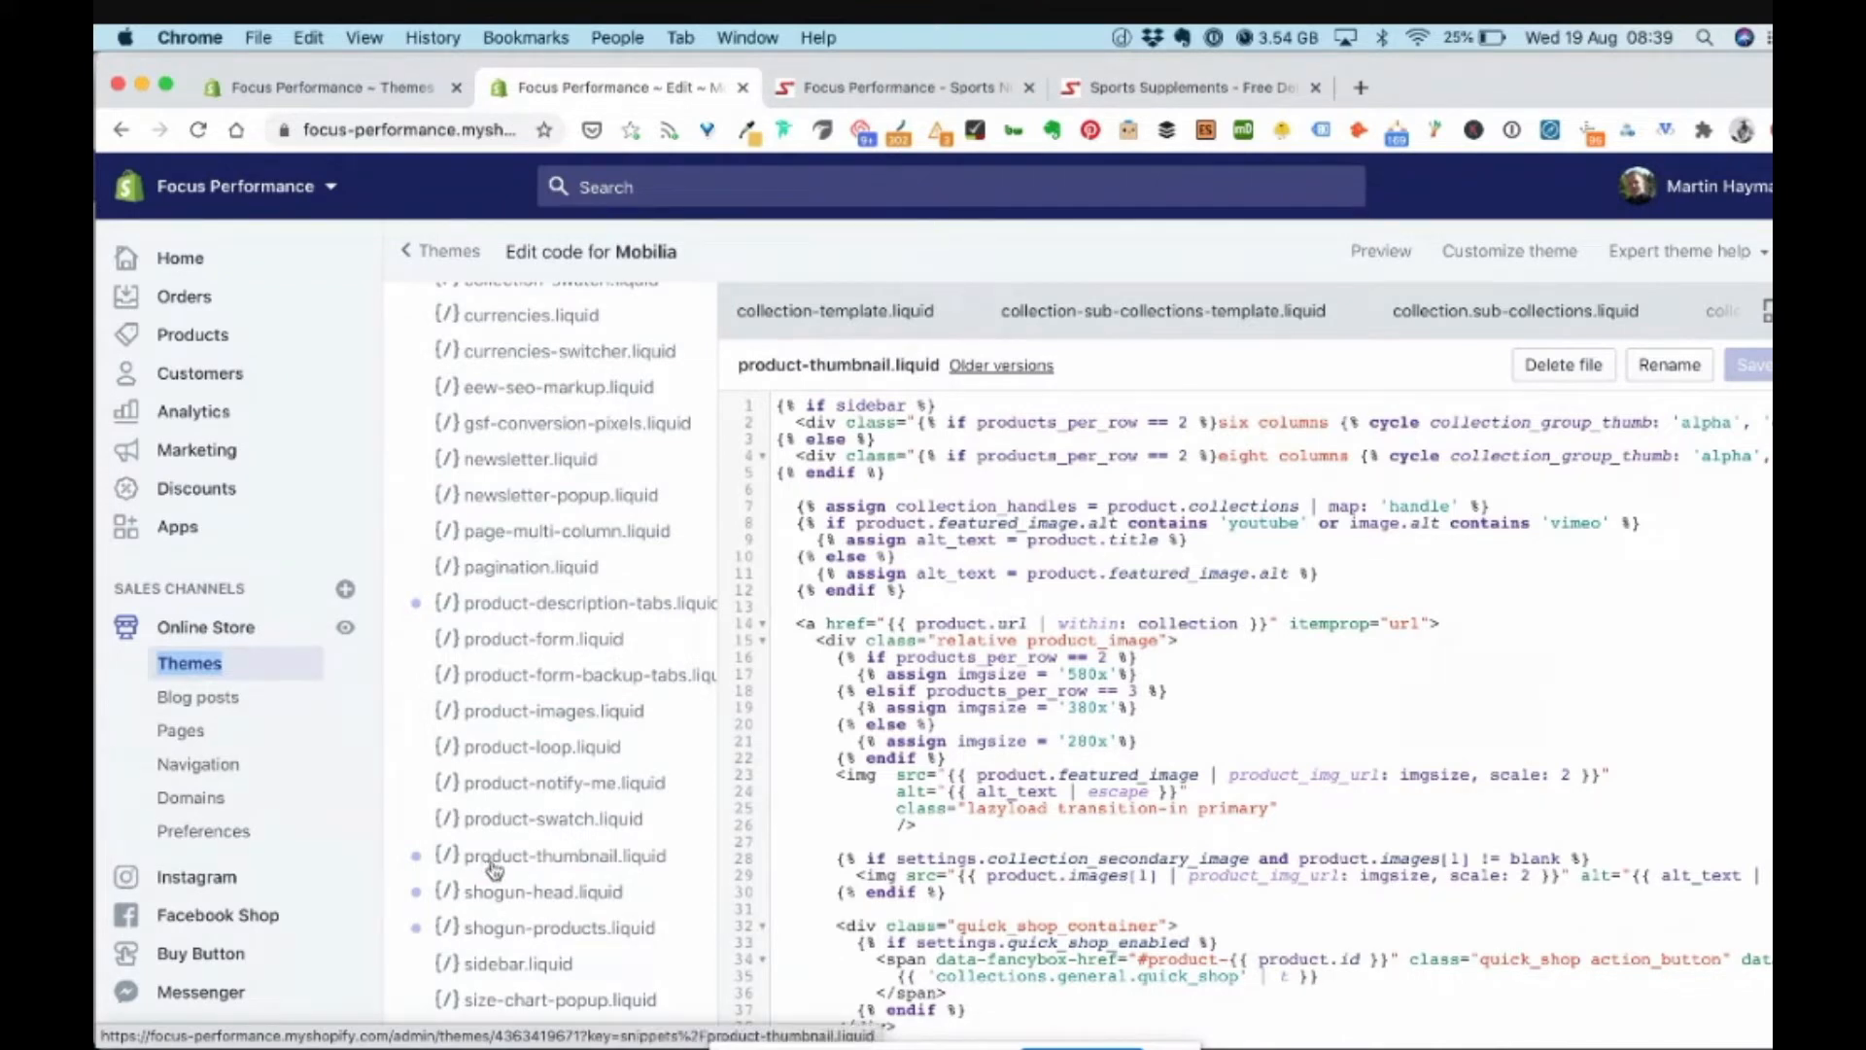
mouse_move(638, 862)
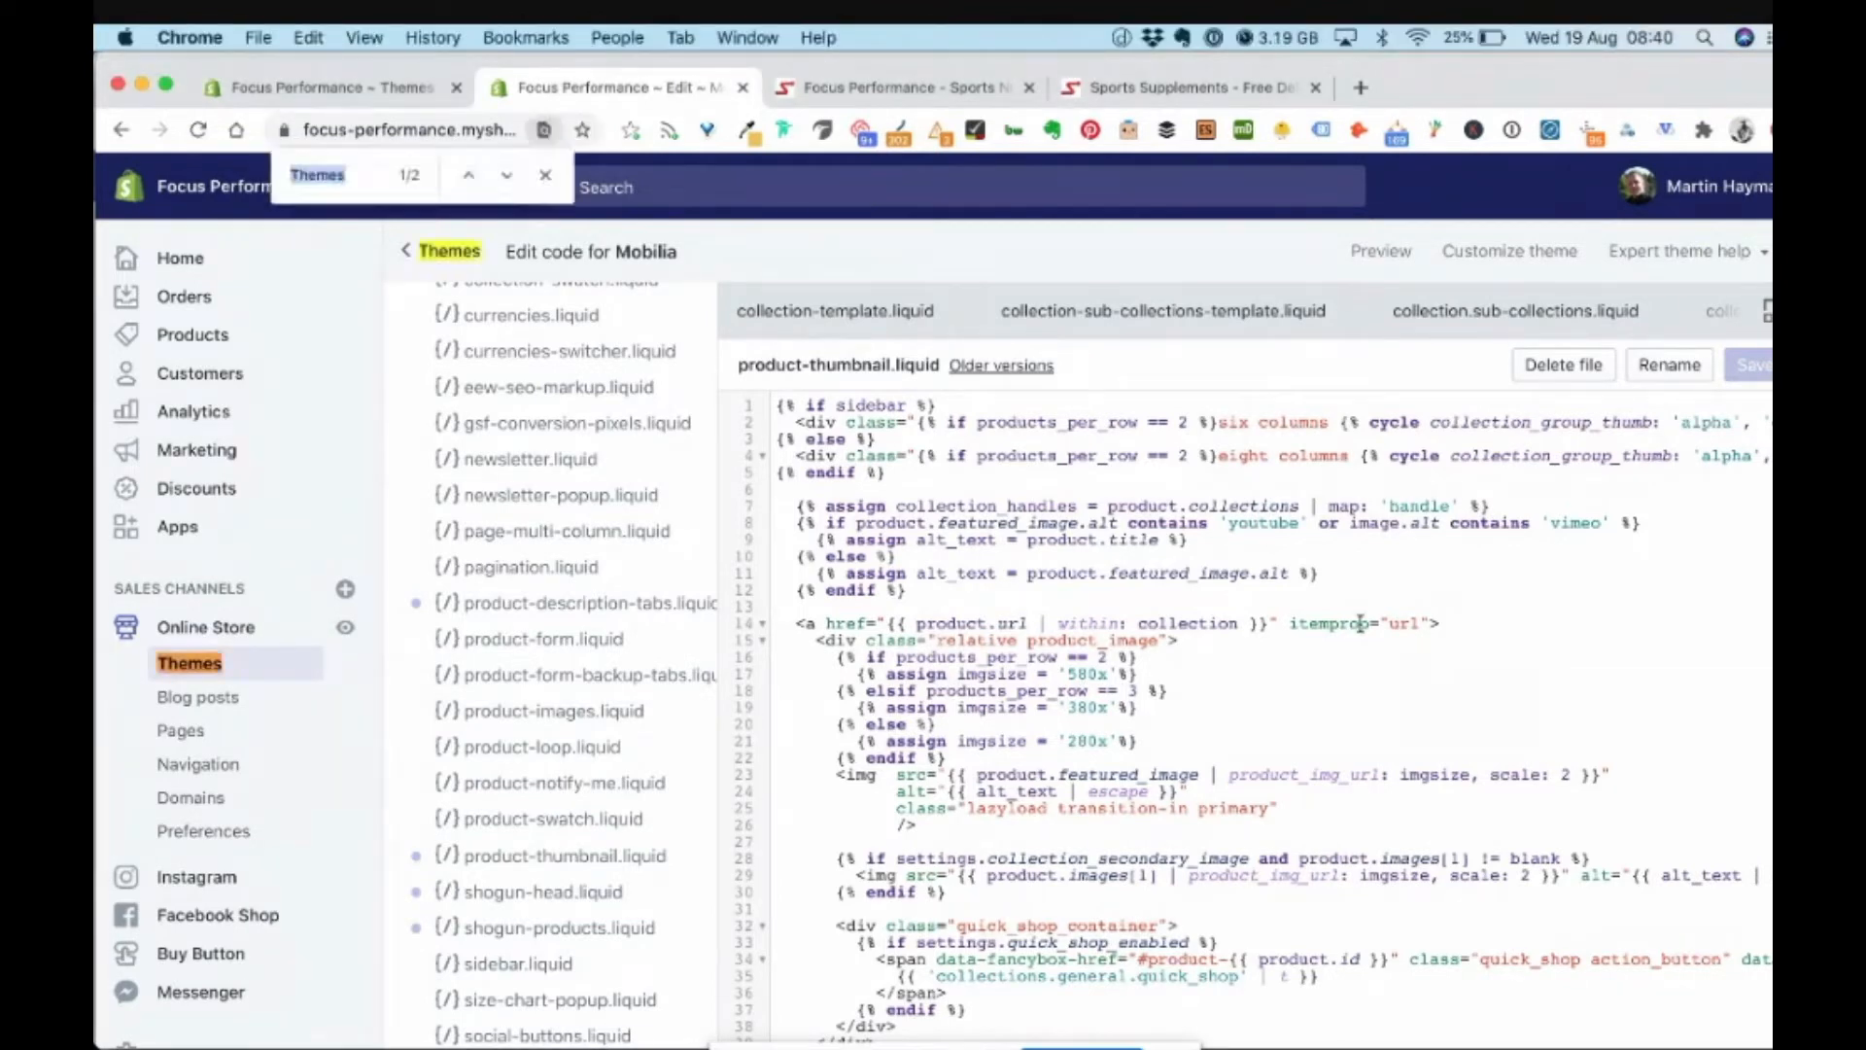
Search the snippet for product.url with Chrome's find and scroll to the file's final lines
type("product.url")
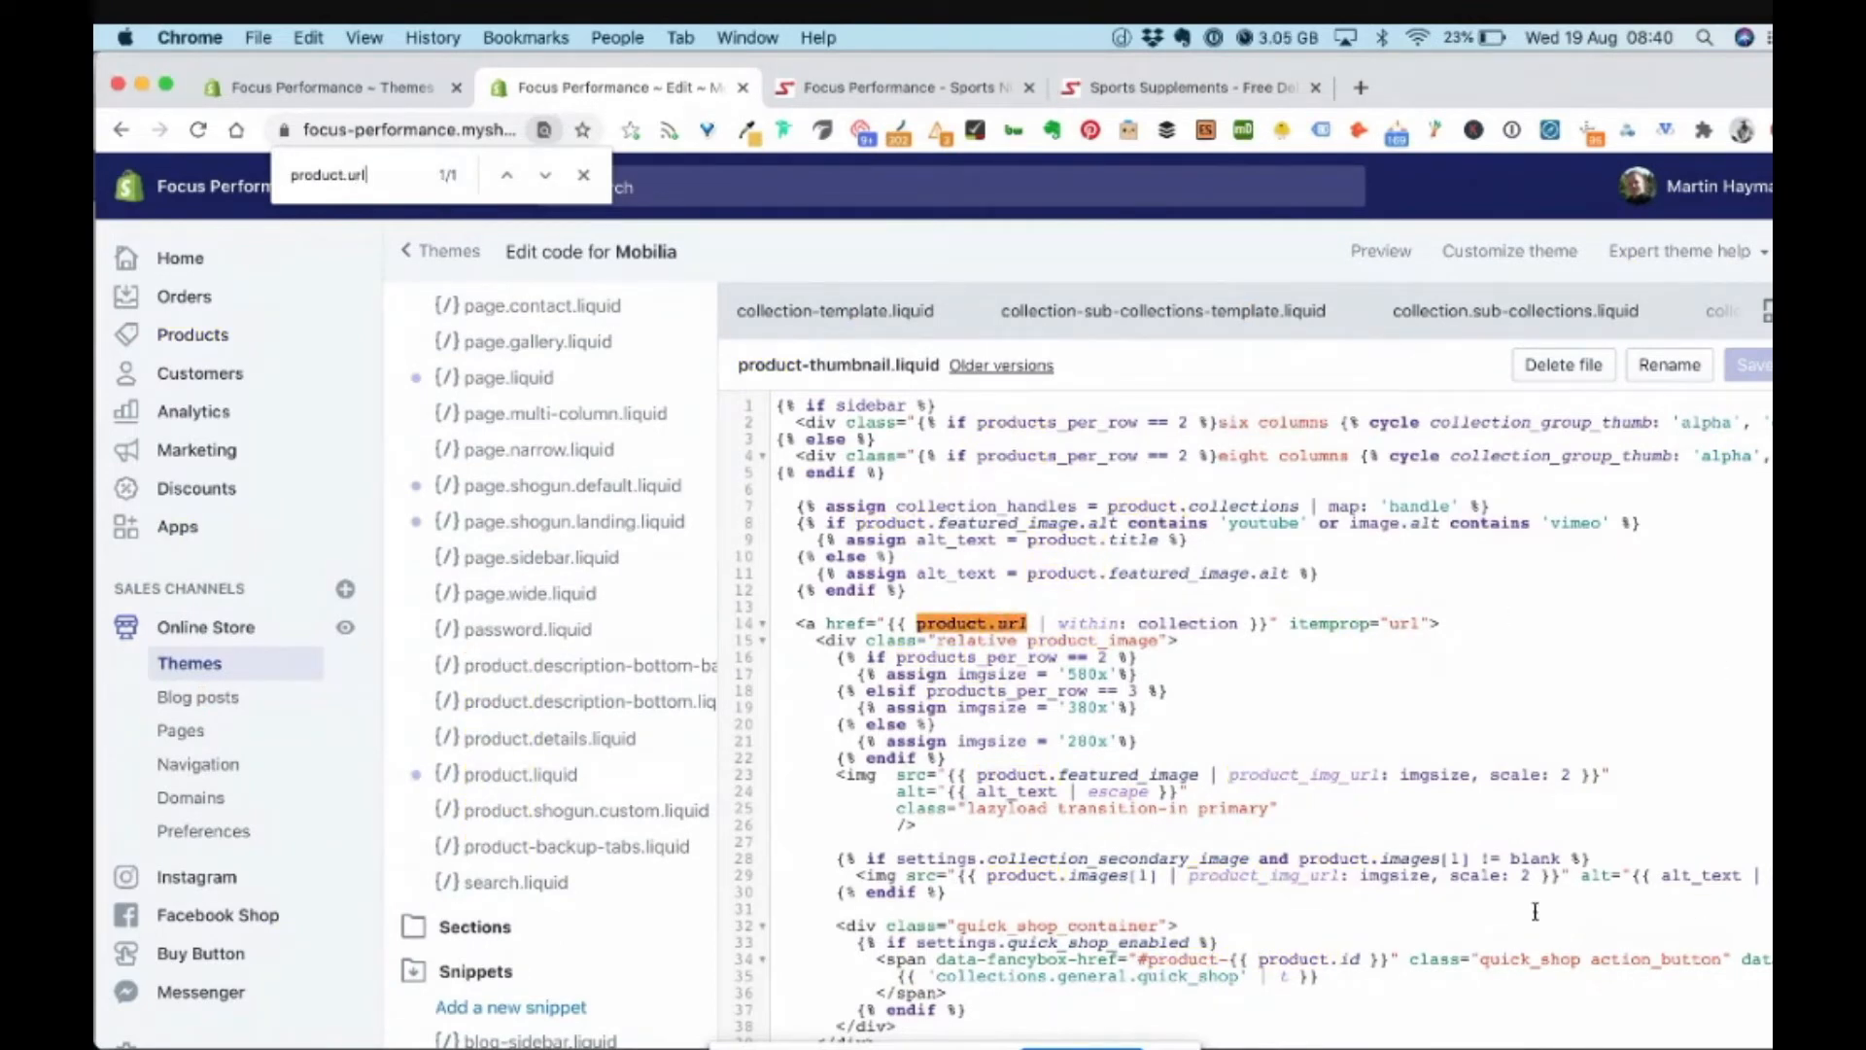
scroll("down", 3)
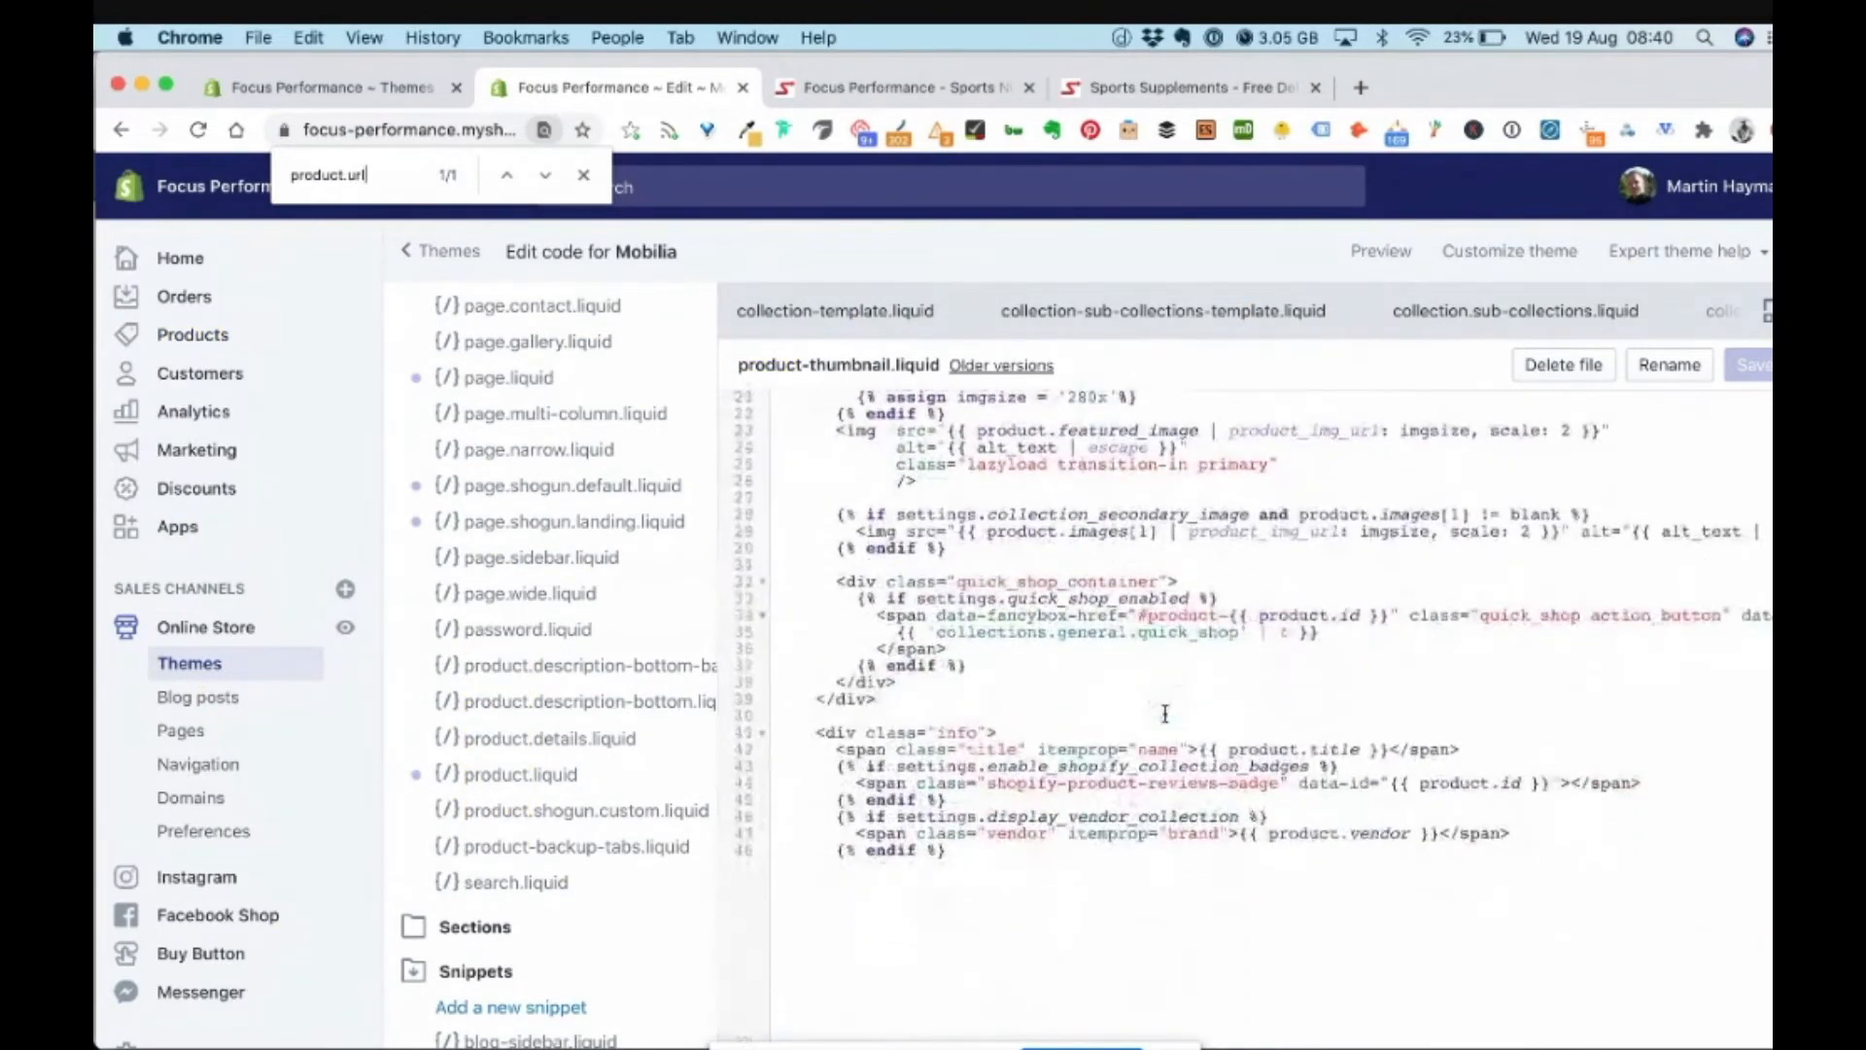
scroll("down", 3)
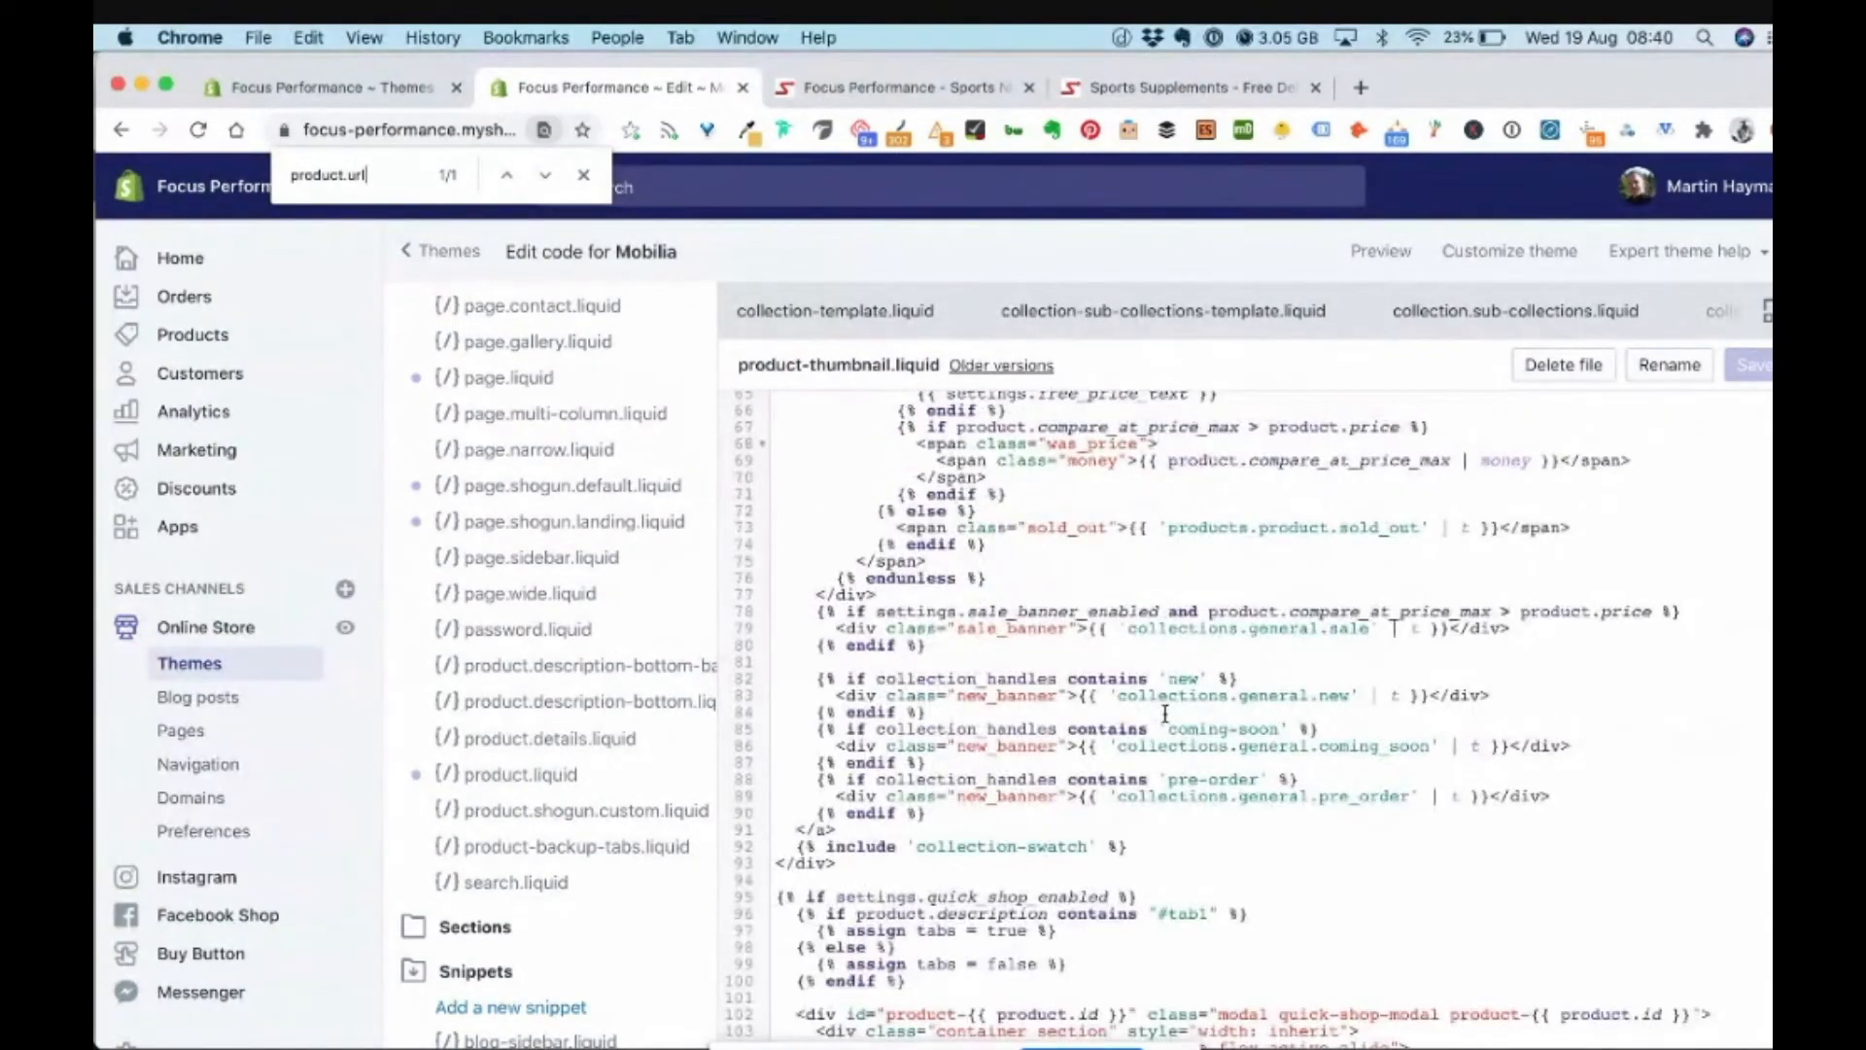
scroll("down", 3)
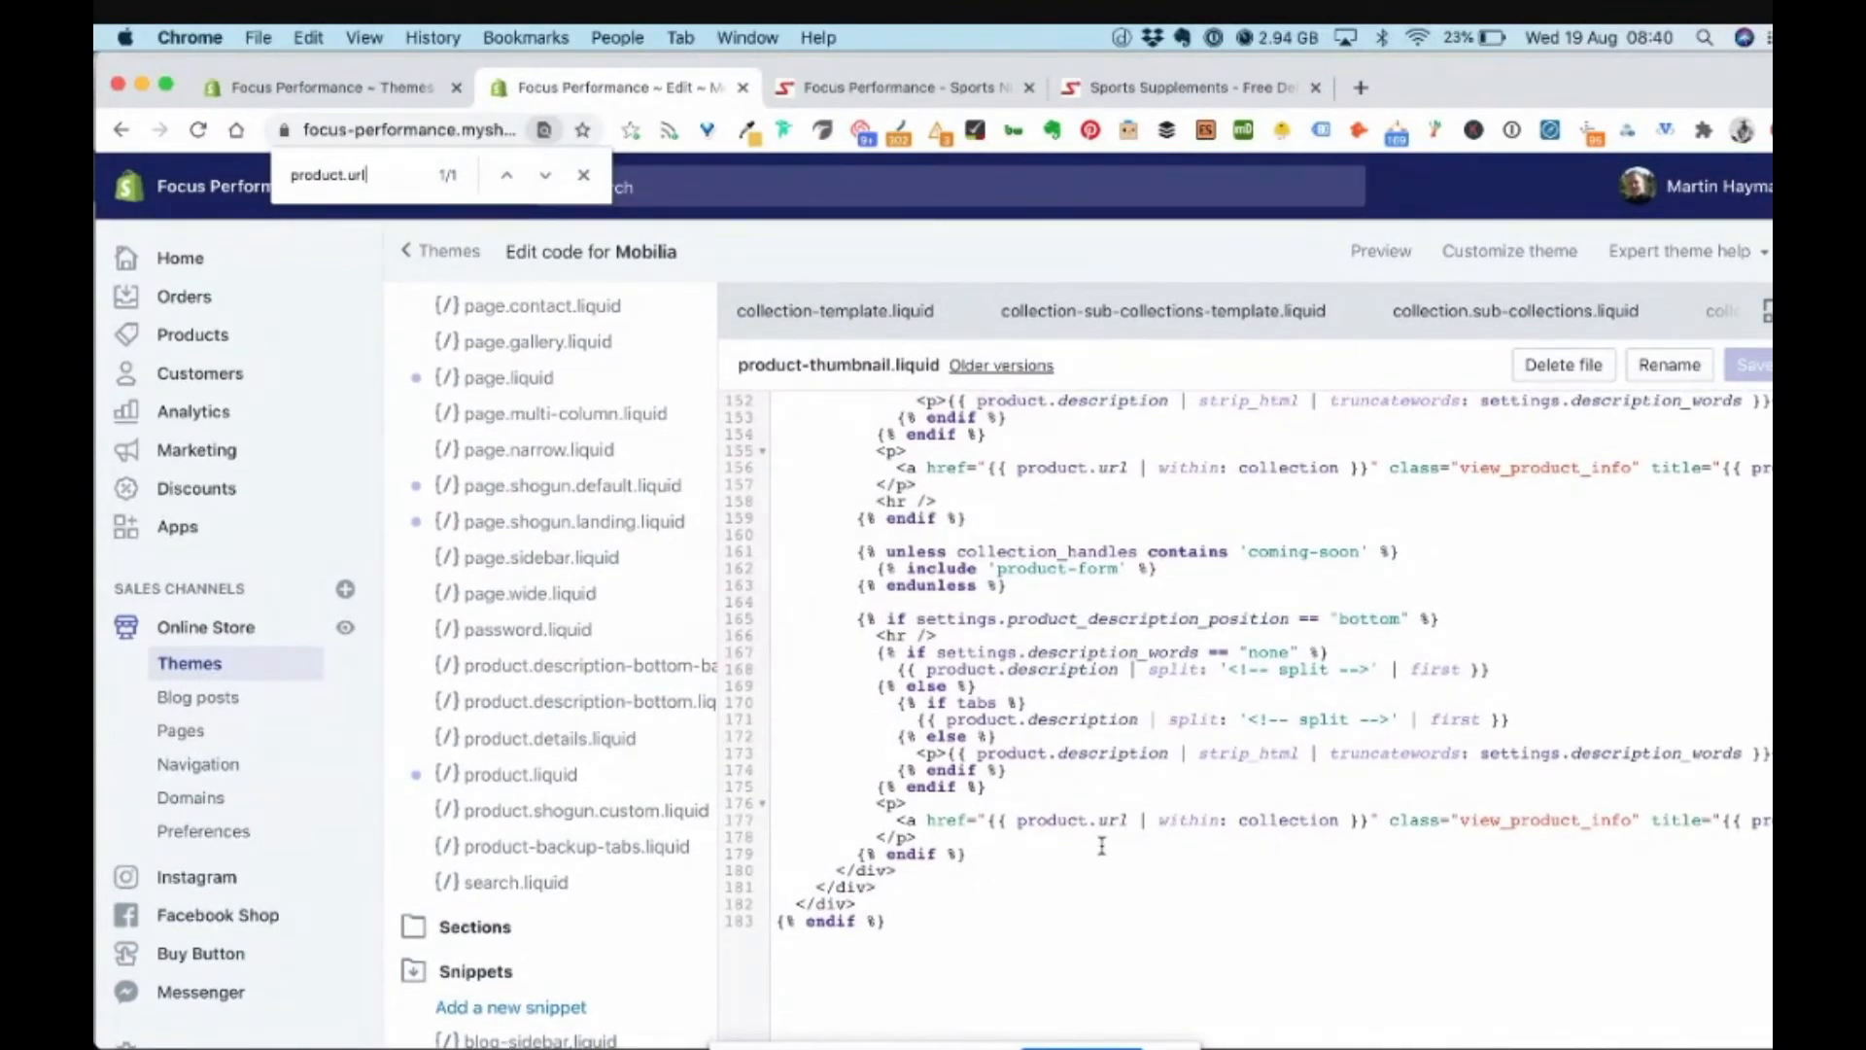
mouse_move(1353, 431)
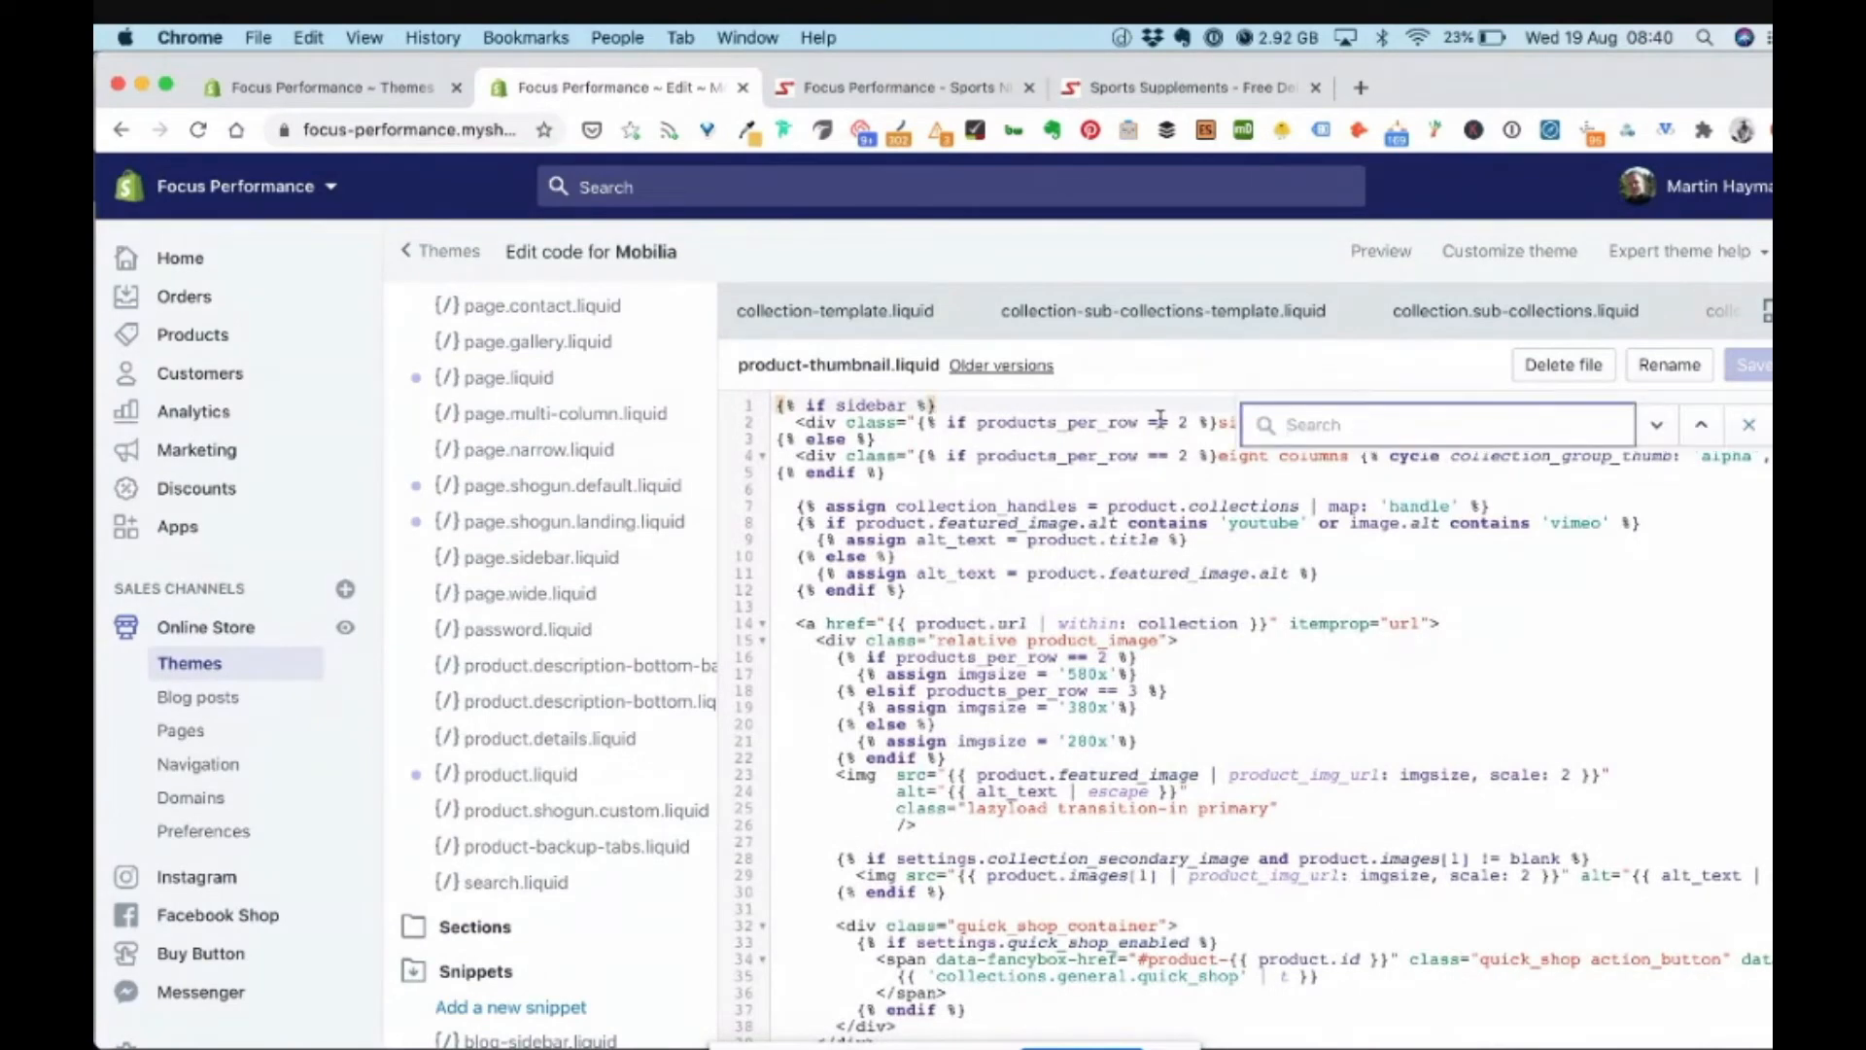
Search product.url in the editor and step through the matches on lines 14, 156 and 177
type("product.ur")
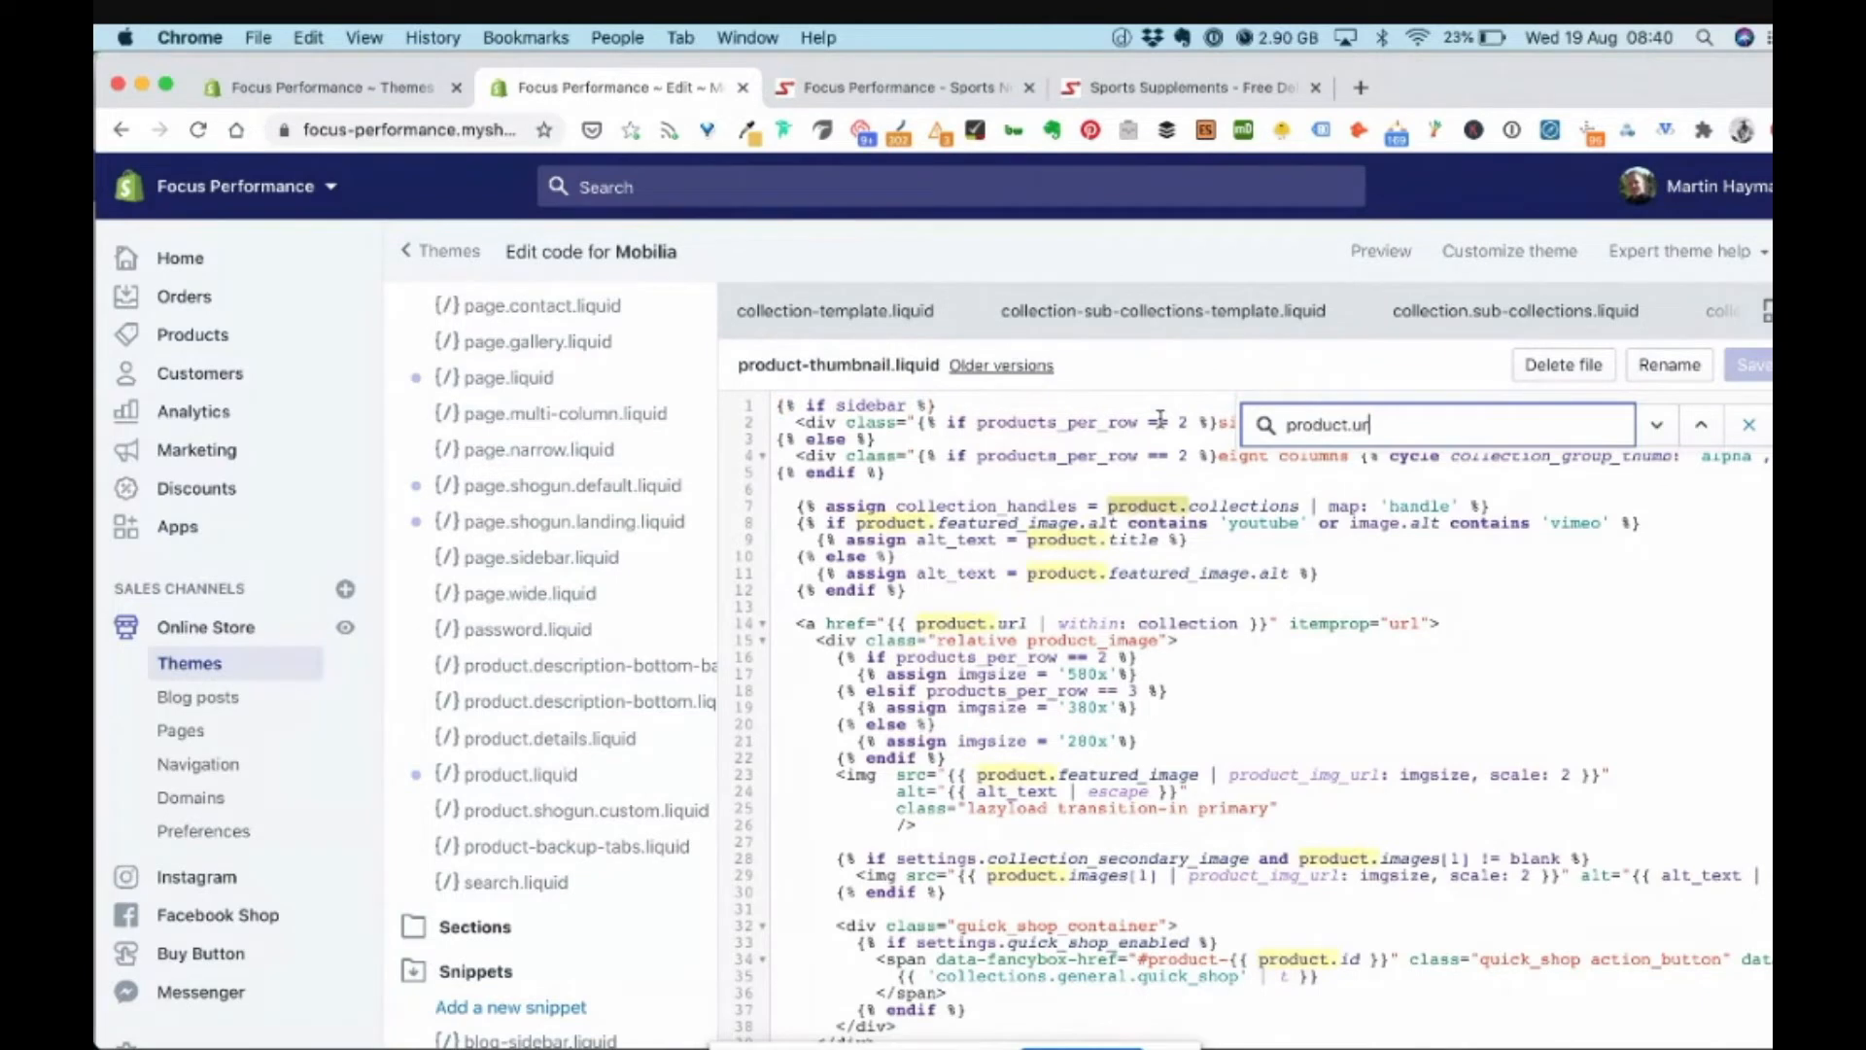
left_click(1656, 423)
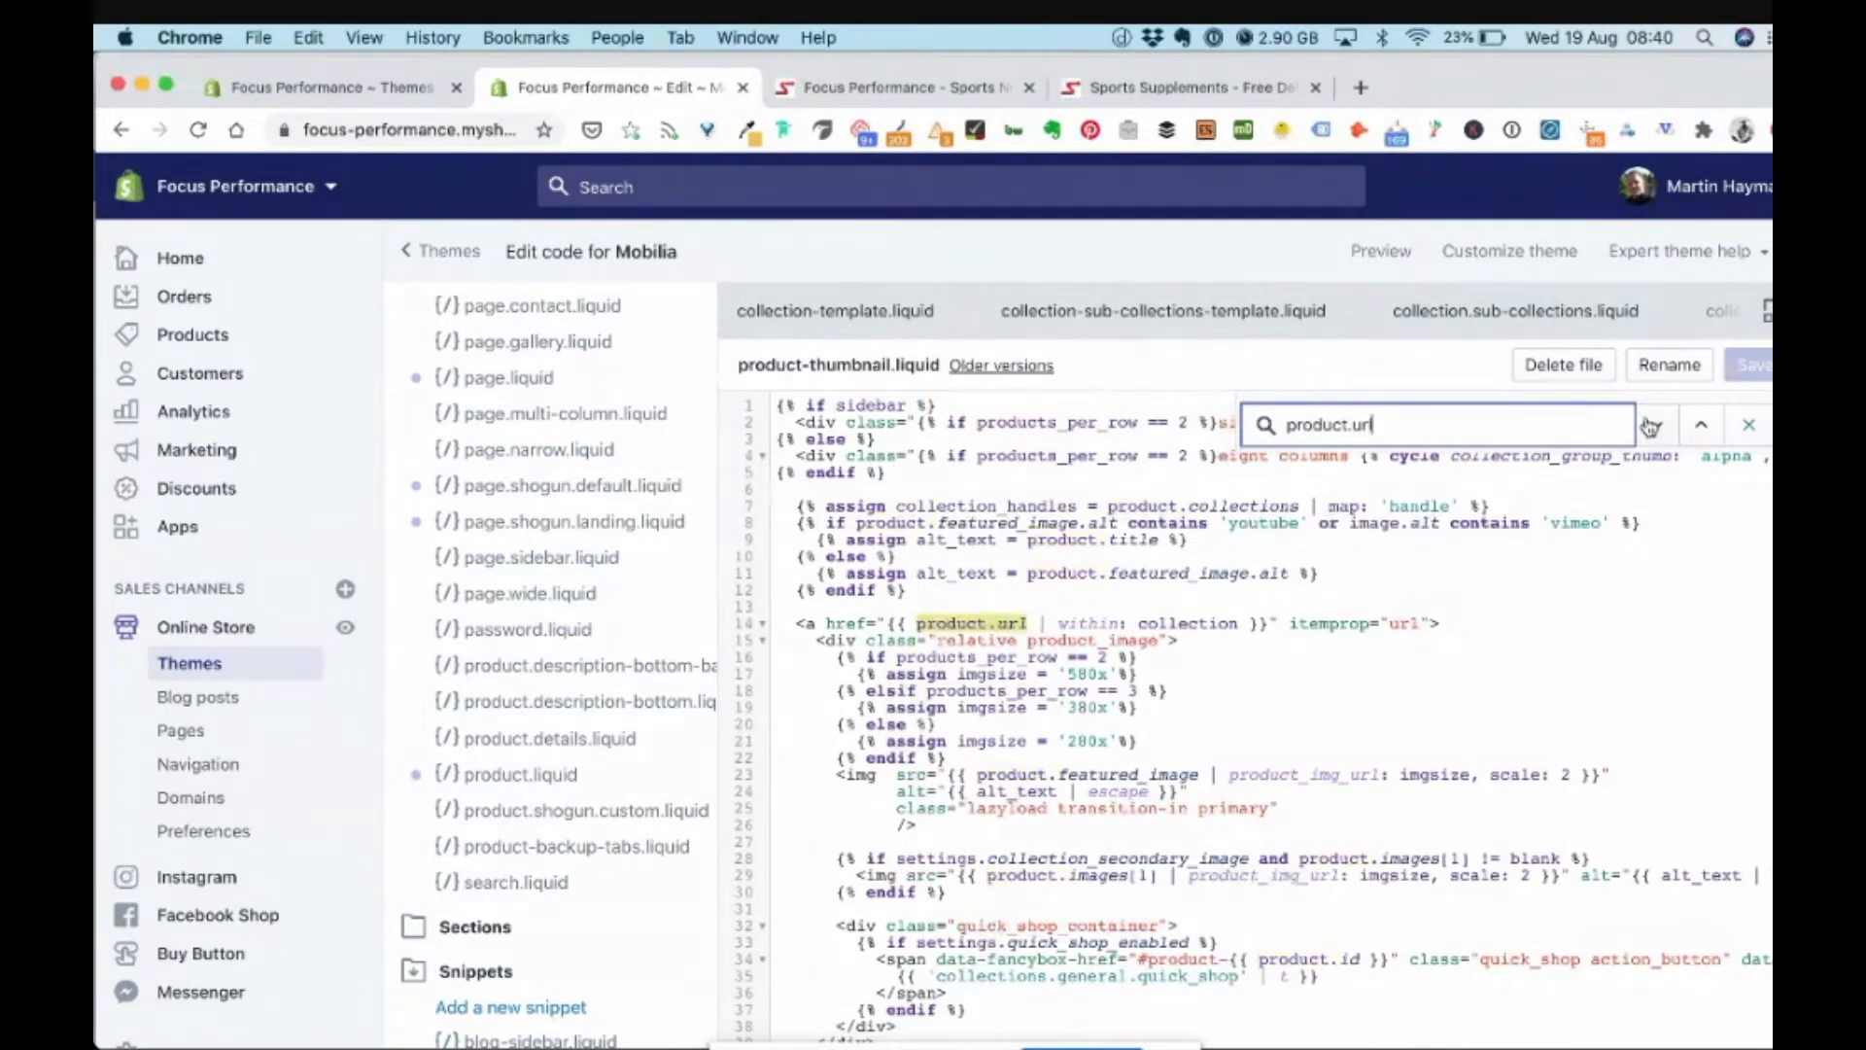
left_click(1654, 423)
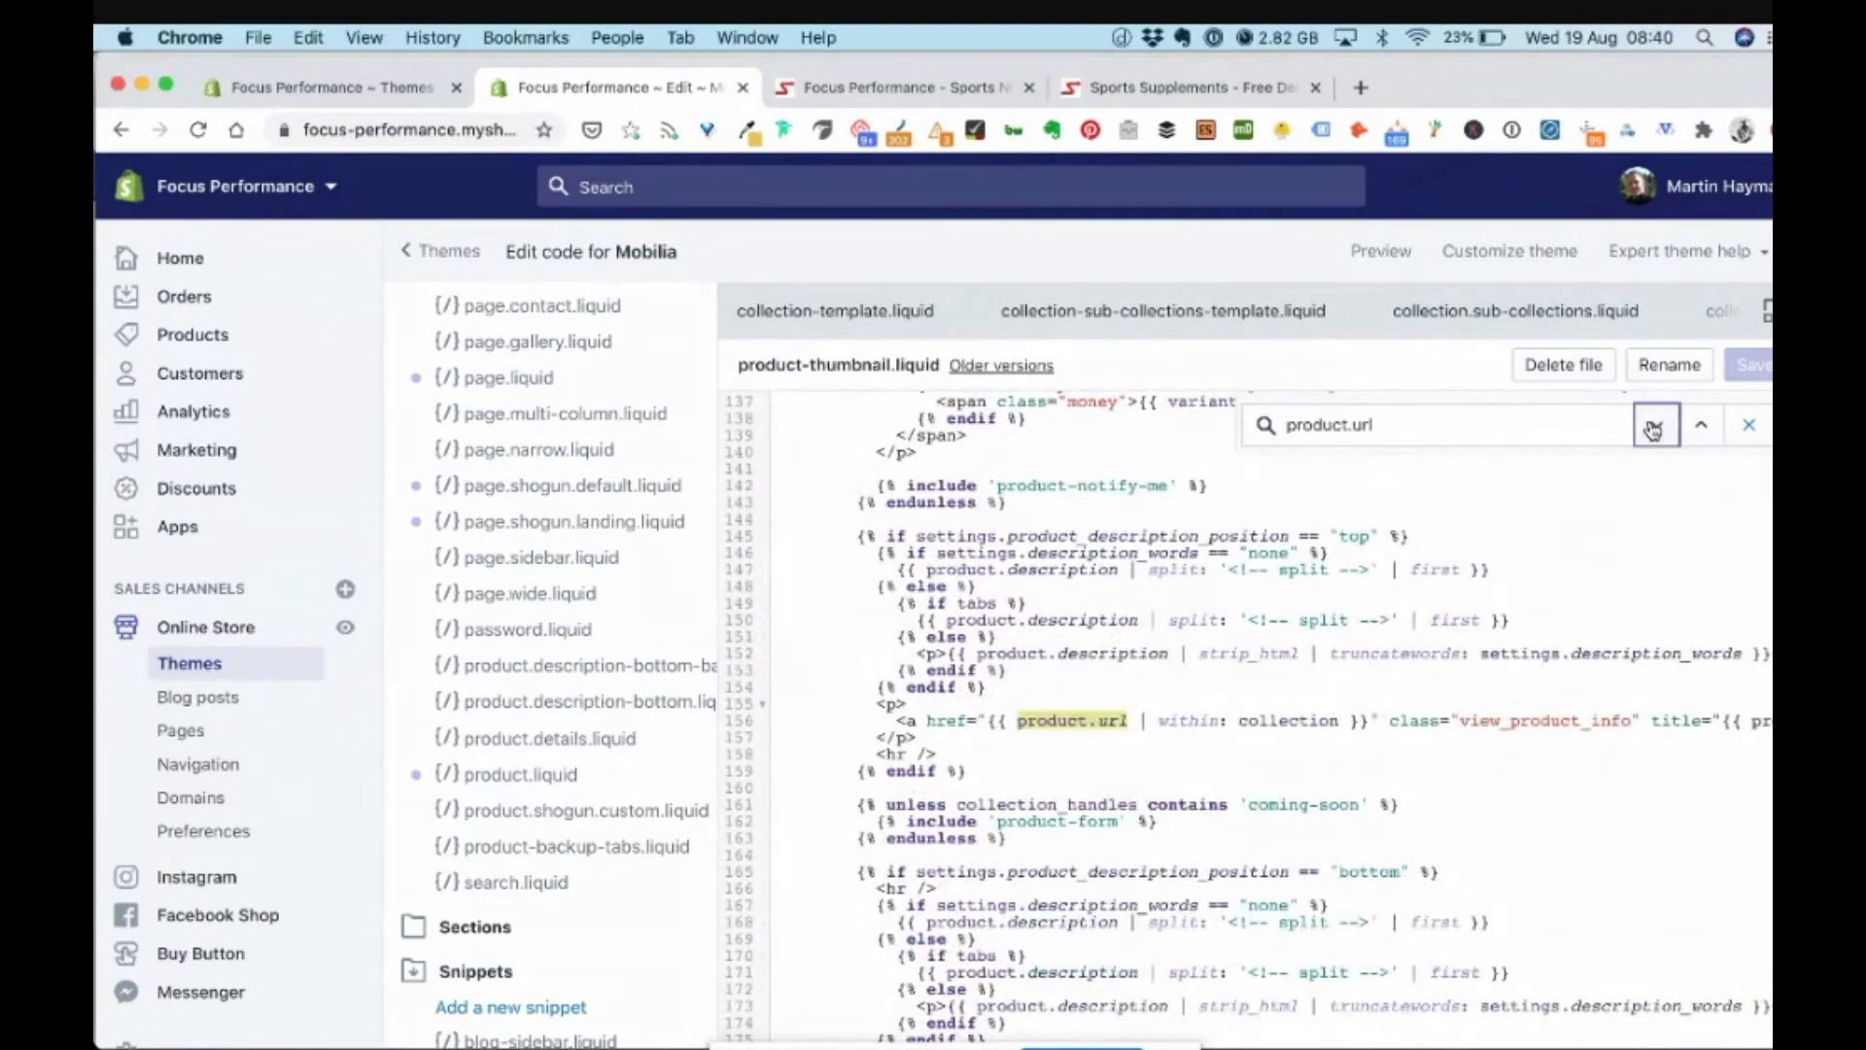
left_click(1656, 424)
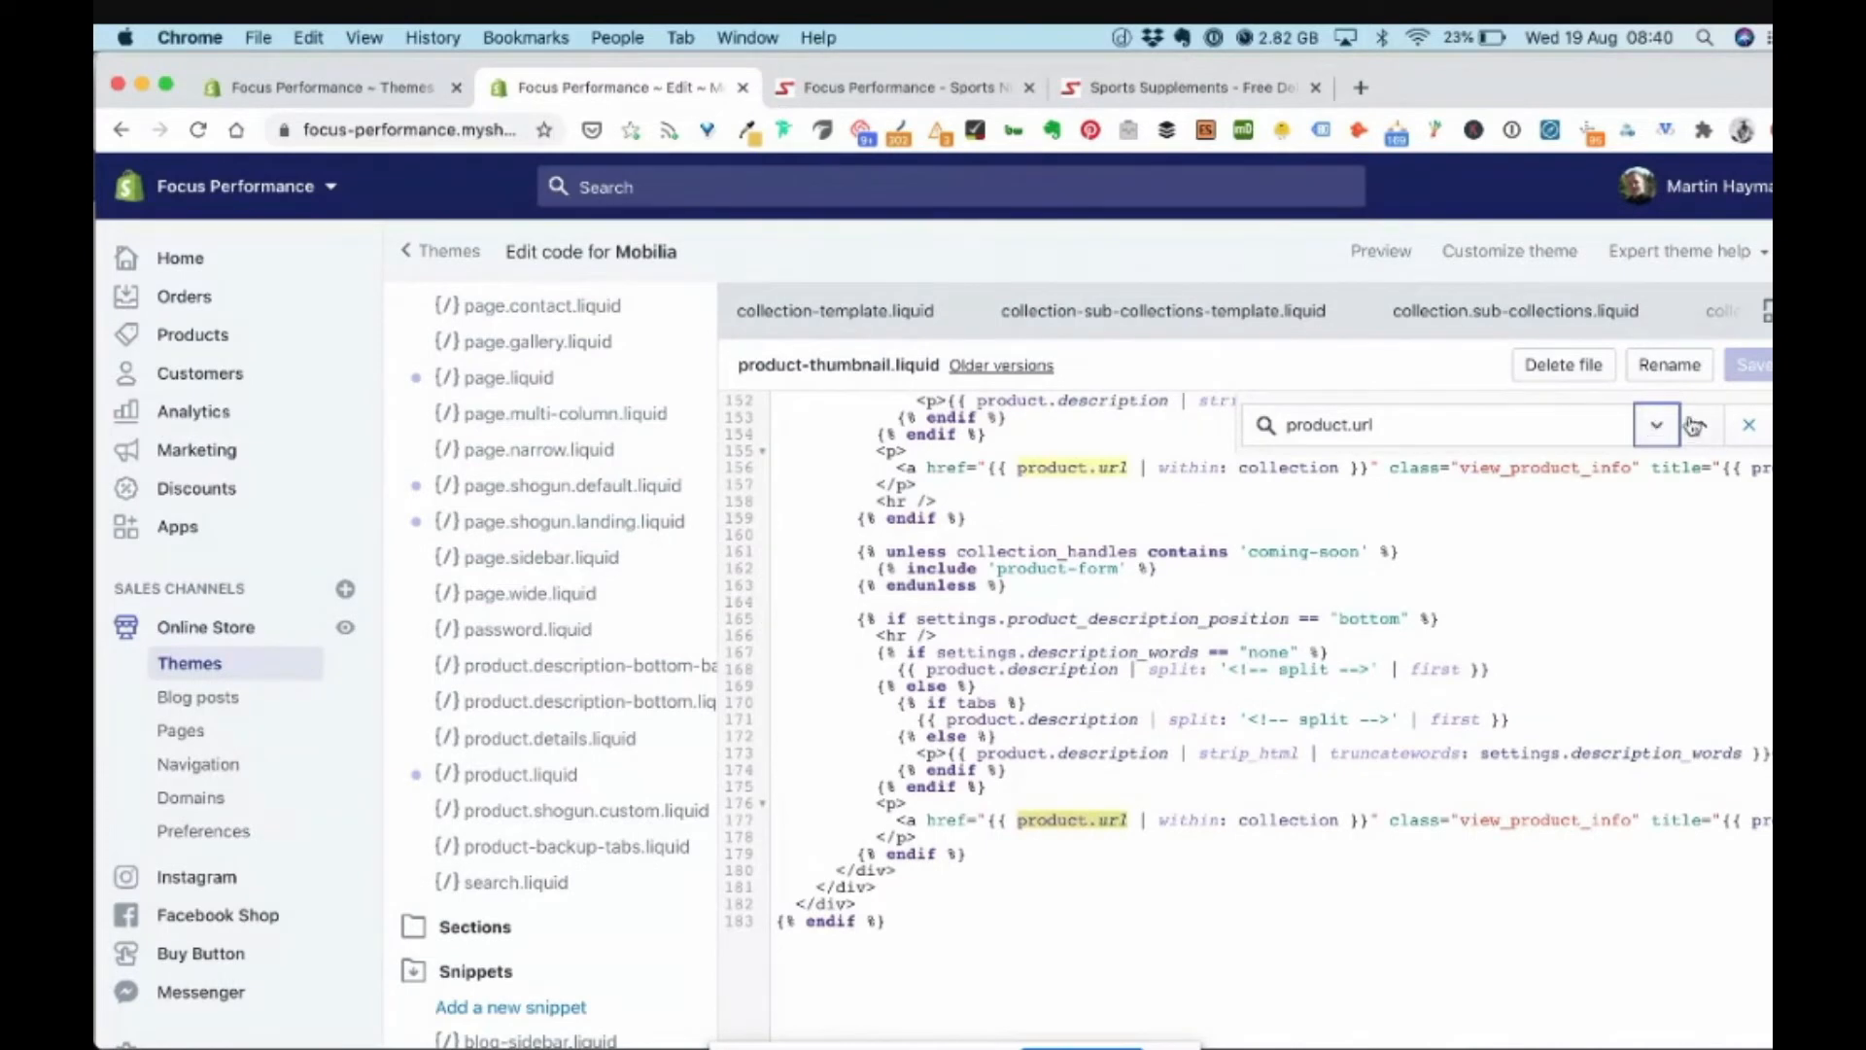
left_click(1700, 423)
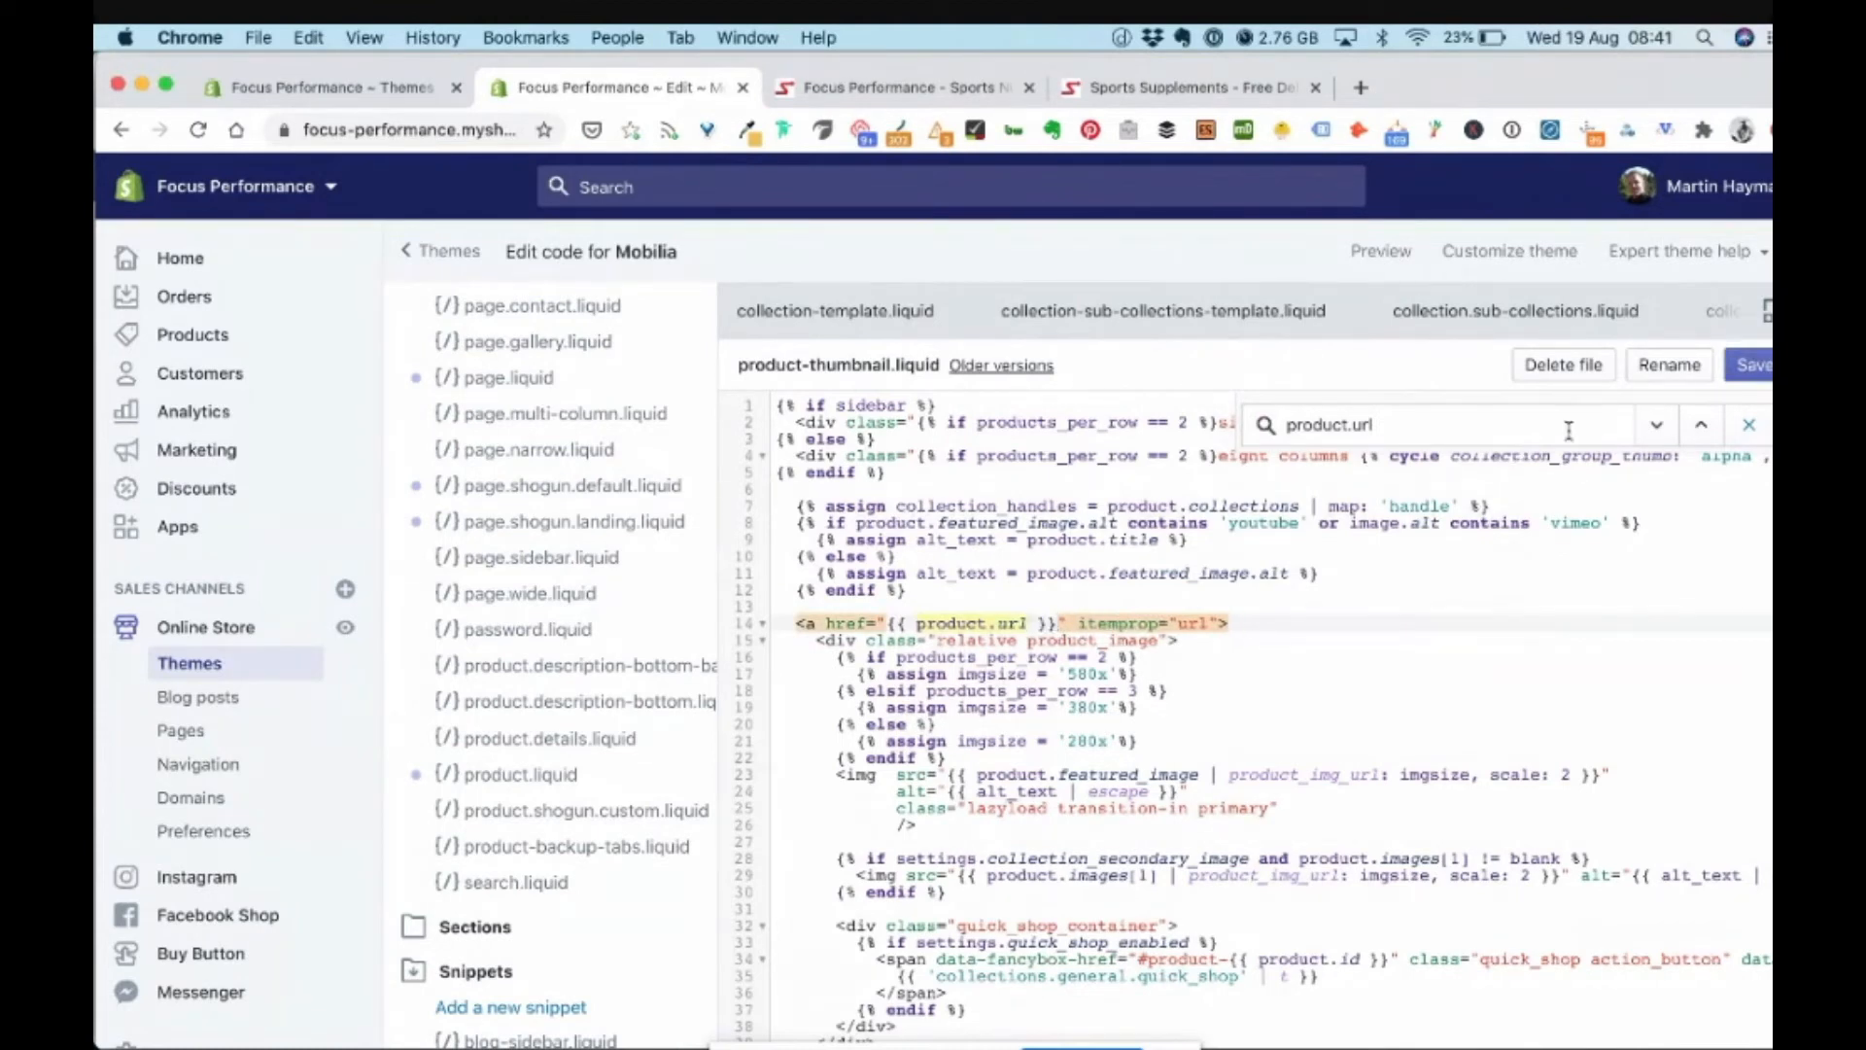
Delete '| within: collection' from all three product.url links and save product-thumbnail.liquid
left_click(1656, 424)
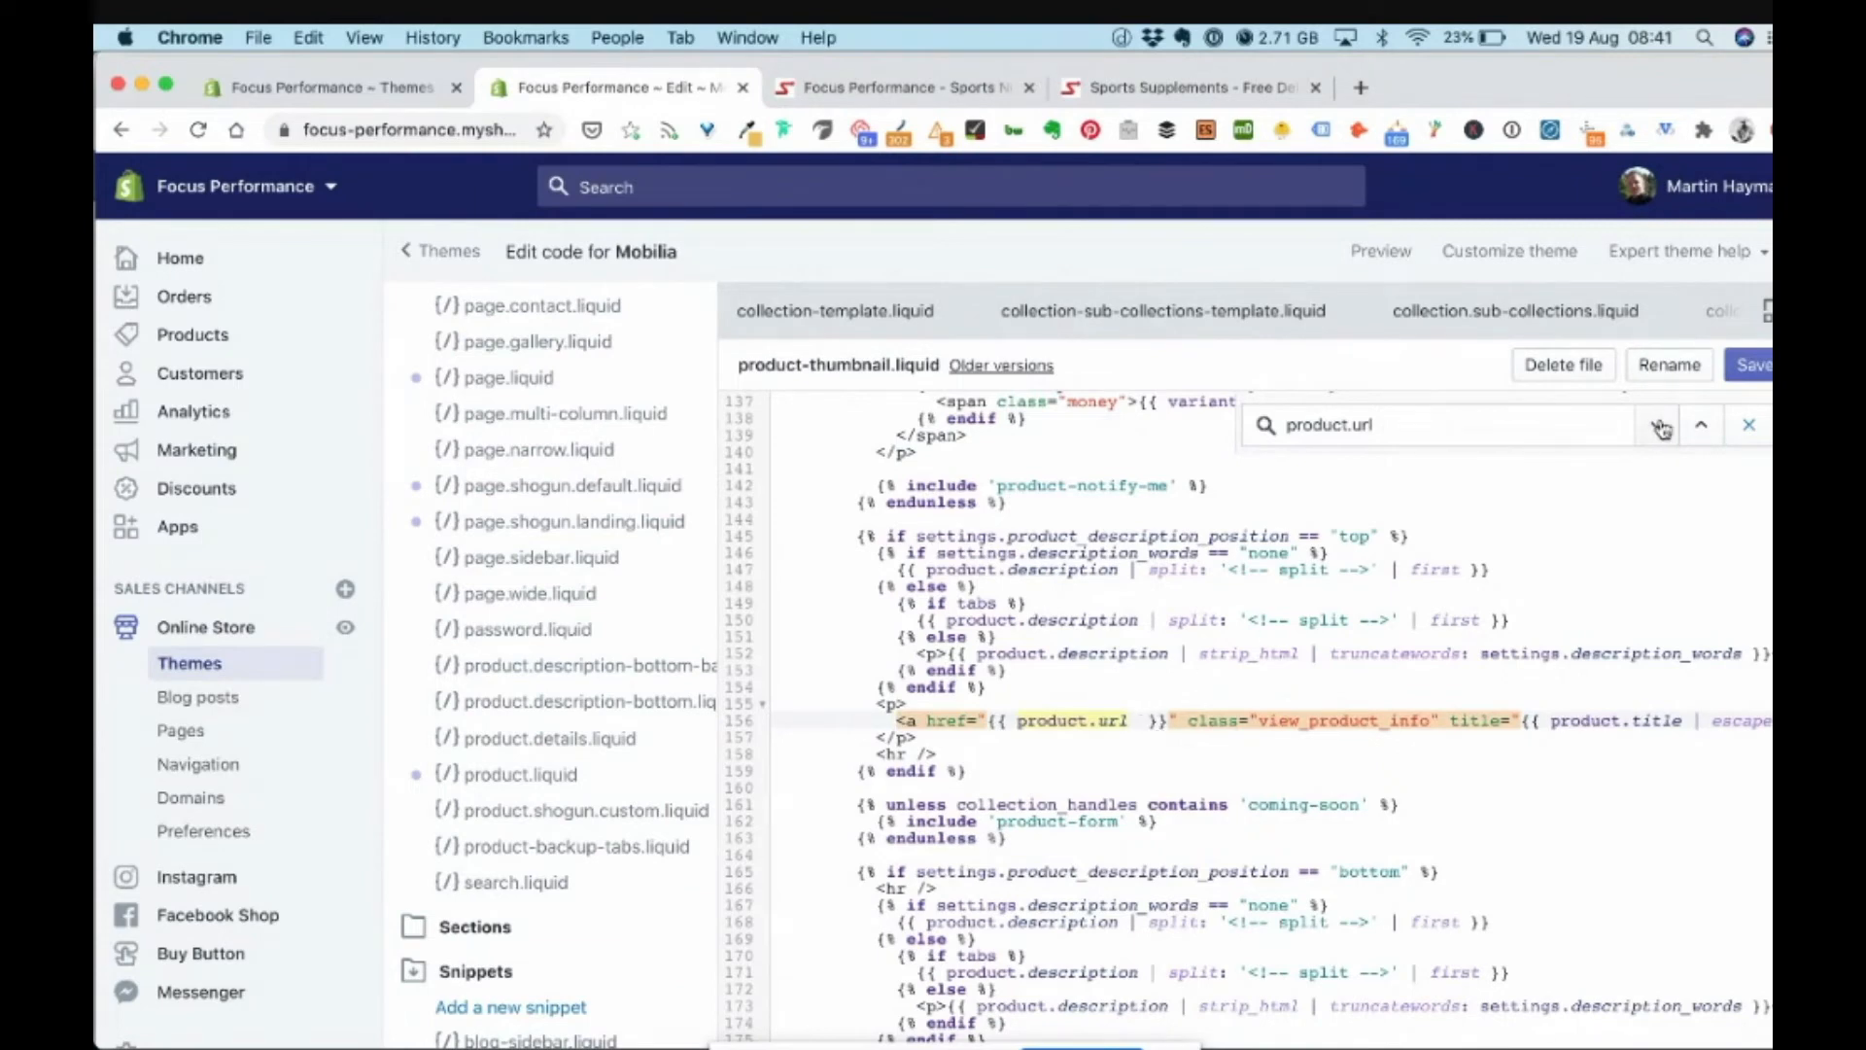
left_click(1657, 423)
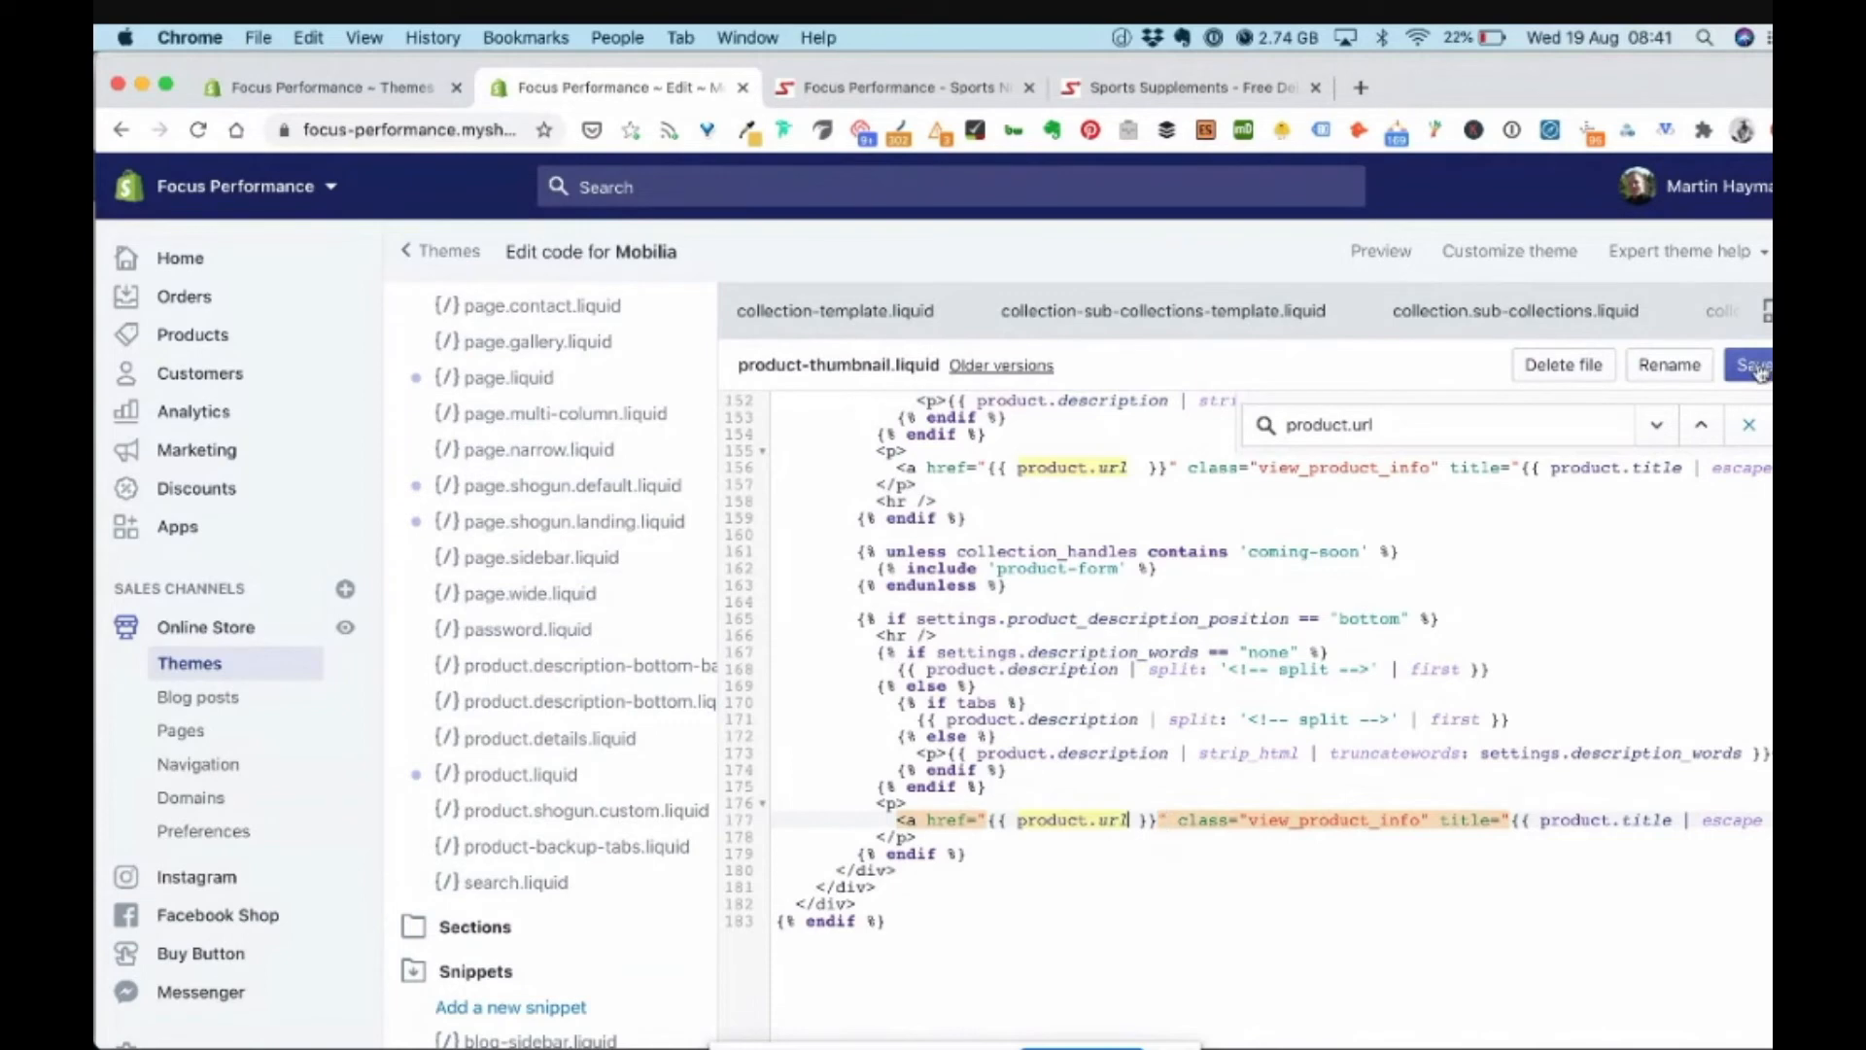
left_click(1750, 366)
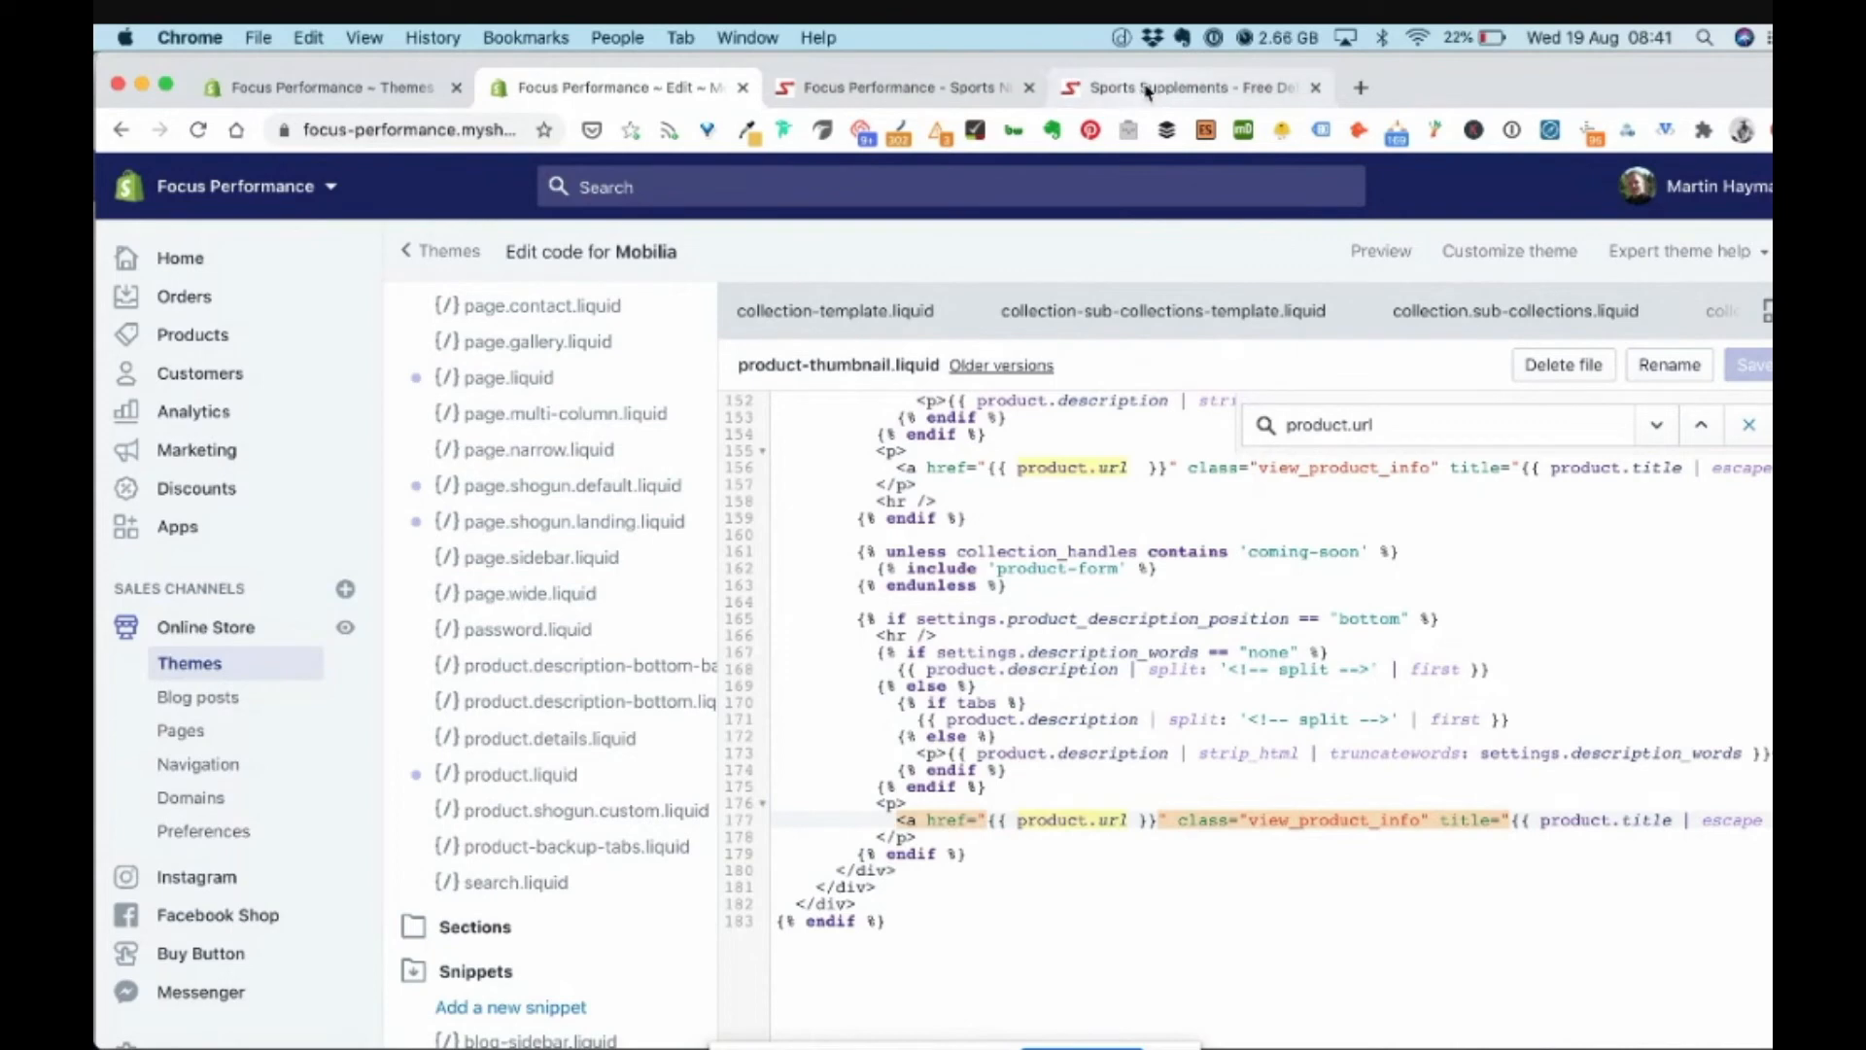
Reload the storefront collection page and check product links now point to plain /products/ URLs
left_click(1169, 88)
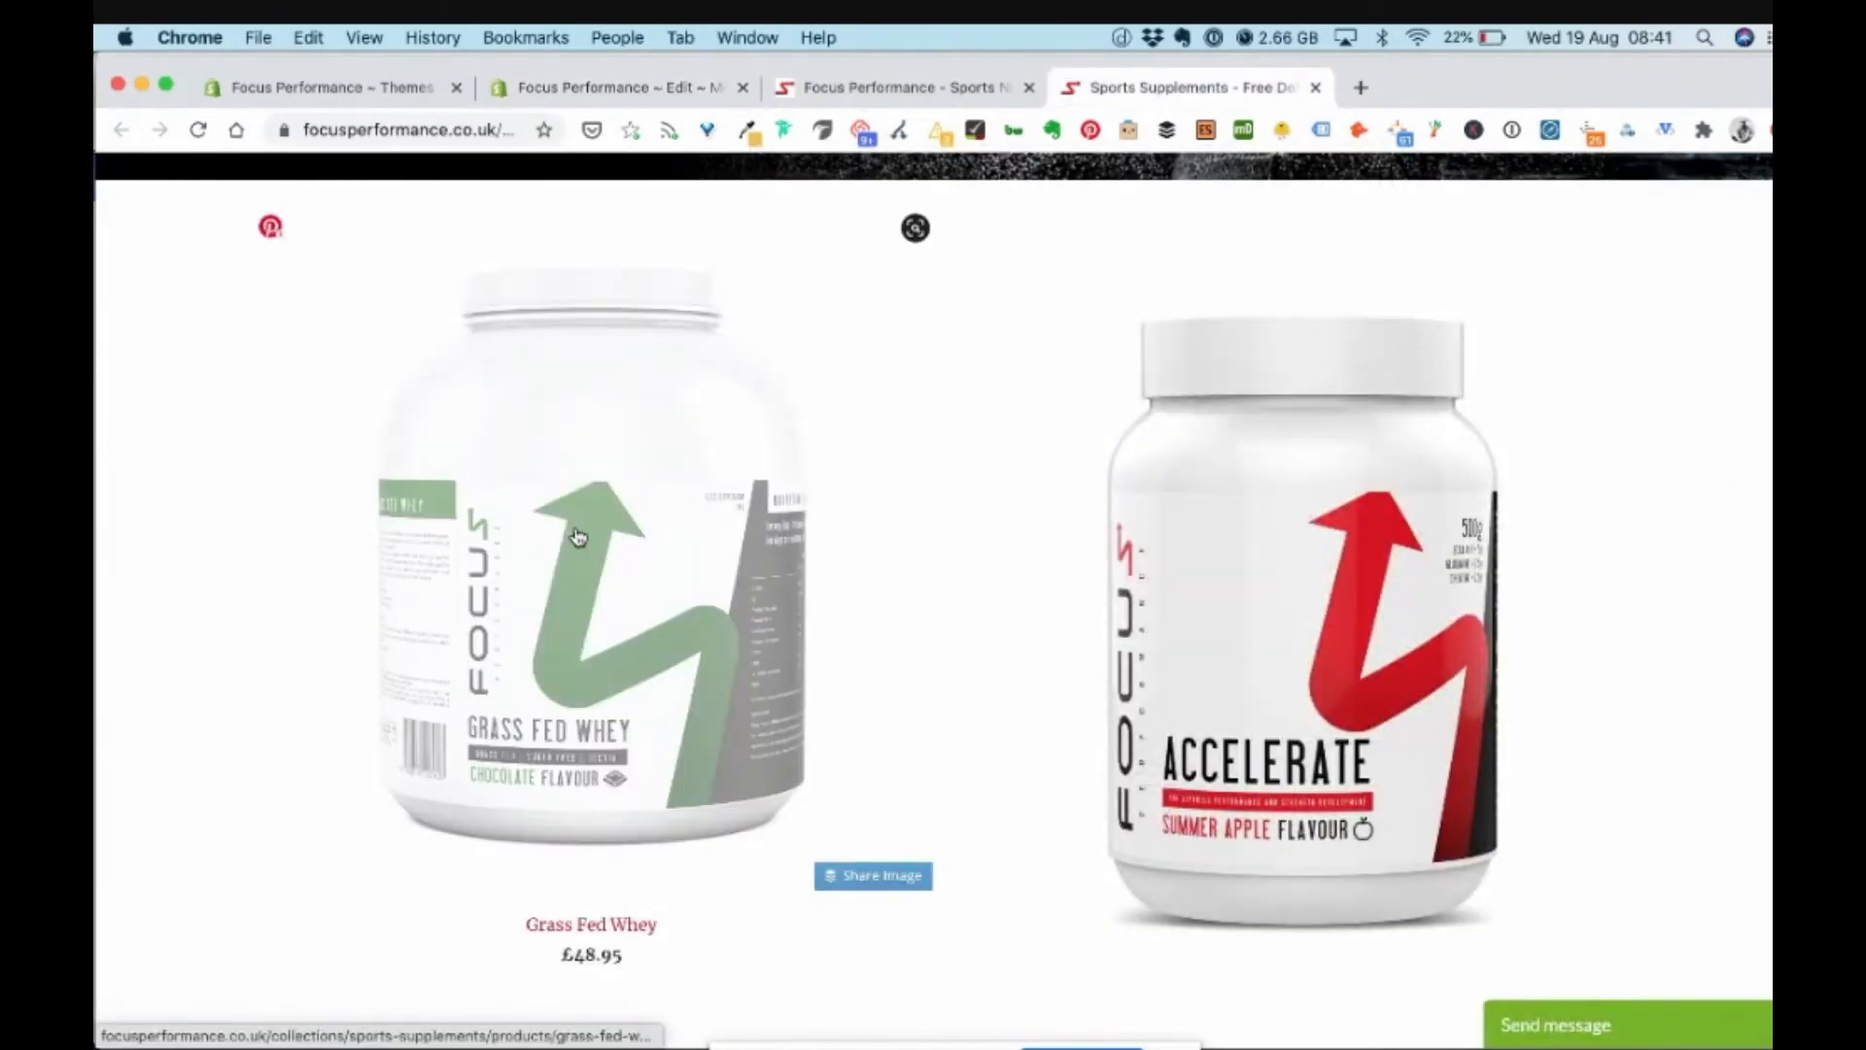
left_click(198, 128)
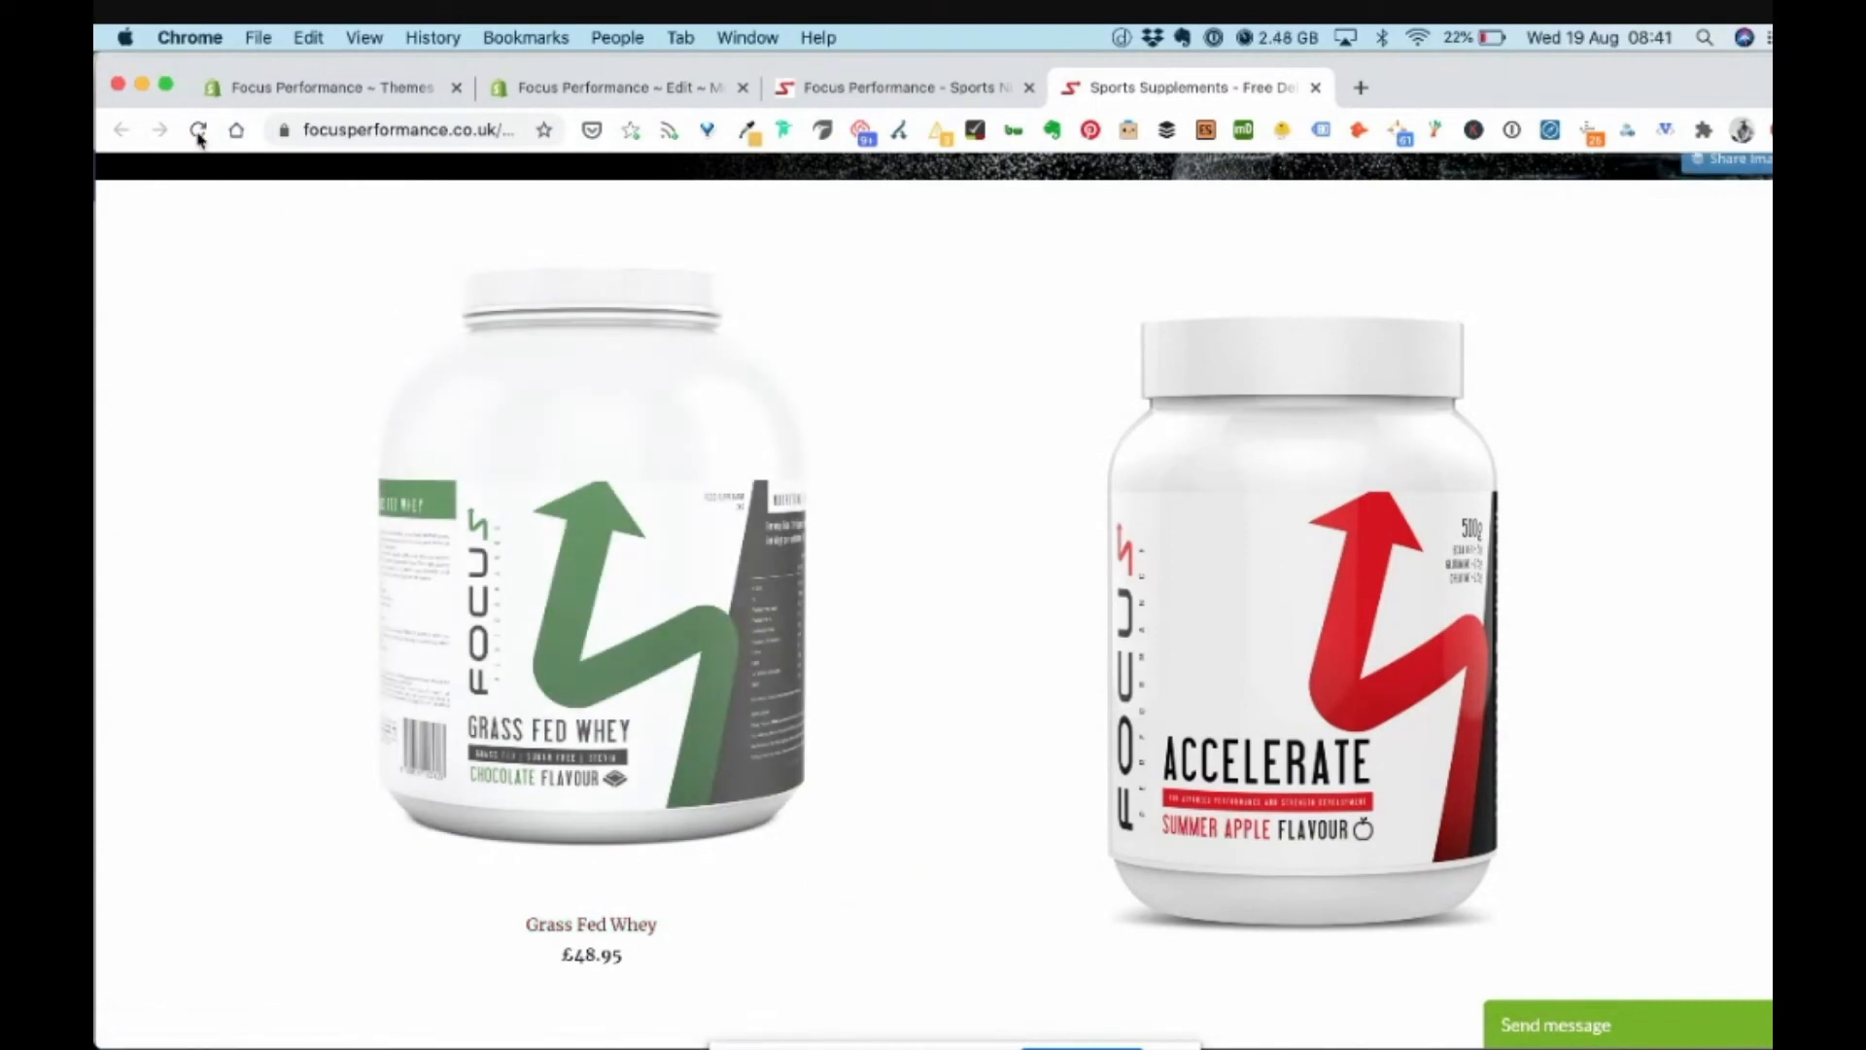
left_click(198, 128)
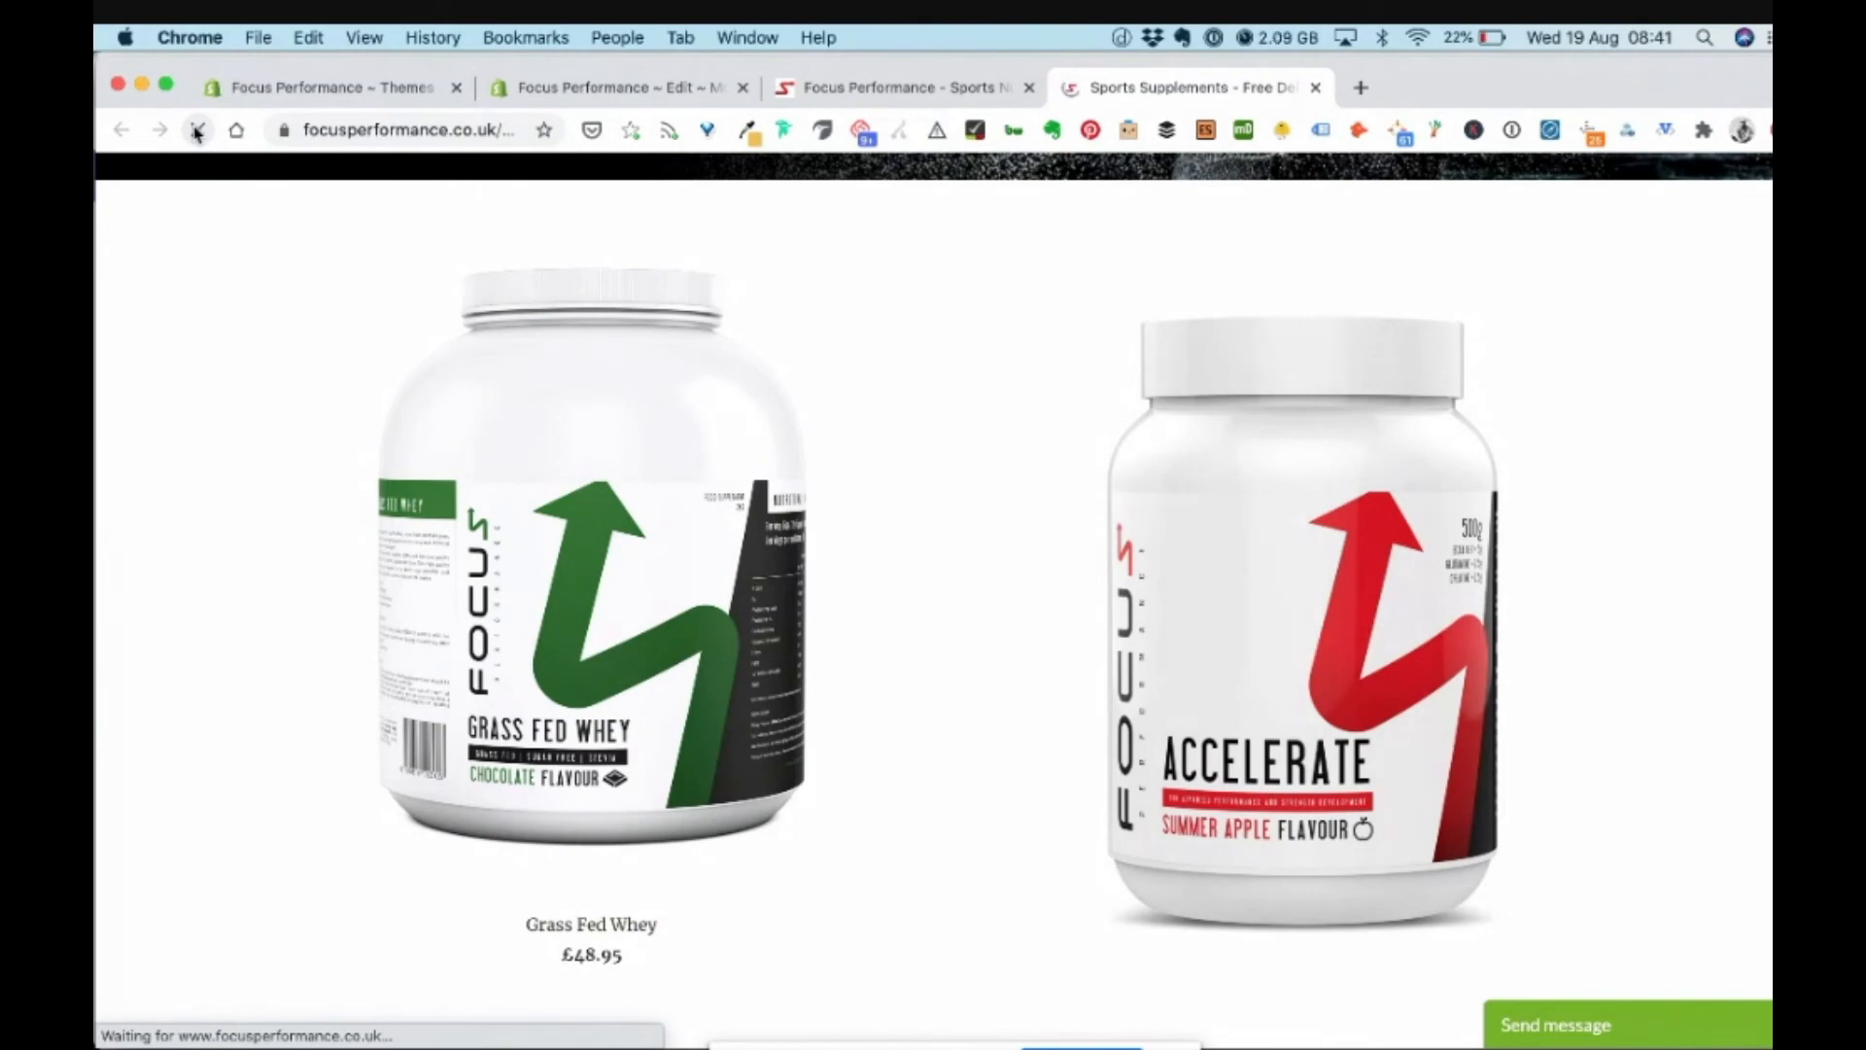
left_click(198, 128)
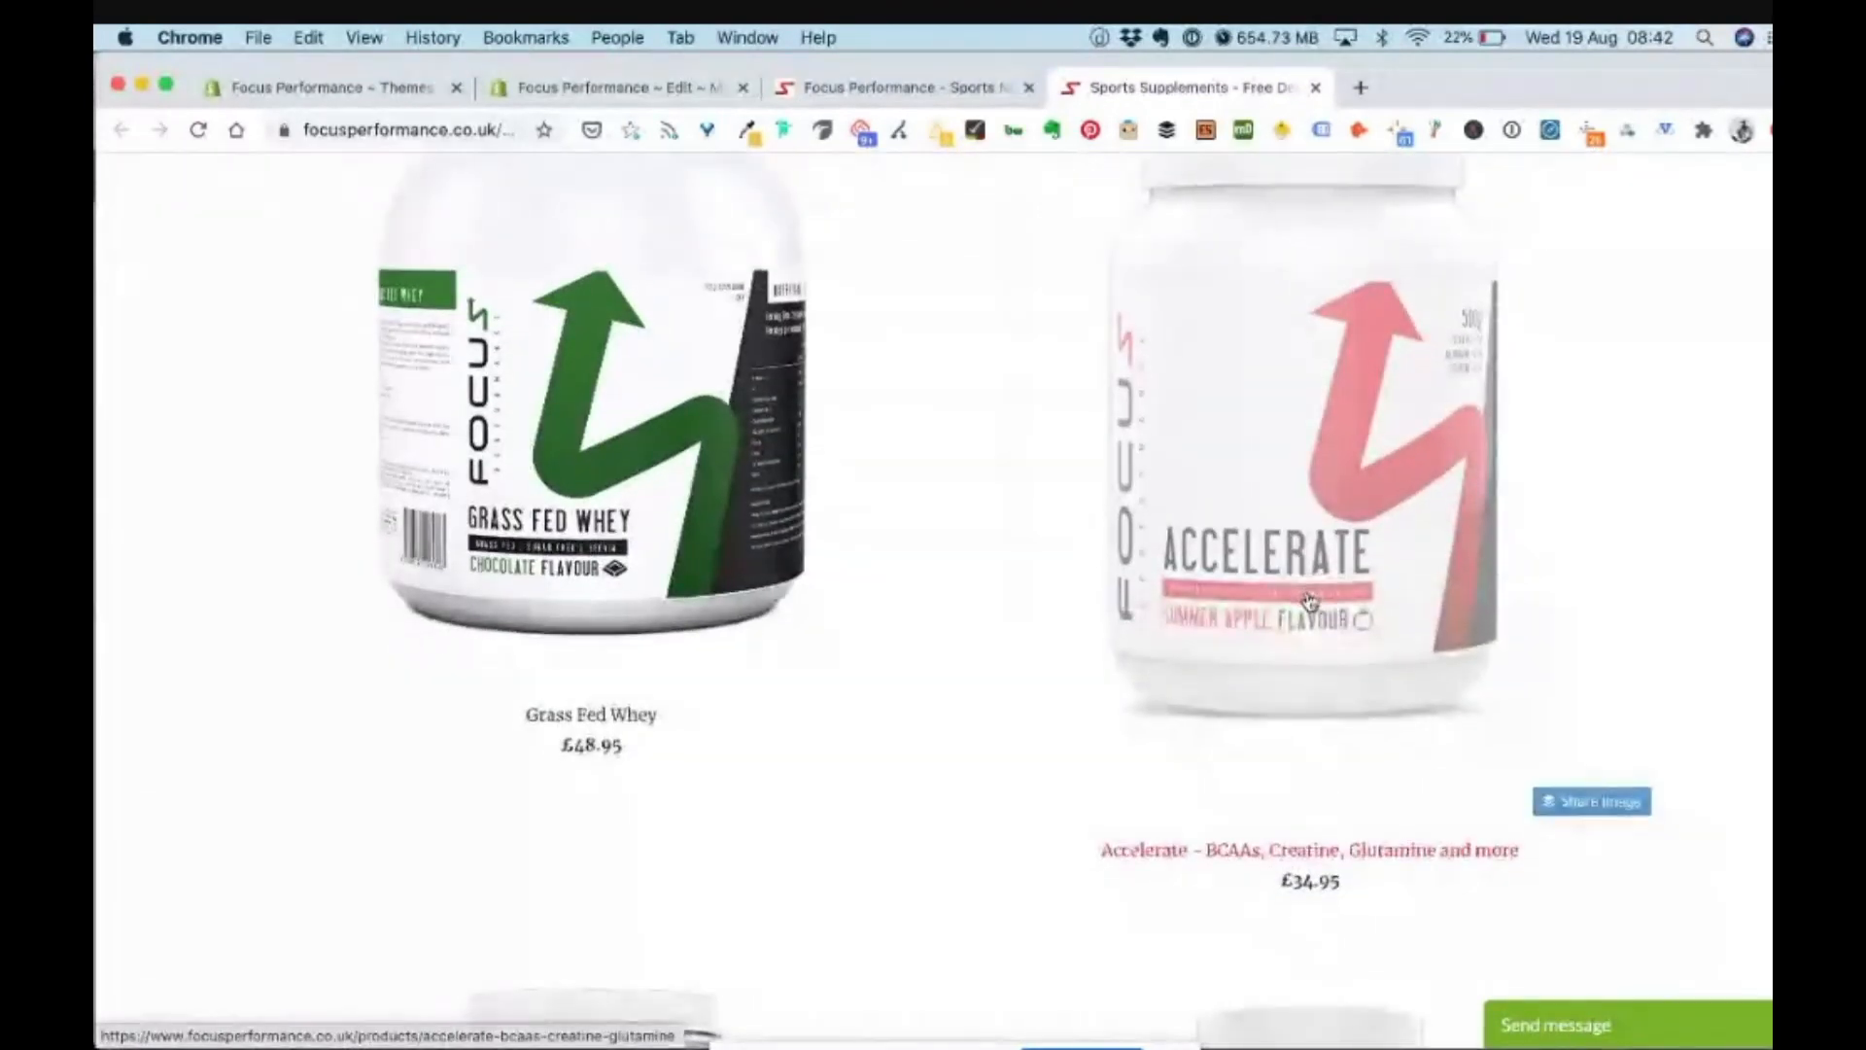
scroll("down", 3)
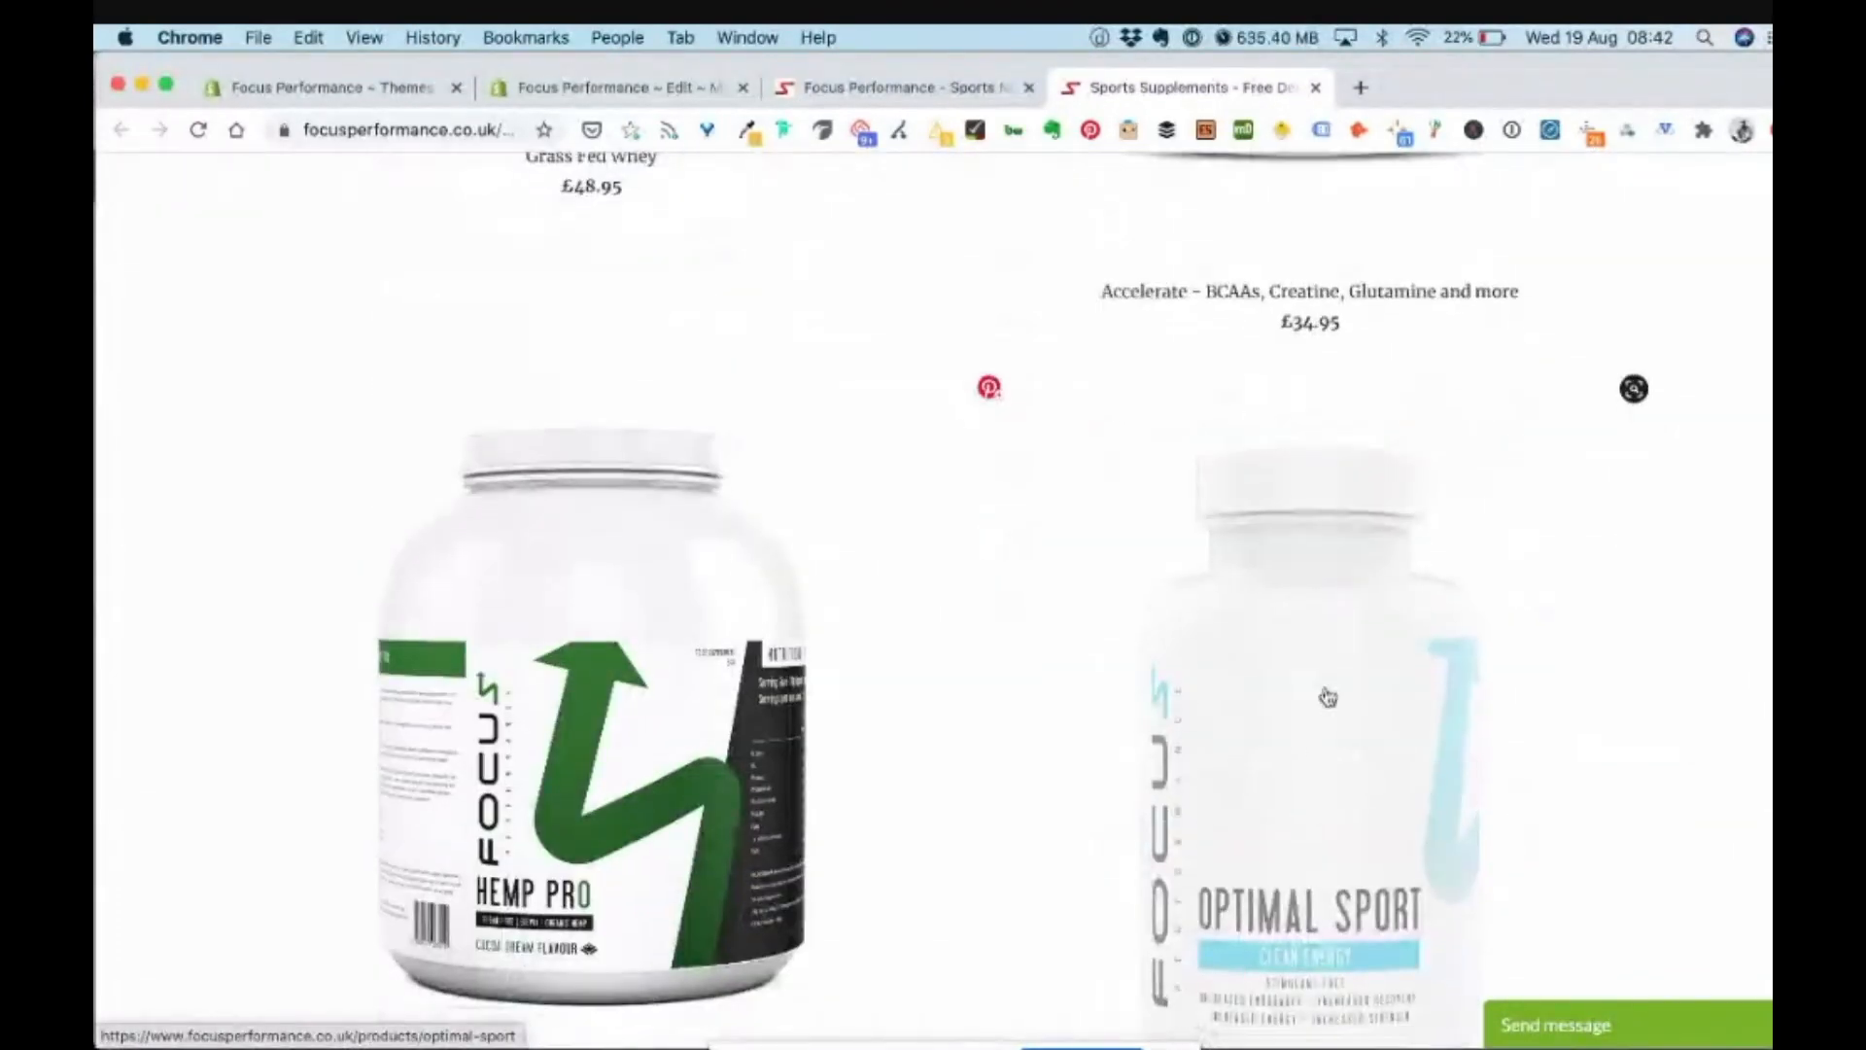